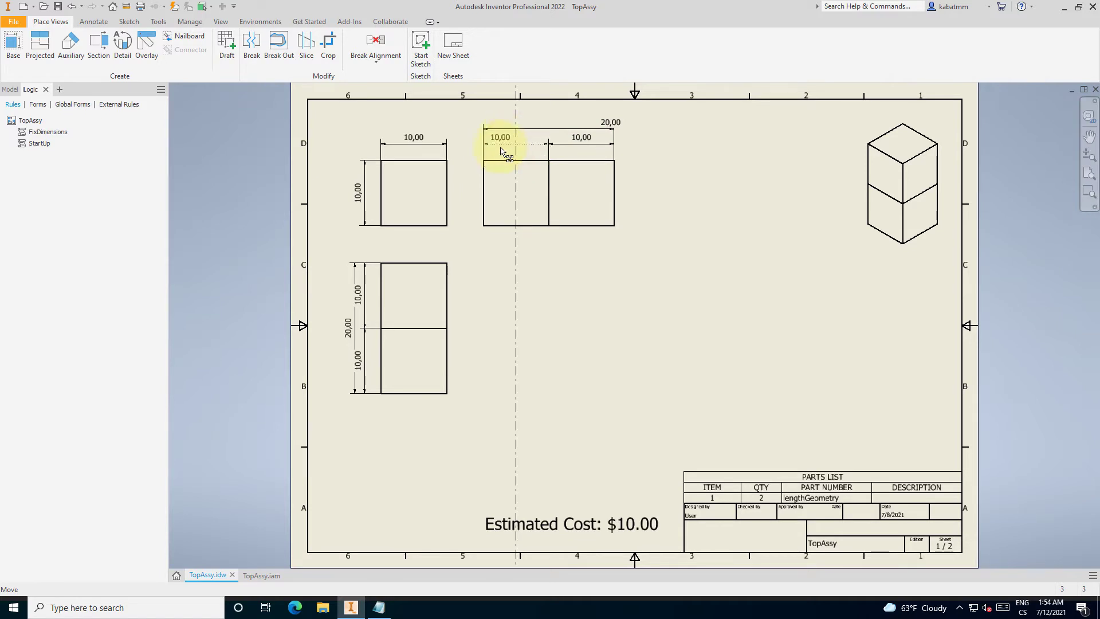
Select the misplaced 10,00 dimension and run the FixDimensions rule to realign it.
click(515, 148)
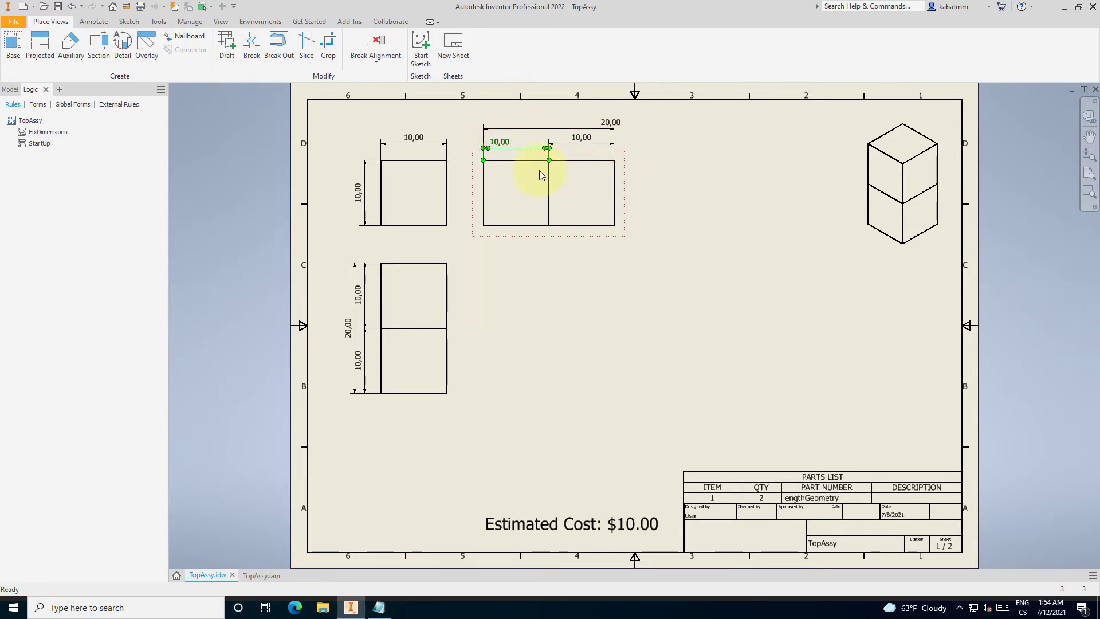
click(48, 132)
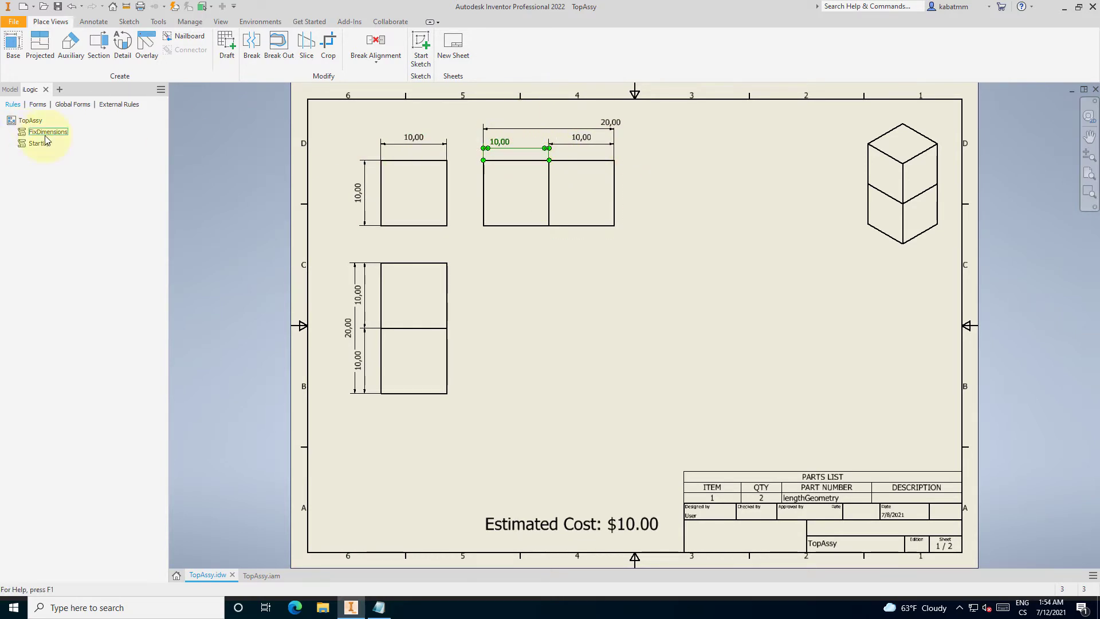
right_click(47, 132)
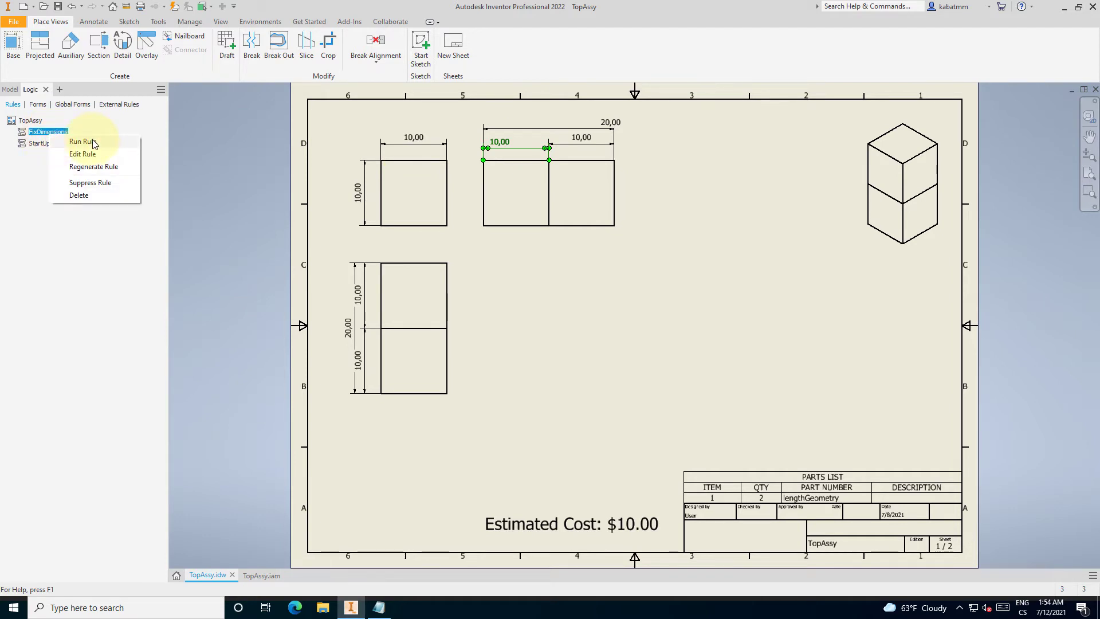
click(80, 141)
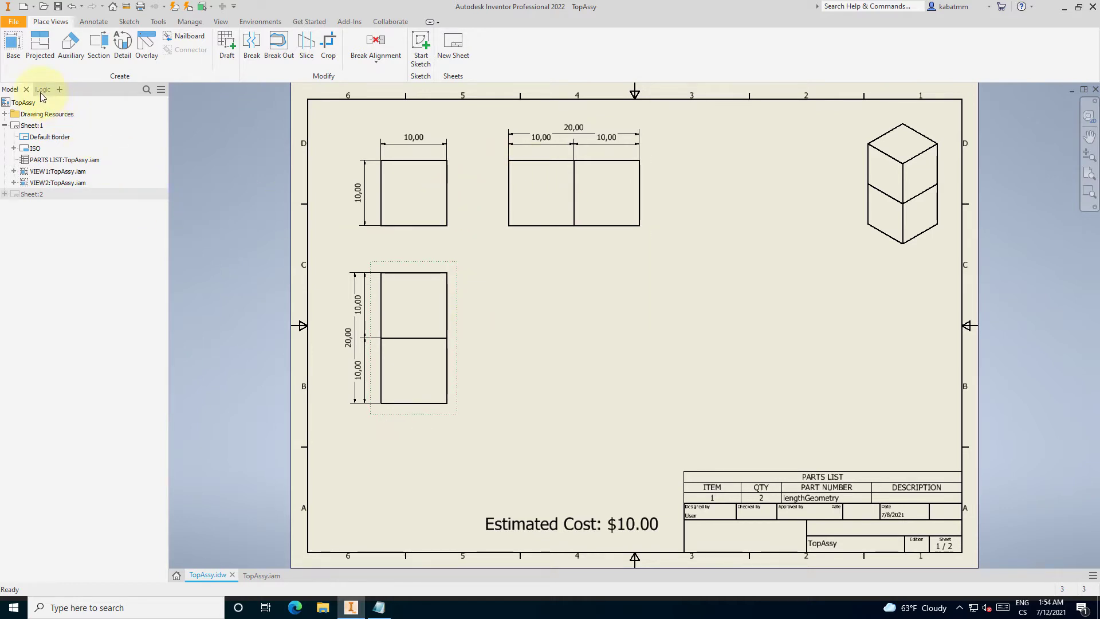
Add an empty iLogic rule named FitViews to the TopAssy drawing.
click(42, 89)
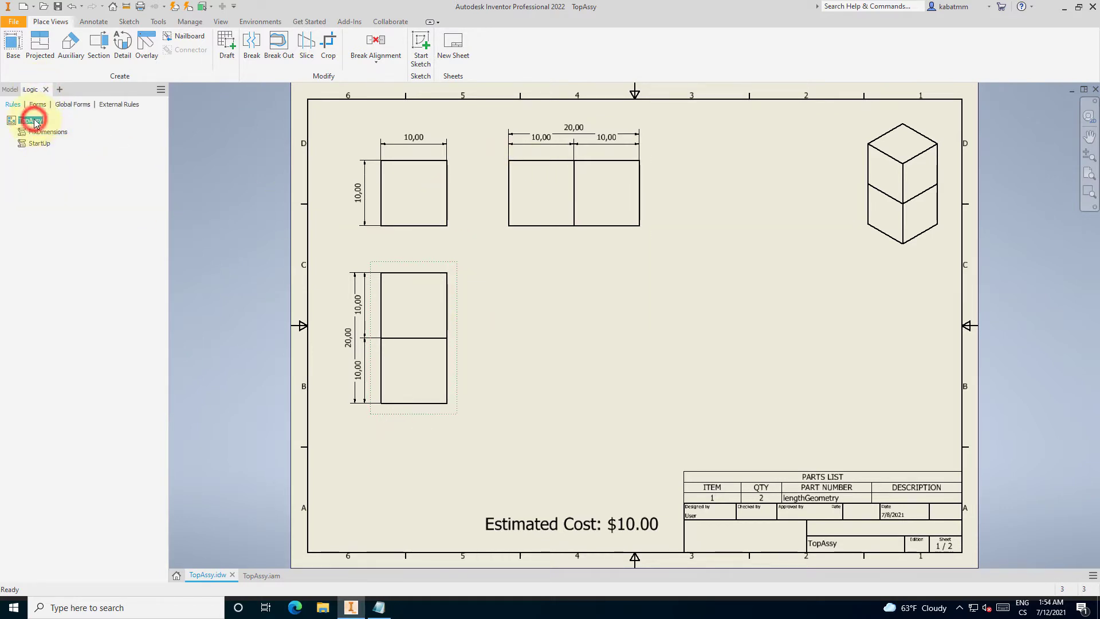
click(31, 120)
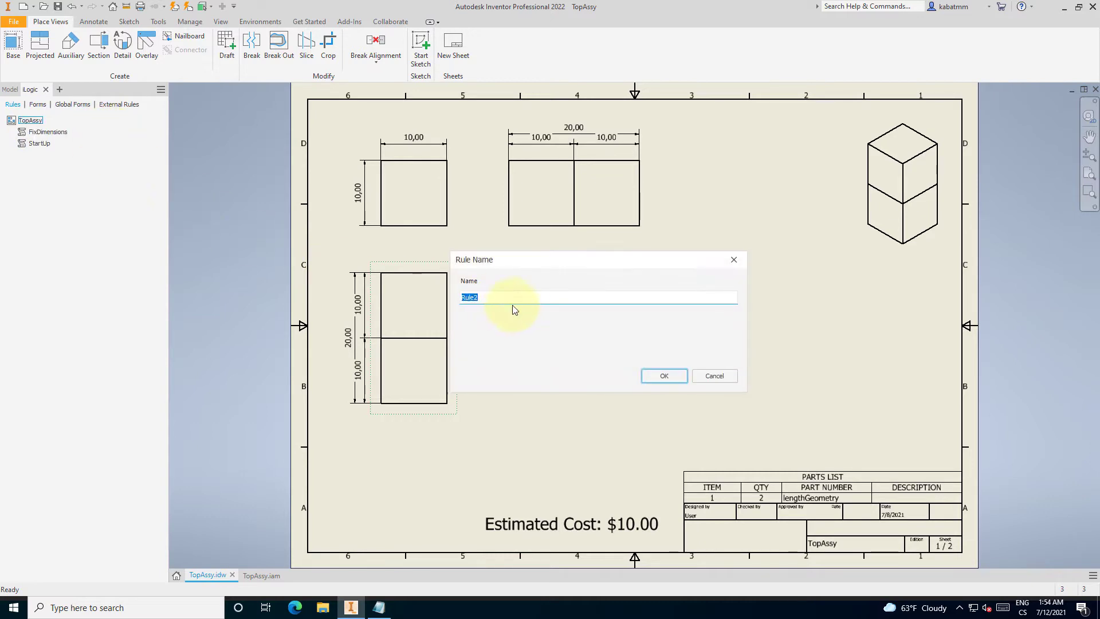
mouse_move(544, 330)
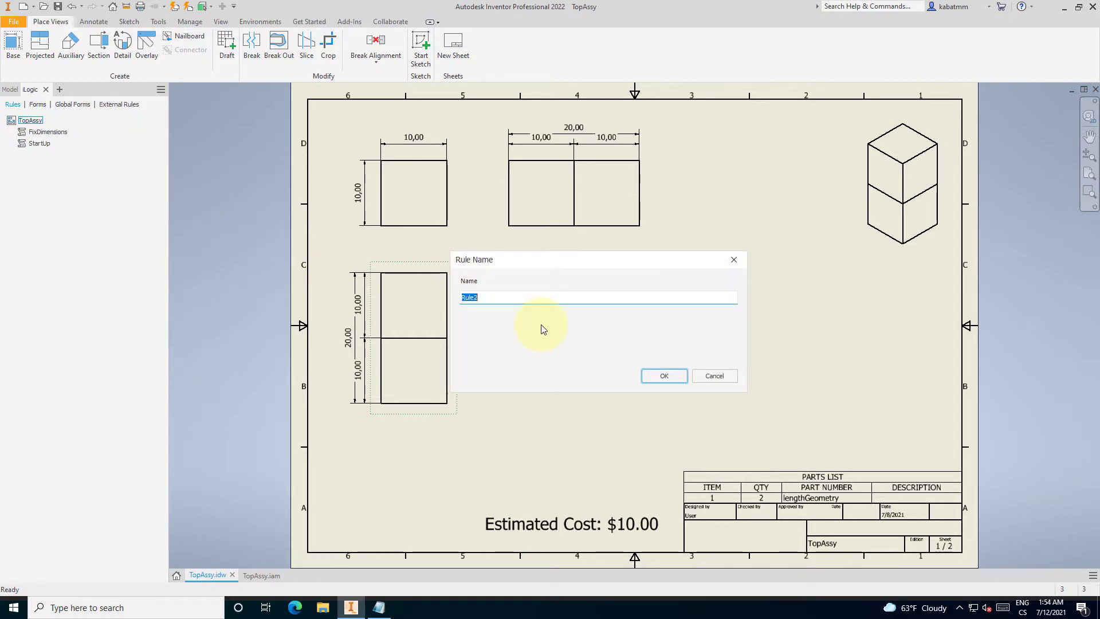
text(FitViews)
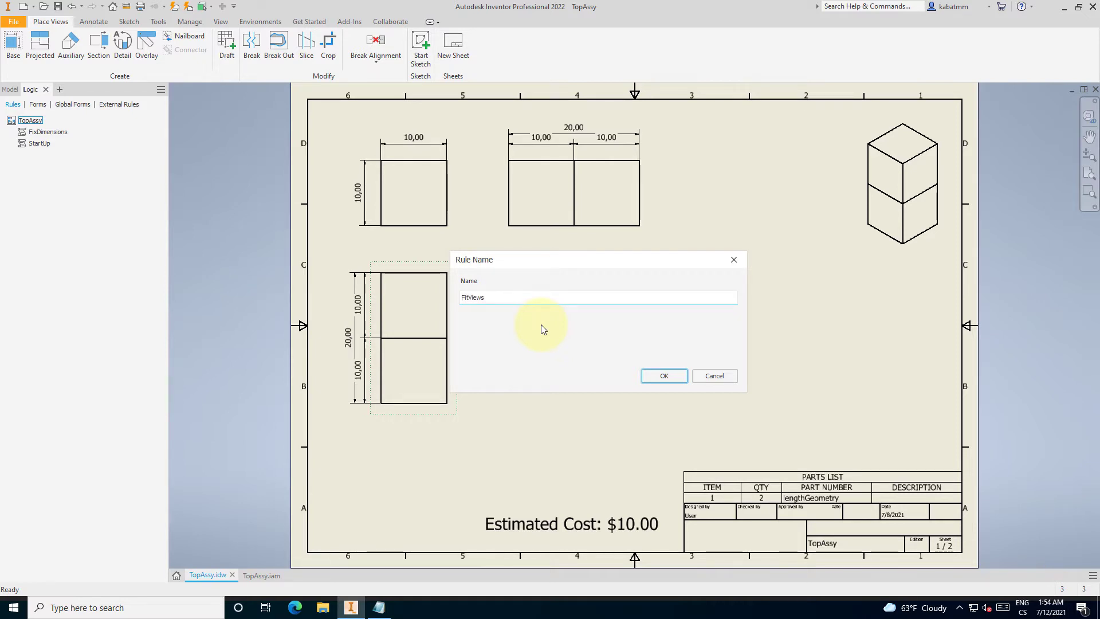
click(663, 375)
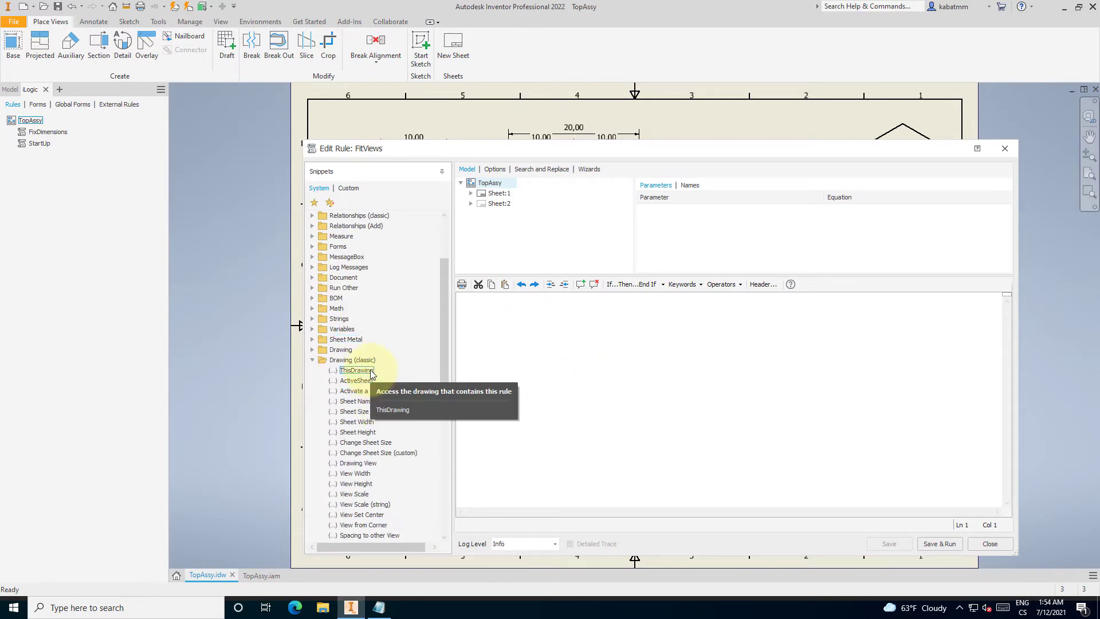
Insert the View Set Center, View from Corner and Spacing to other View snippets.
scroll(down, 3)
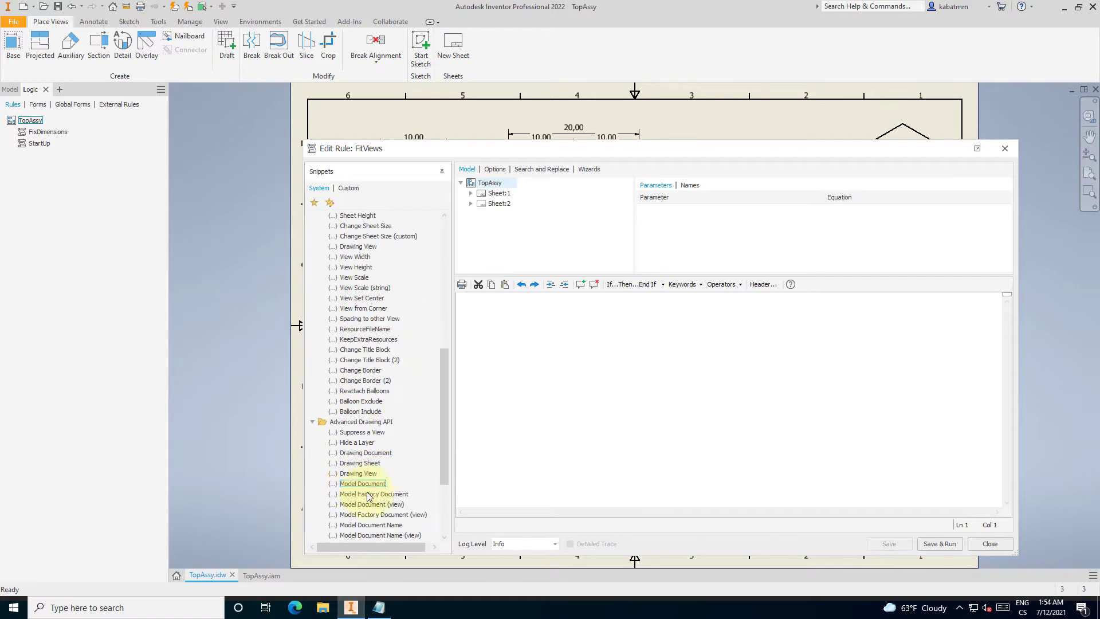
scroll(down, 3)
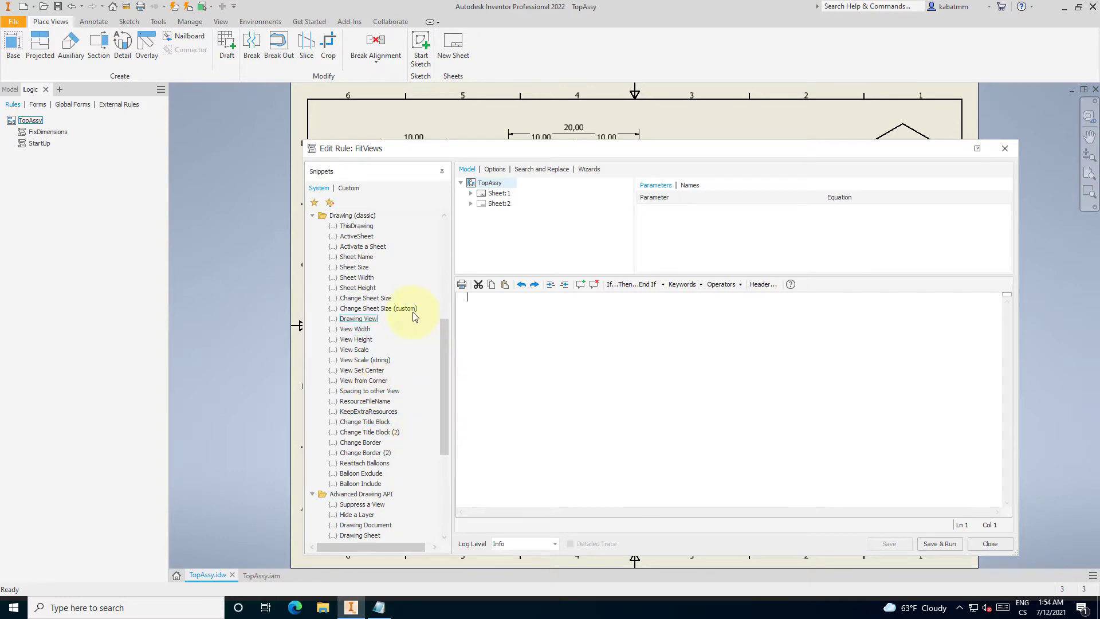
scroll(down, 3)
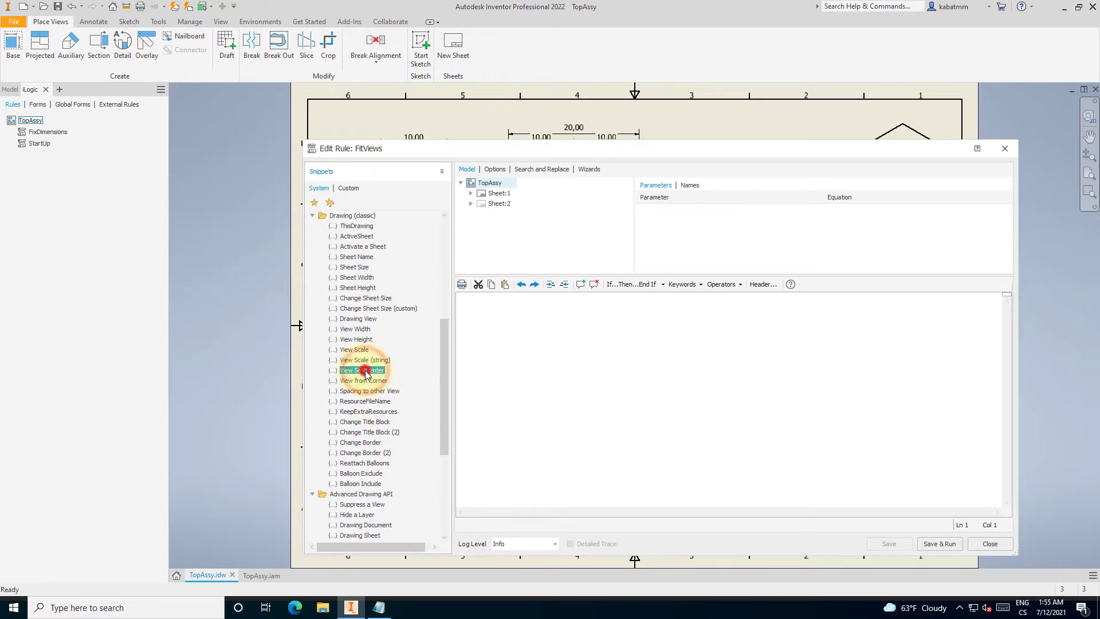
double_click(362, 369)
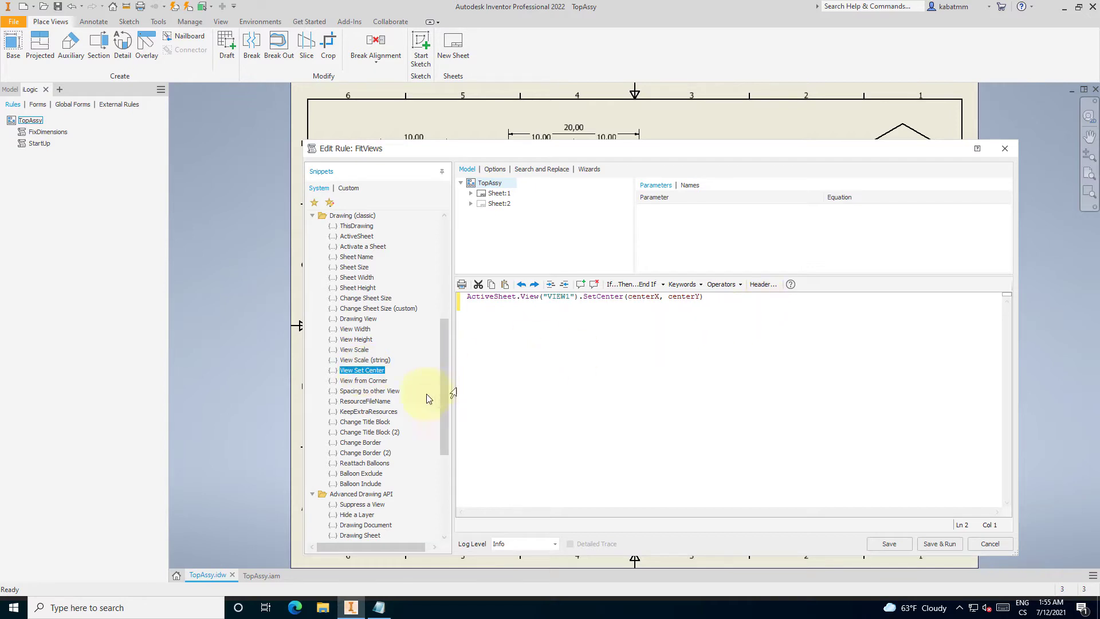
double_click(364, 380)
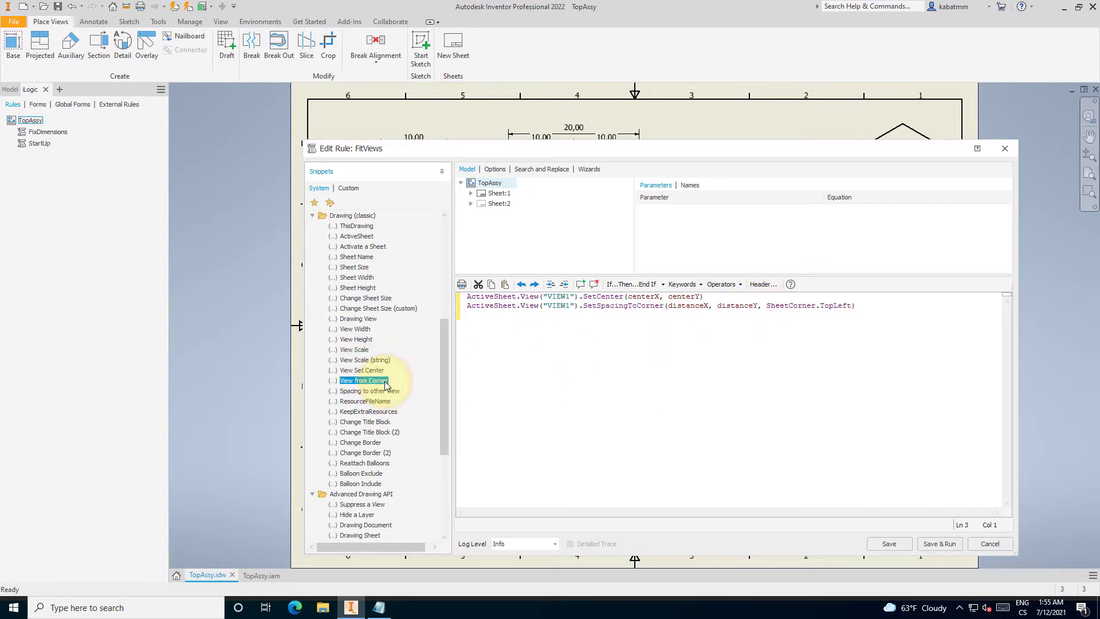
double_click(368, 391)
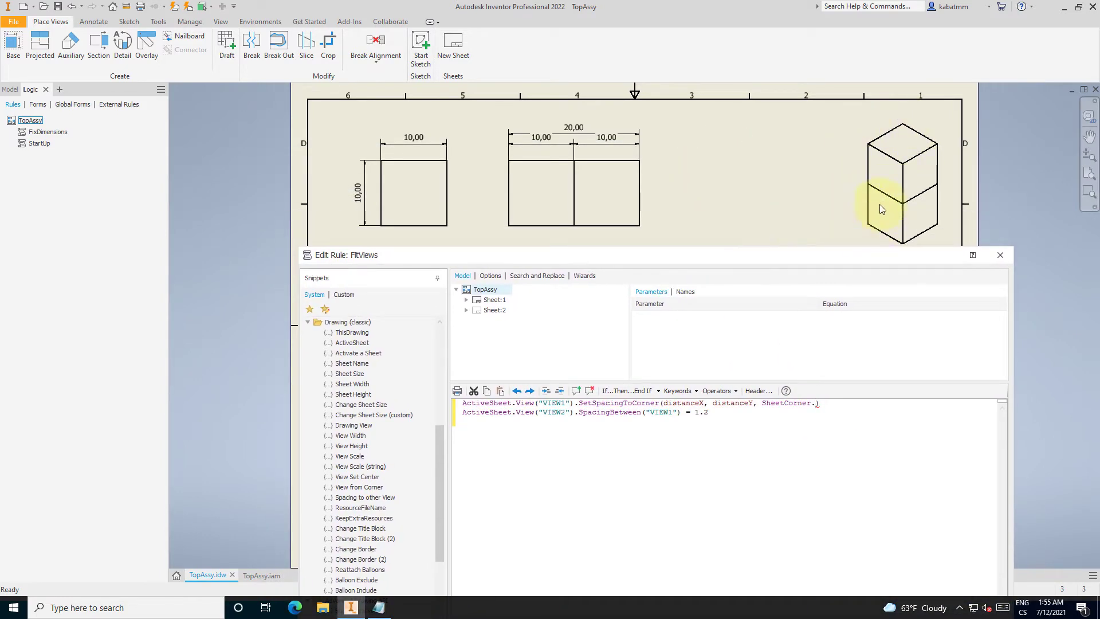
Set VIEW1's anchor to SheetCorner.TopRight and select the 1.2 spacing value.
text(Top)
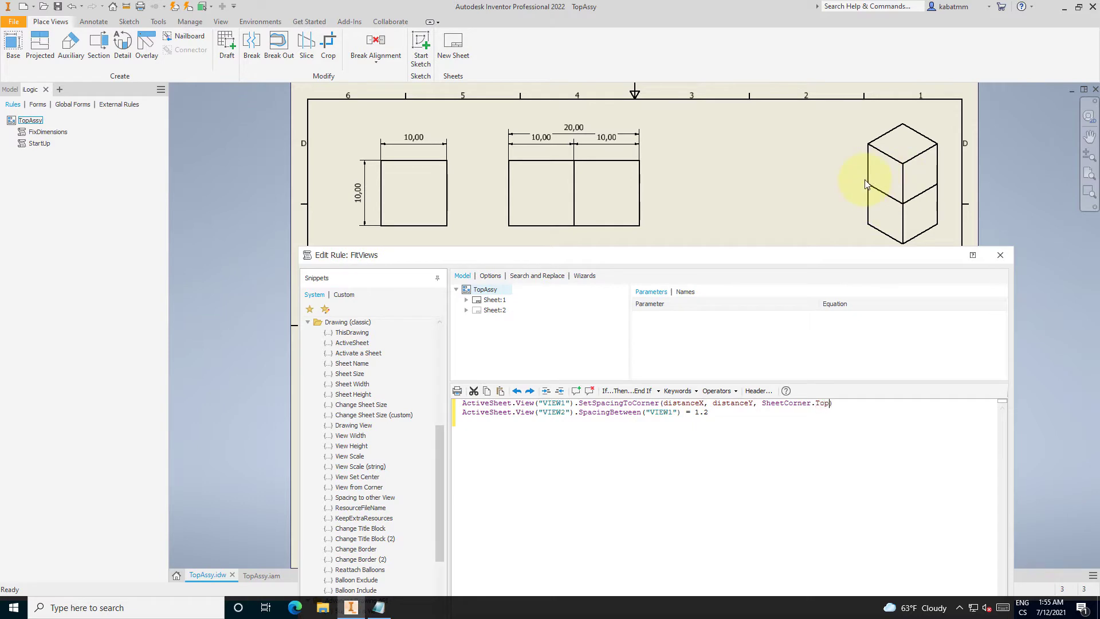
text(Right)
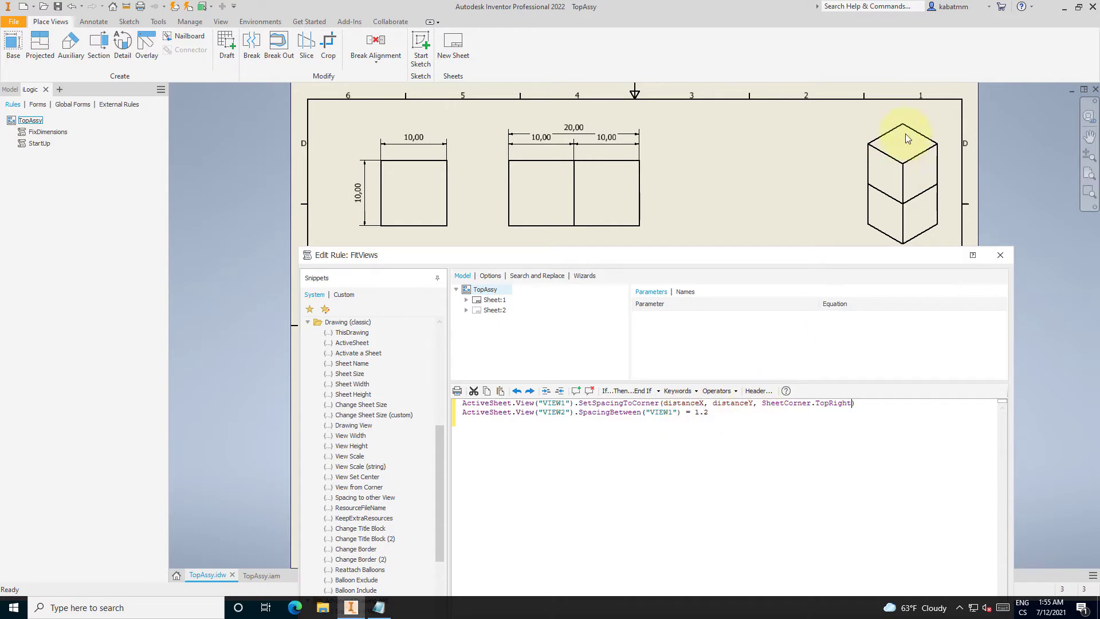
mouse_move(897, 167)
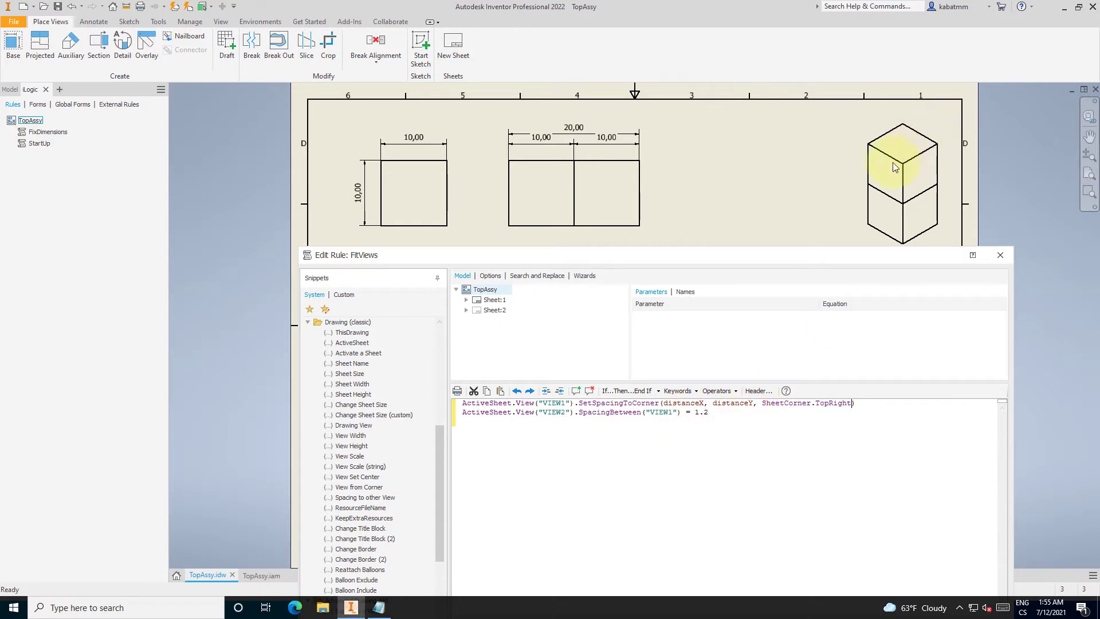
mouse_move(446, 221)
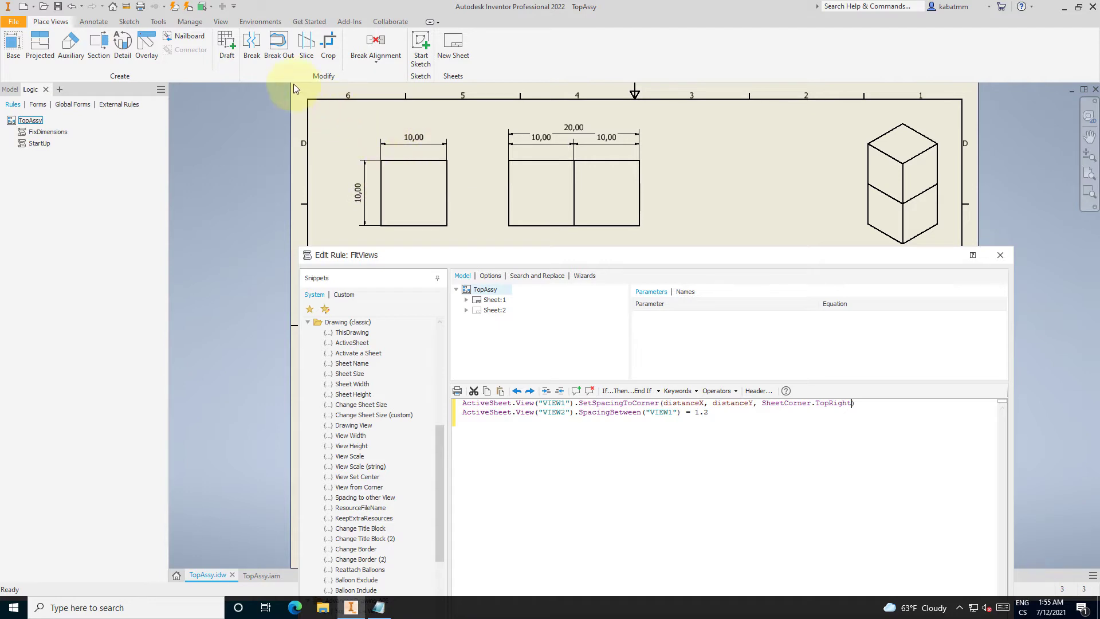
mouse_move(452, 187)
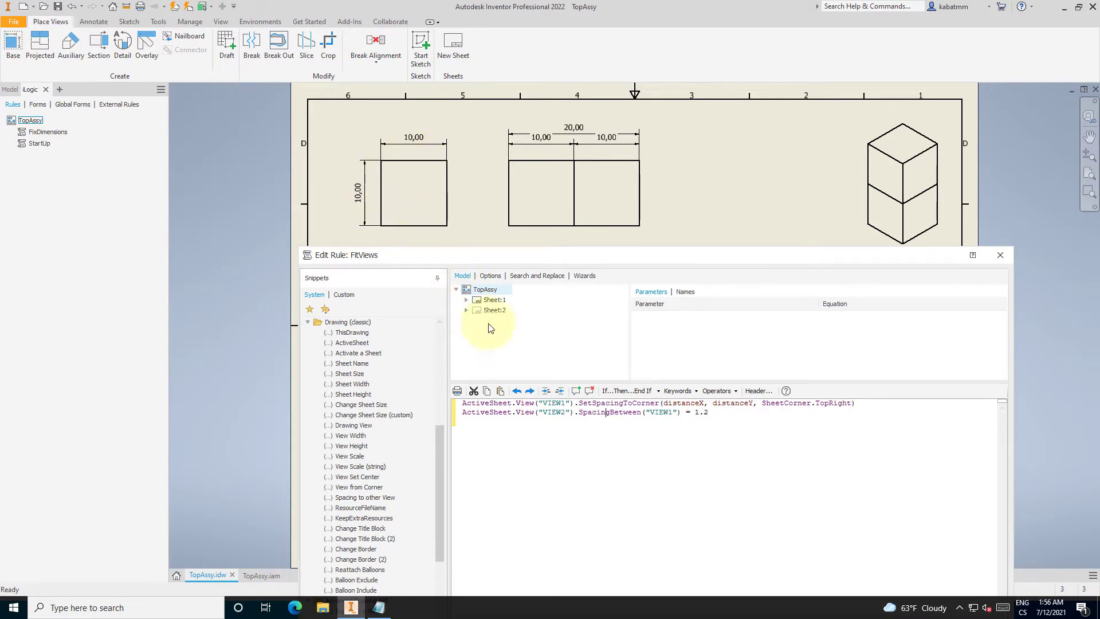
double_click(554, 412)
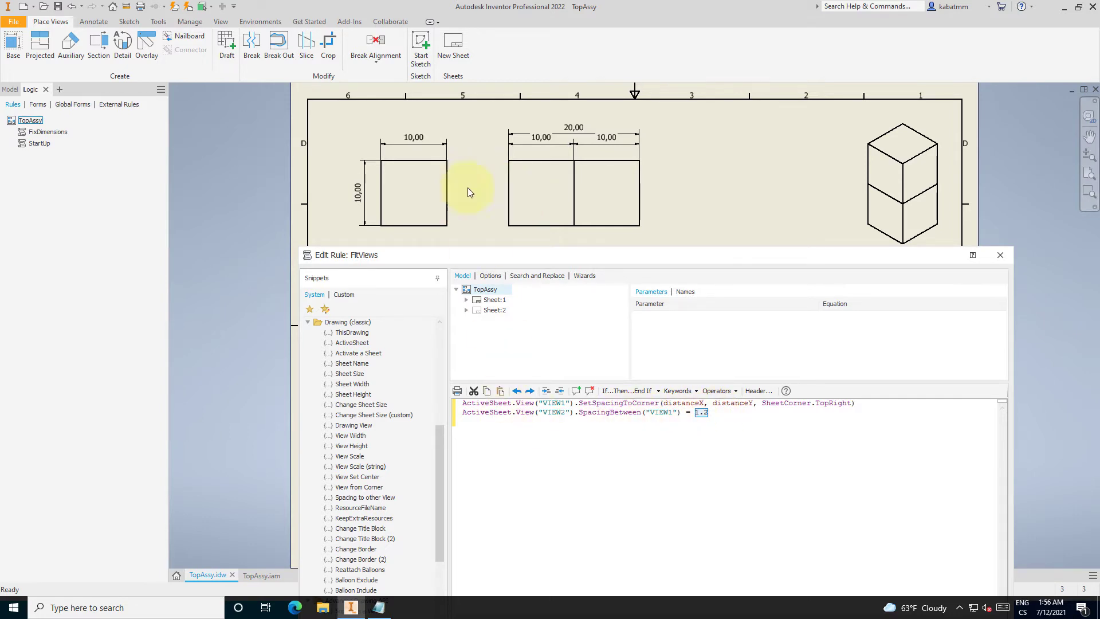
mouse_move(477, 222)
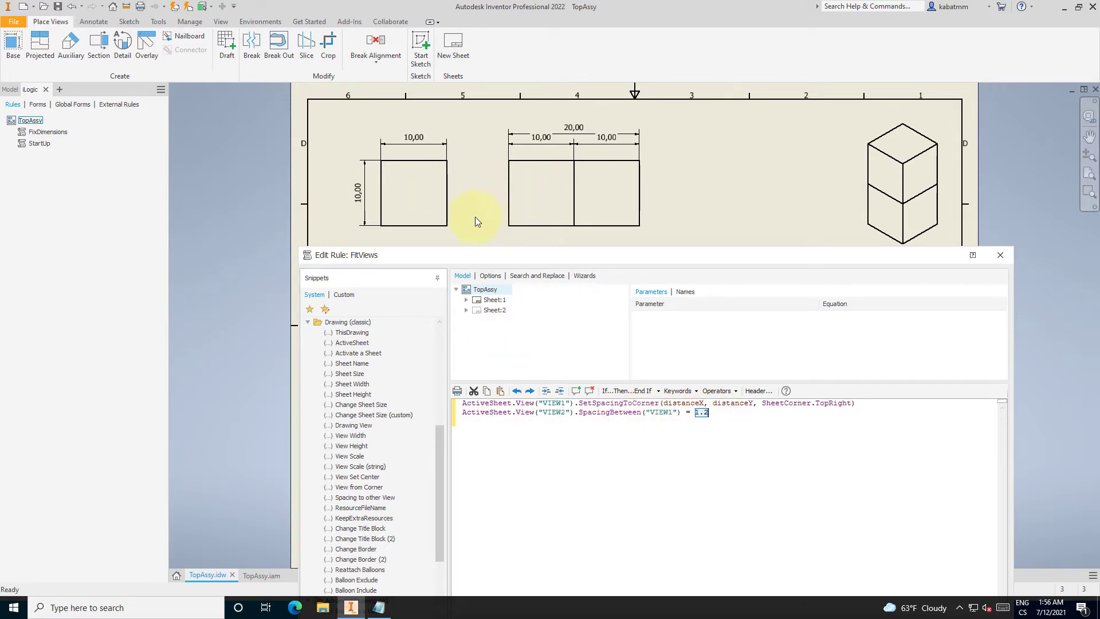
mouse_move(489, 206)
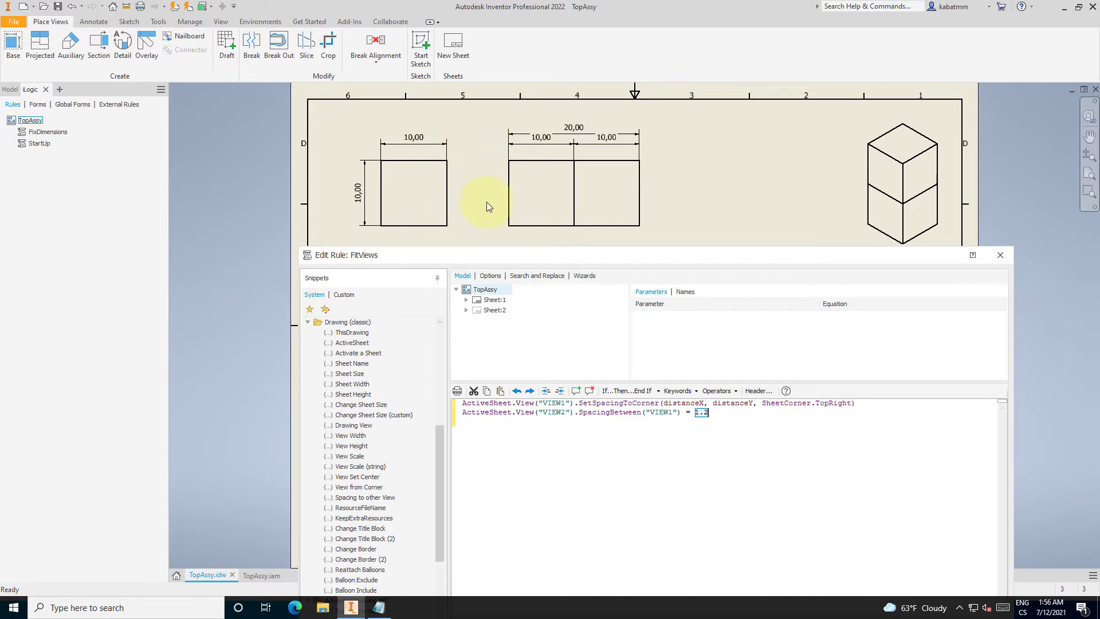
mouse_move(716, 274)
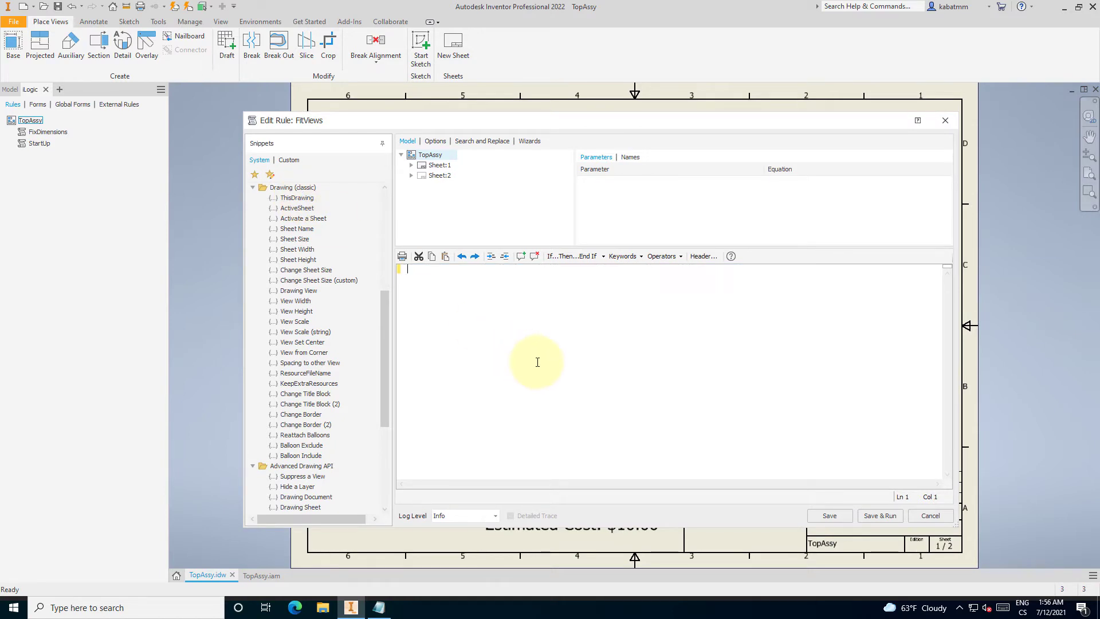
mouse_move(481, 322)
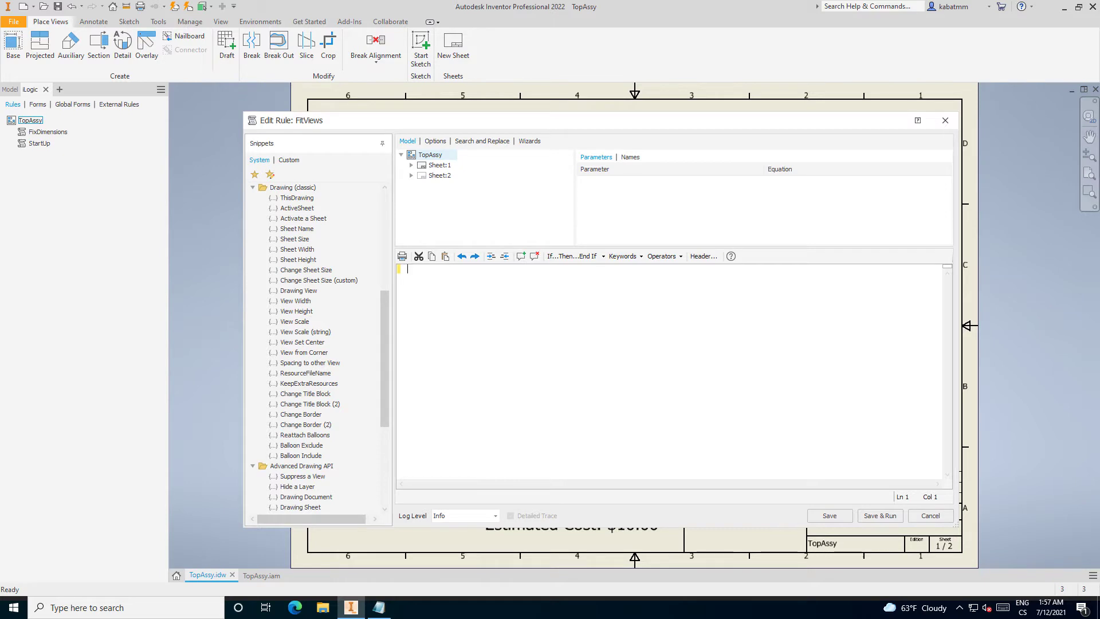
Define sheet1 and sheet2 as ThisDrawing.Sheet("Sheet:1") and ThisDrawing.Sheet("Sheet:2").
click(297, 197)
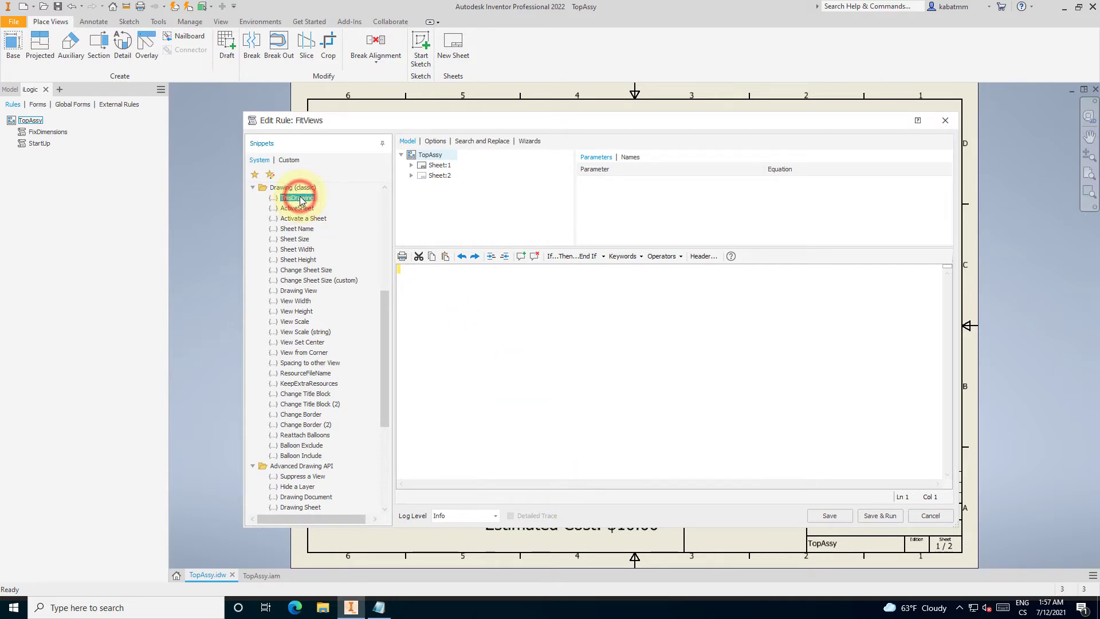
double_click(296, 197)
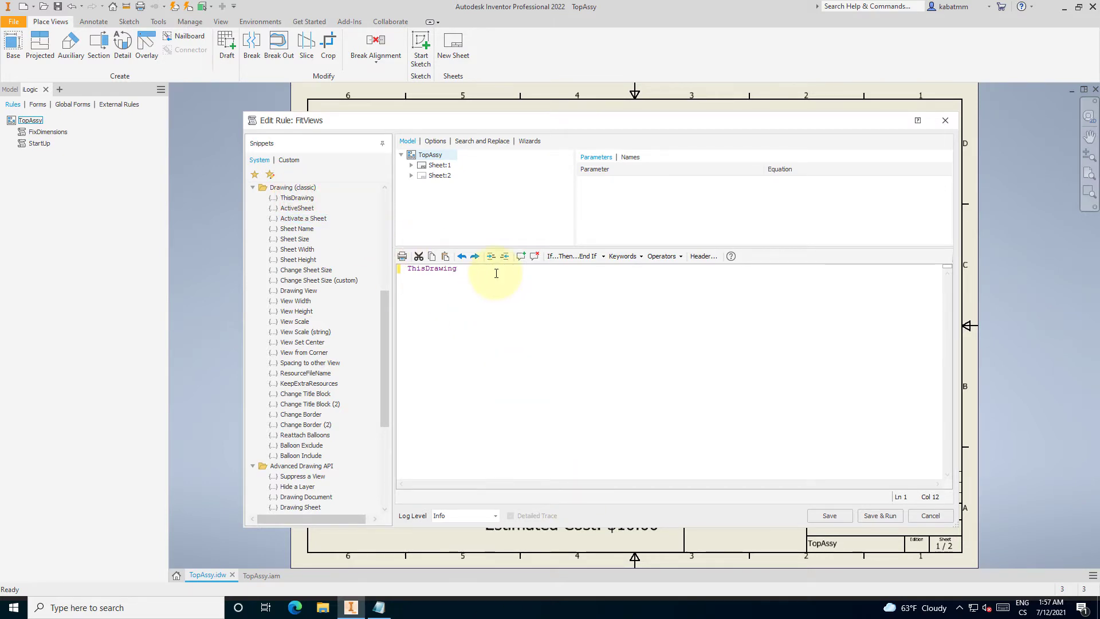
text(.Sheet)
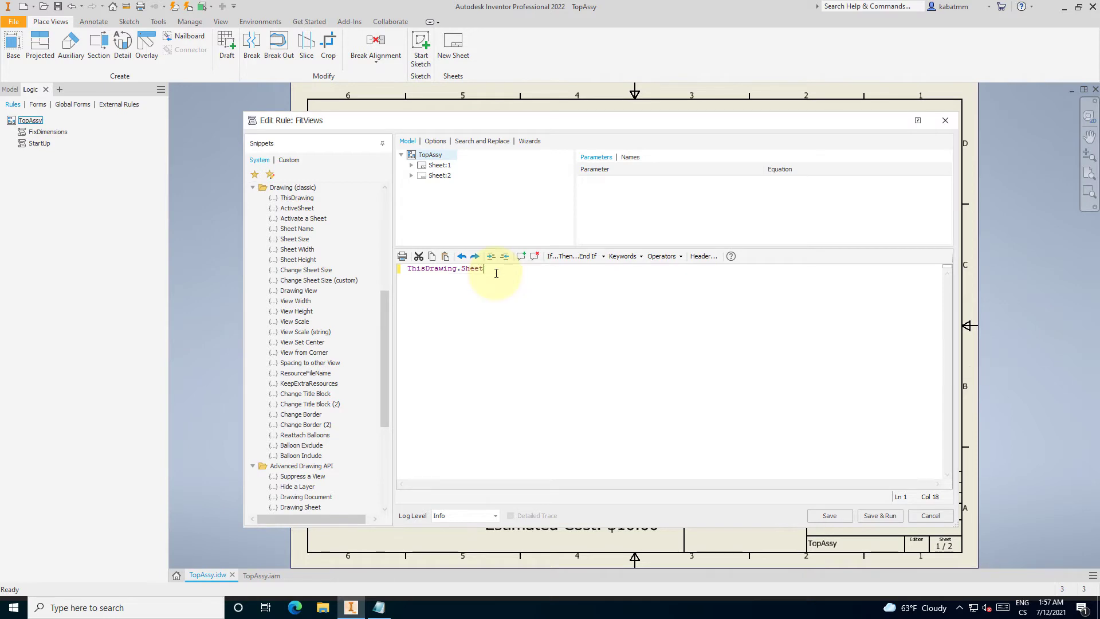
text(()
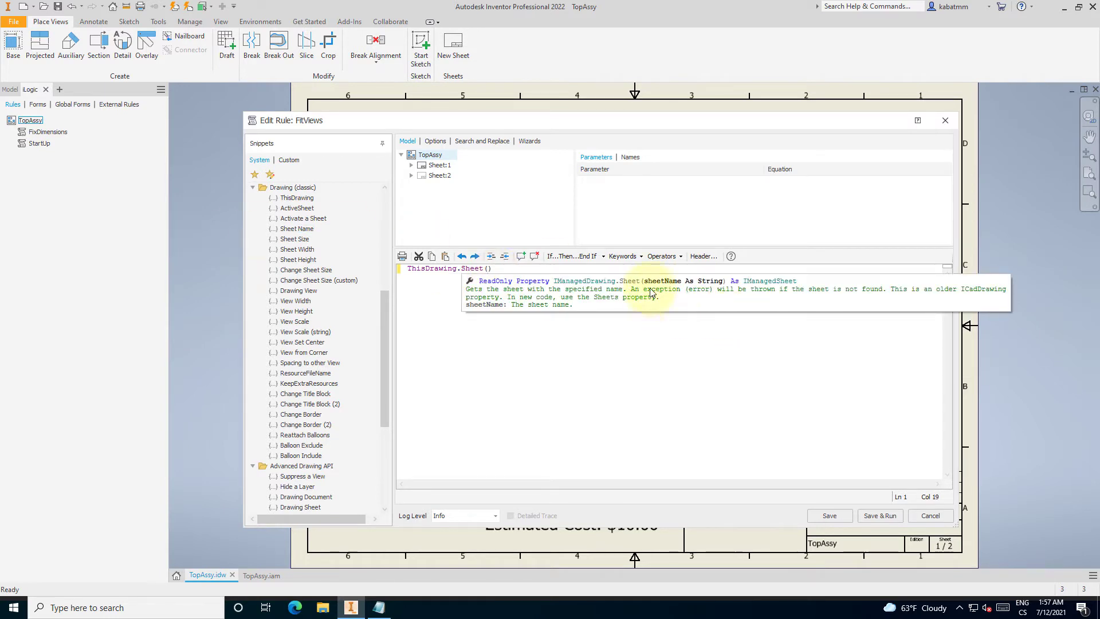
text(")
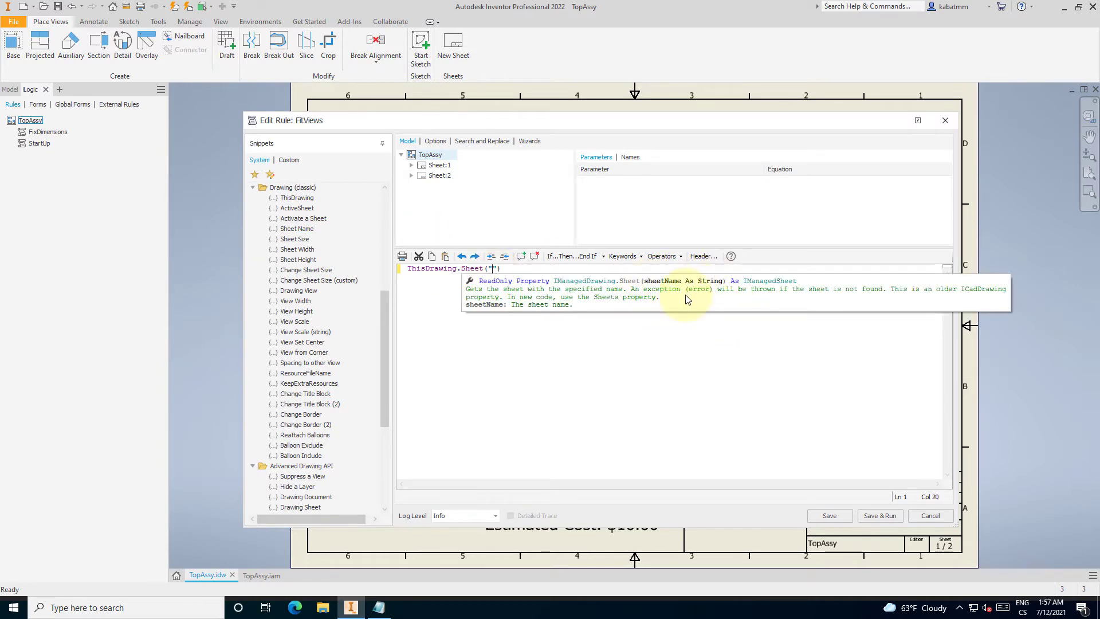
click(438, 165)
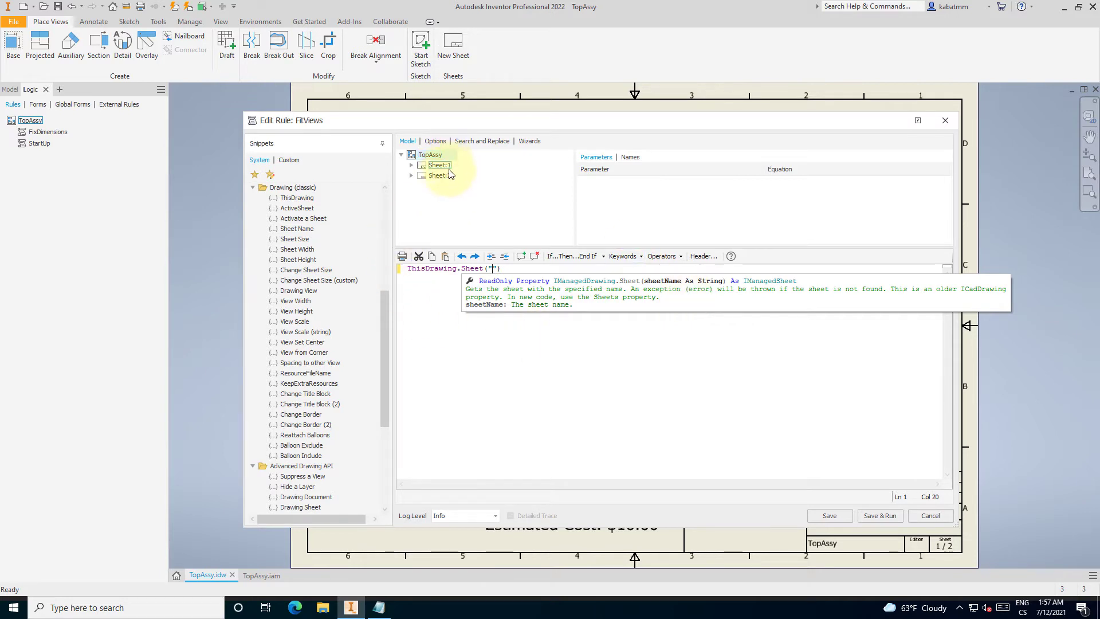
text(Sheet)
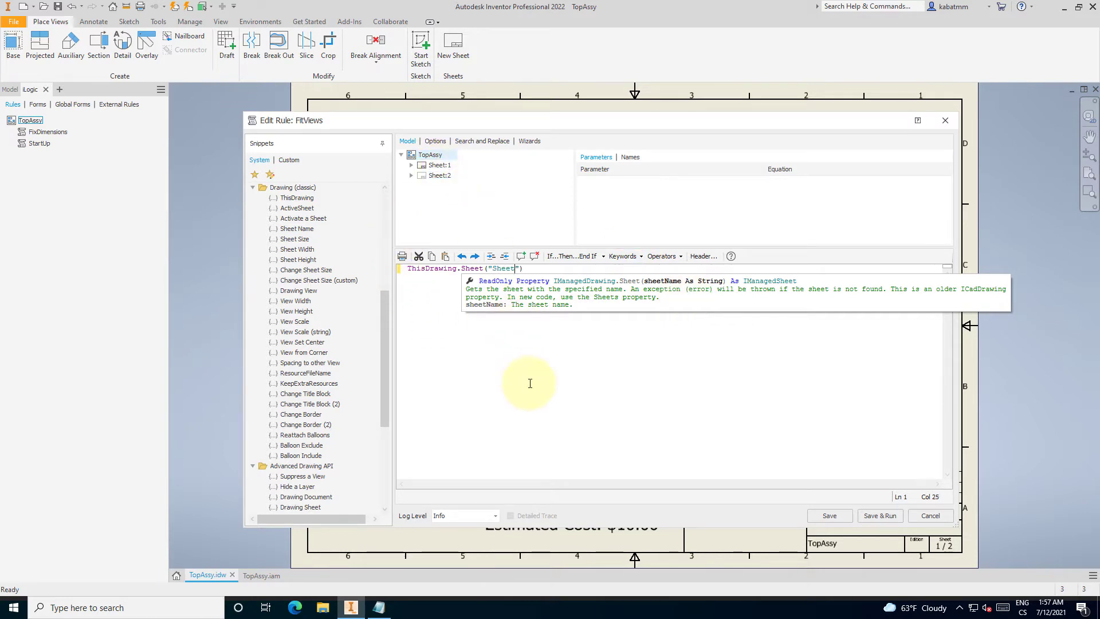
text(:1)
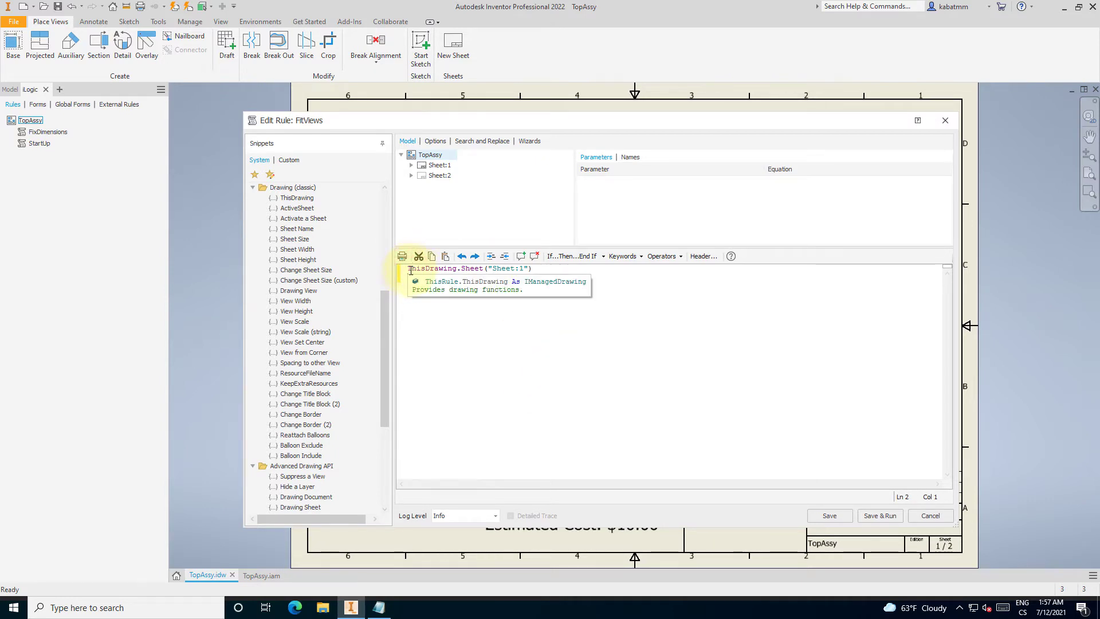
text(ThisDrawing.Sheet("Sheet:2"))
click(499, 269)
text(Dim )
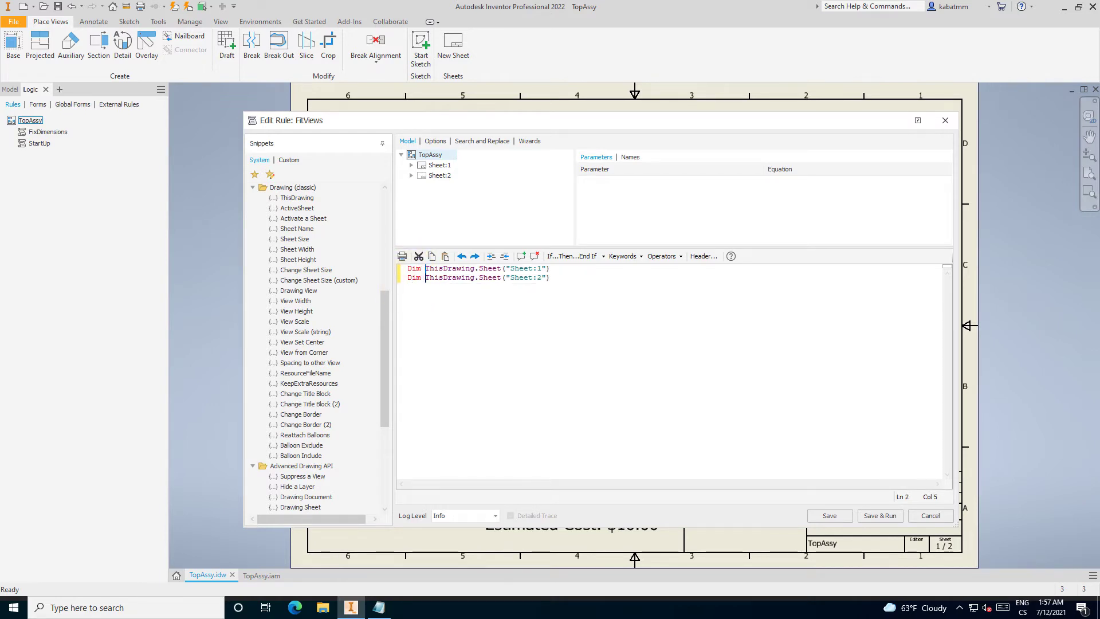
Add distX/distY values of 15 for sheet 1 and 10 for sheet 2, then save.
text(sheet2 =)
text( sheet1 =)
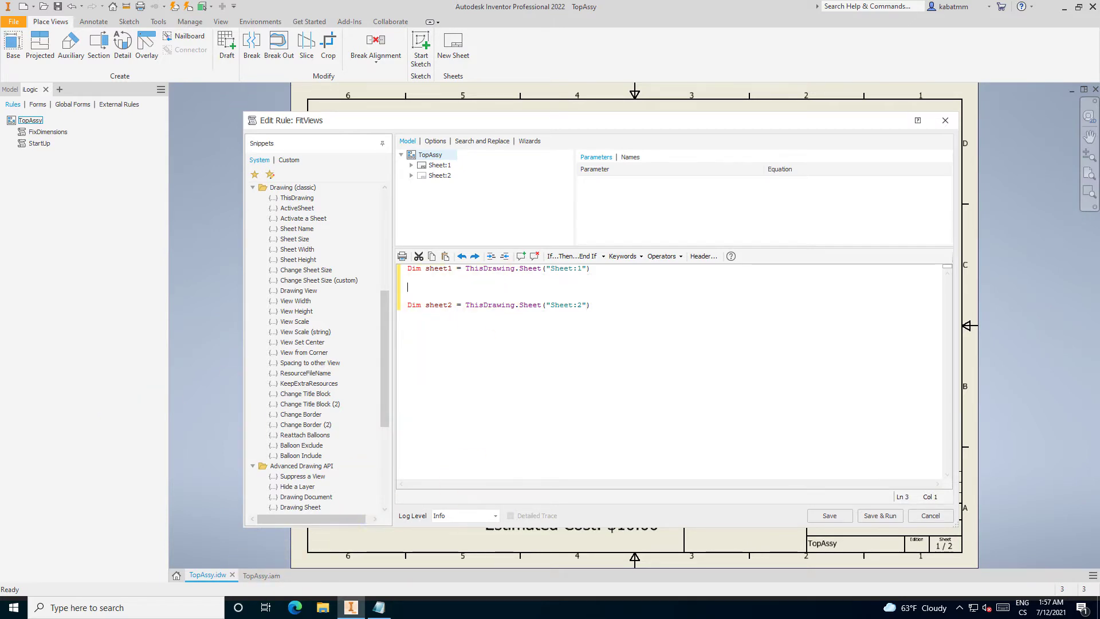
text(distX = 15)
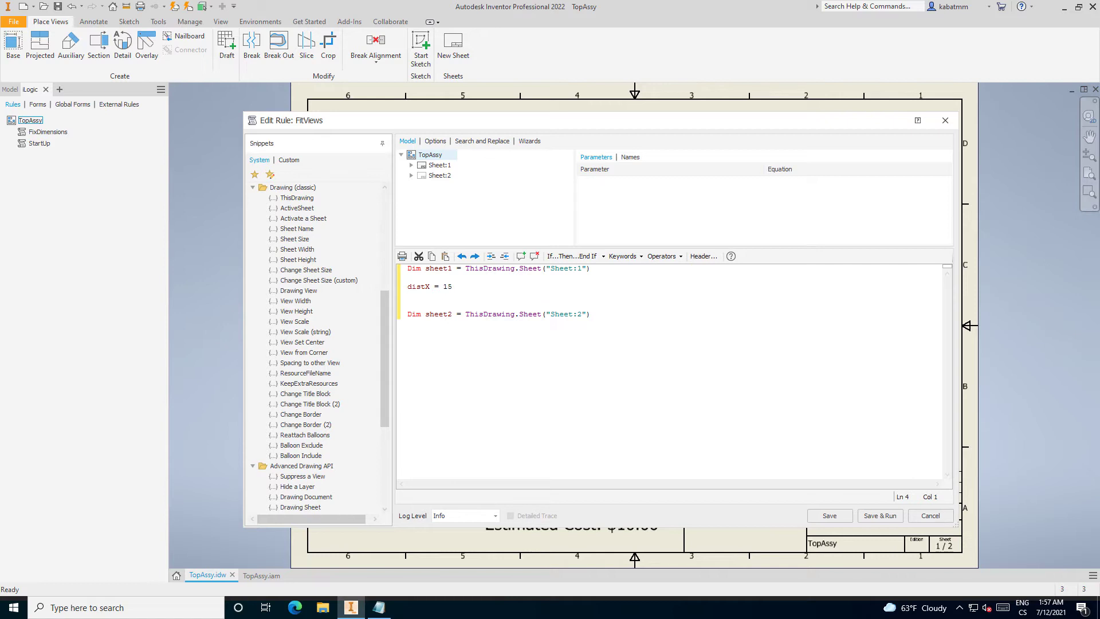
text(distY)
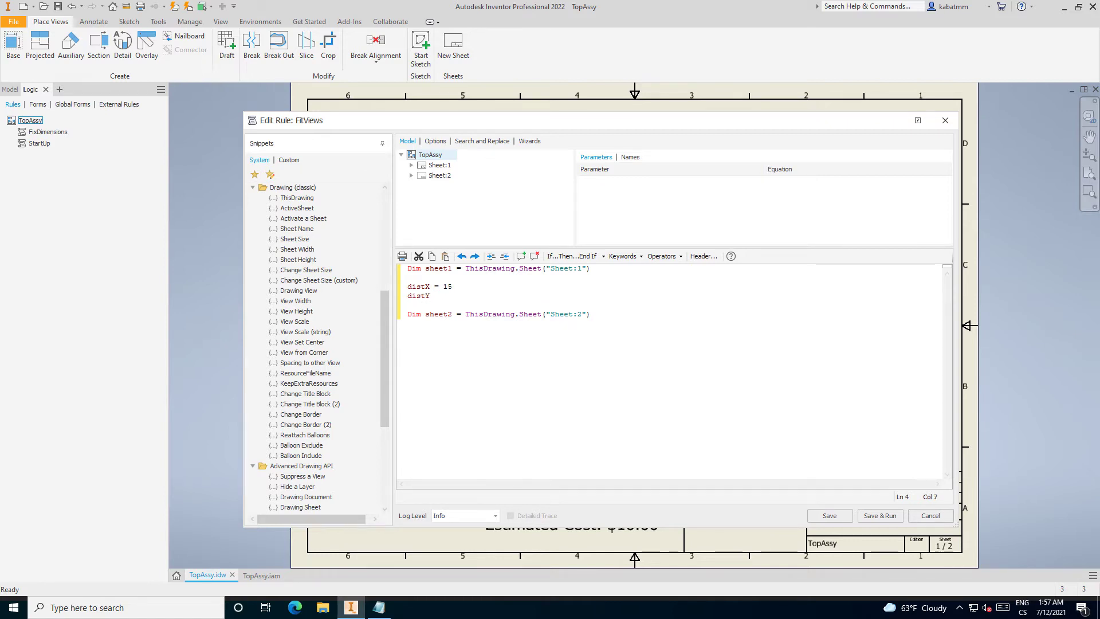
text(= 15)
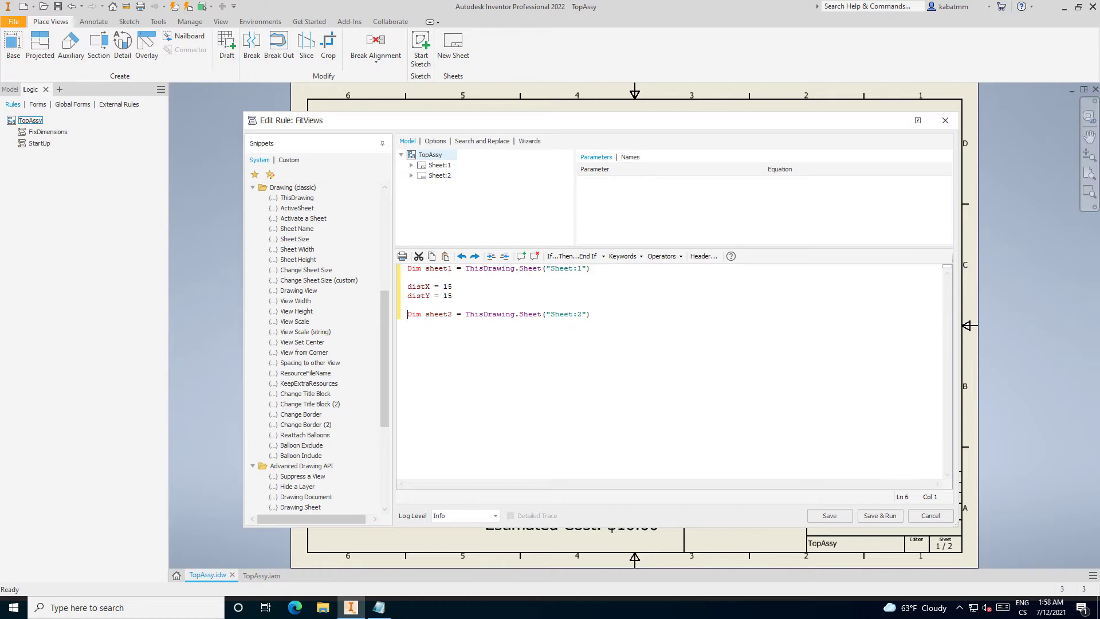
text(distX = 15)
text(distY = 10)
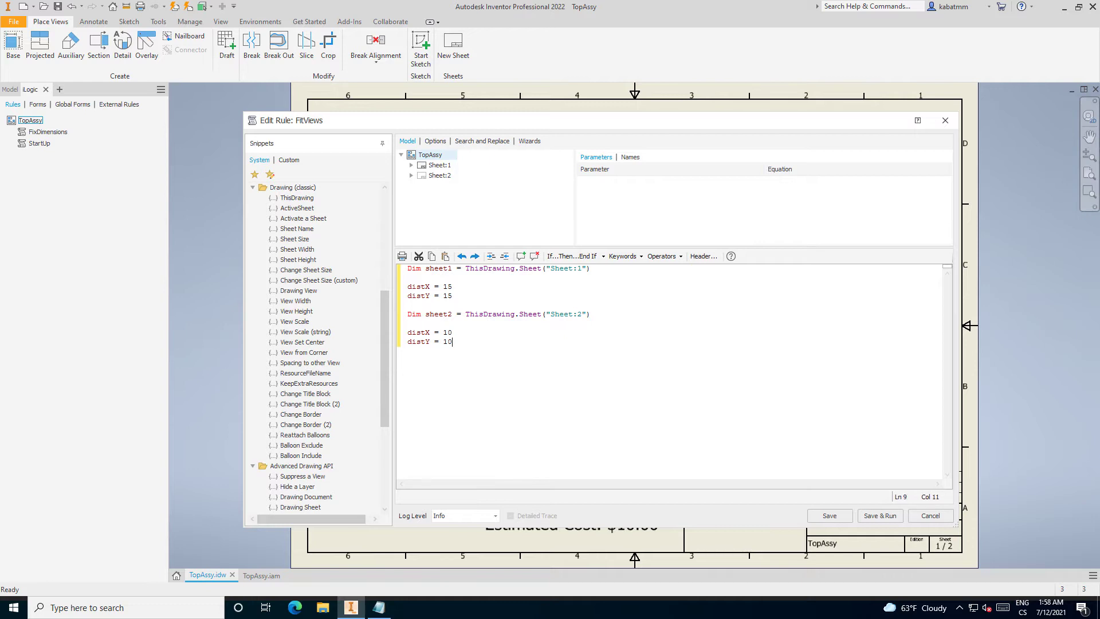
click(454, 332)
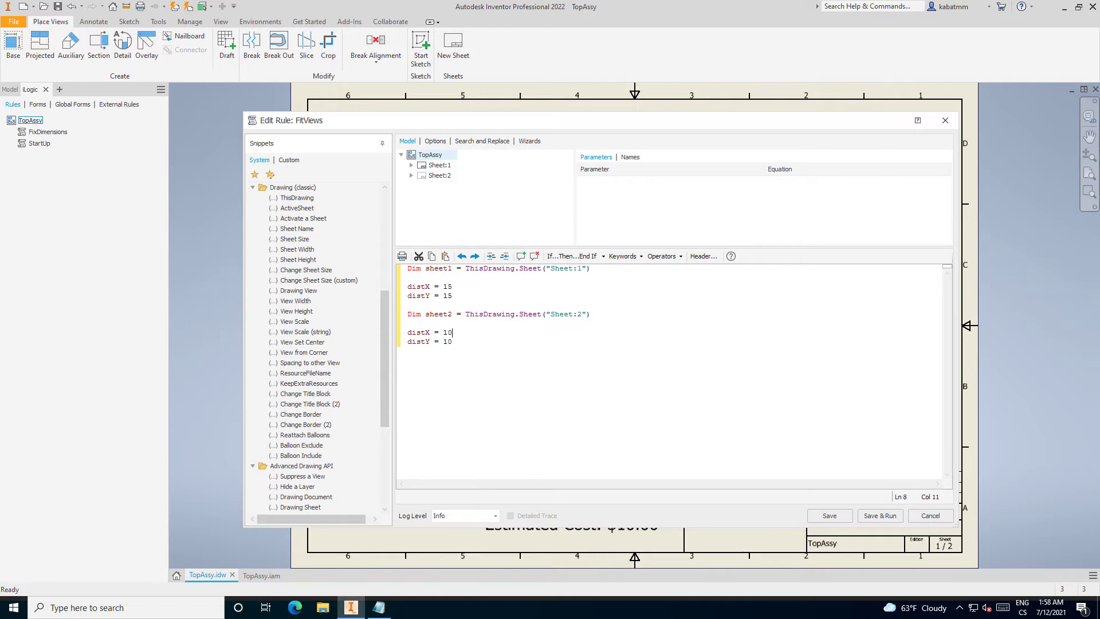
click(453, 295)
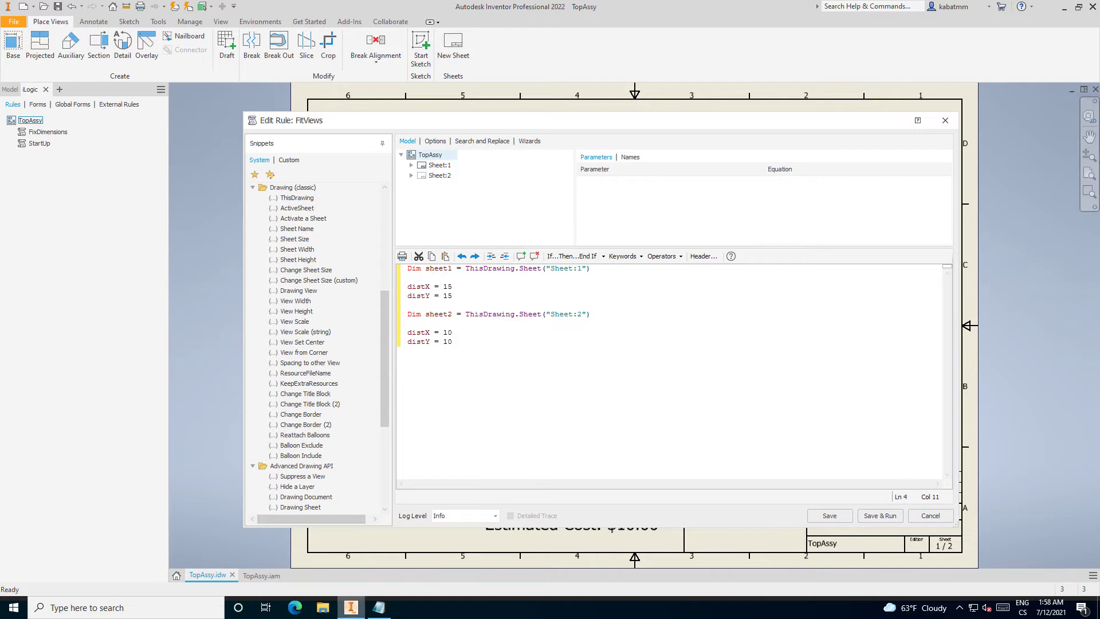
click(829, 516)
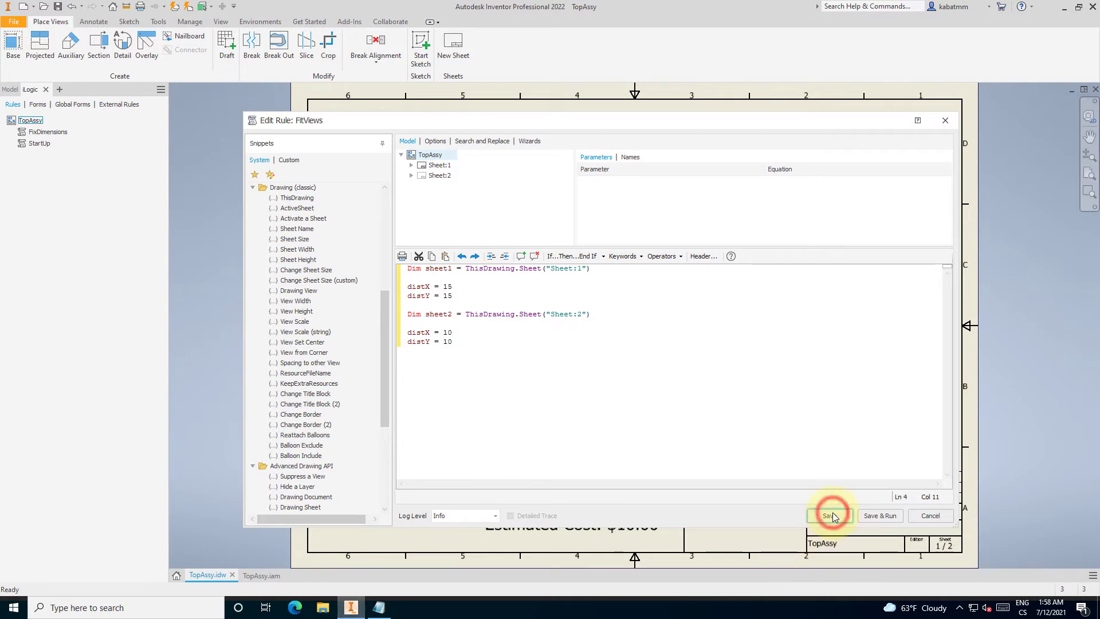
click(831, 515)
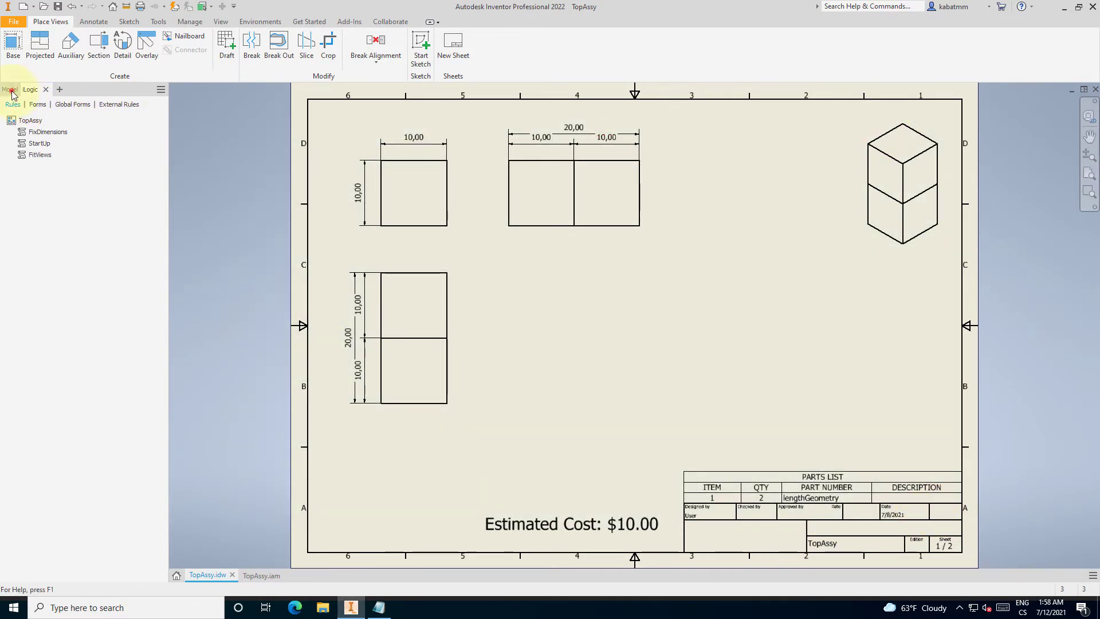
double_click(903, 182)
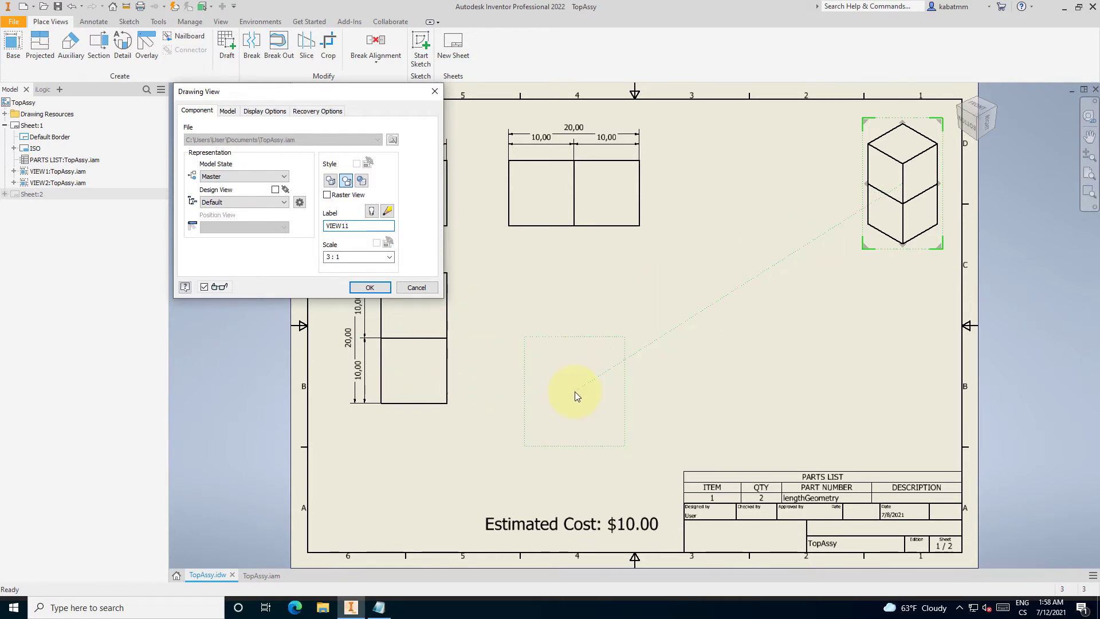
click(357, 225)
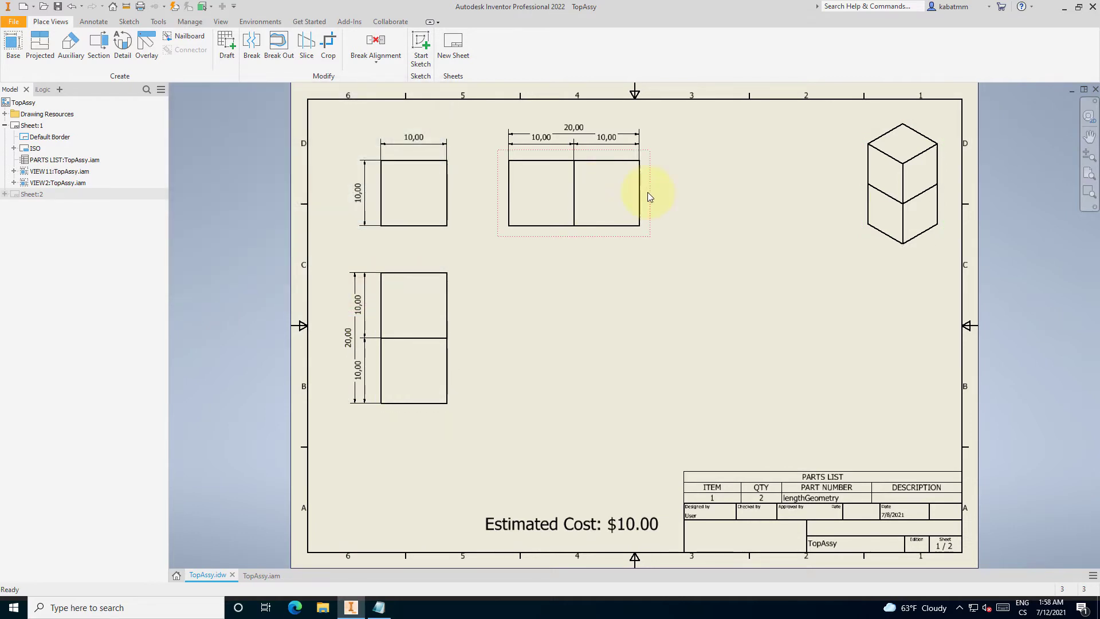
double_click(574, 193)
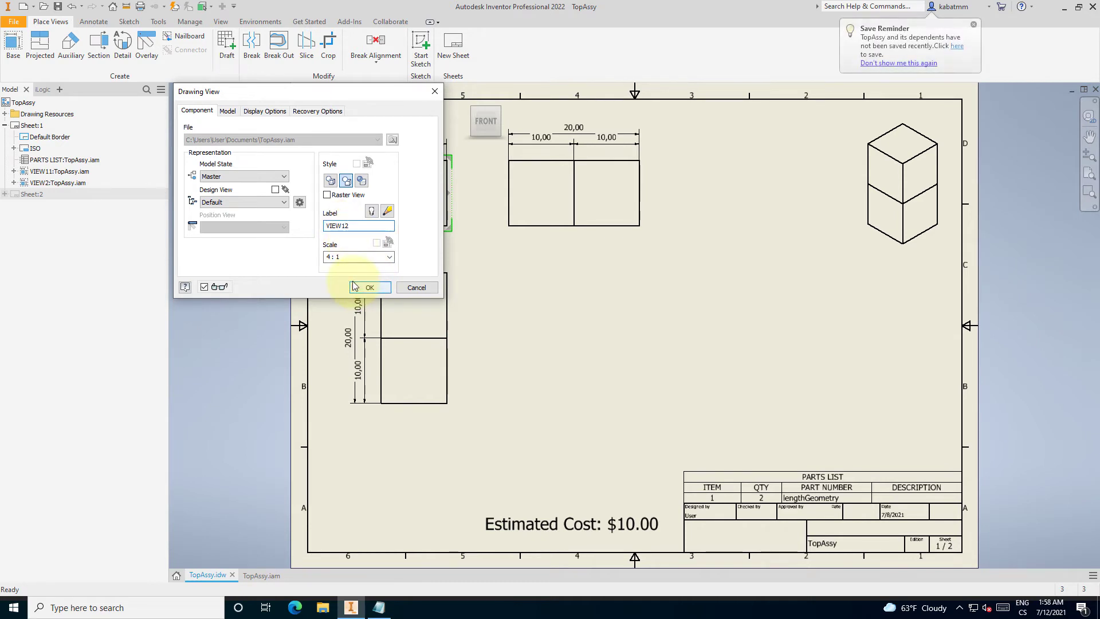
click(369, 287)
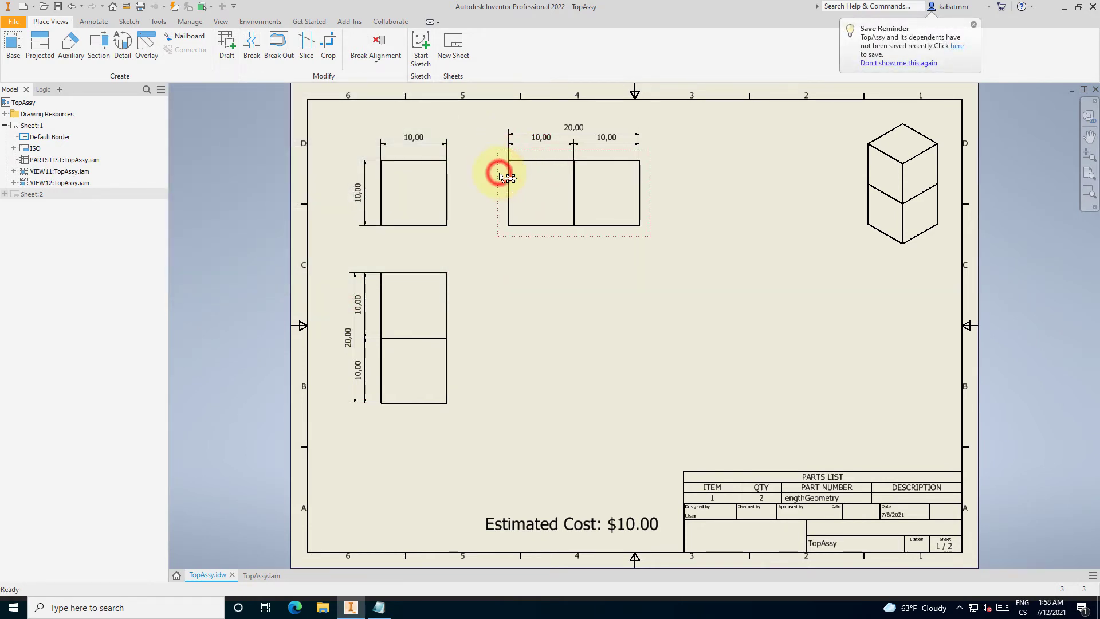
double_click(502, 175)
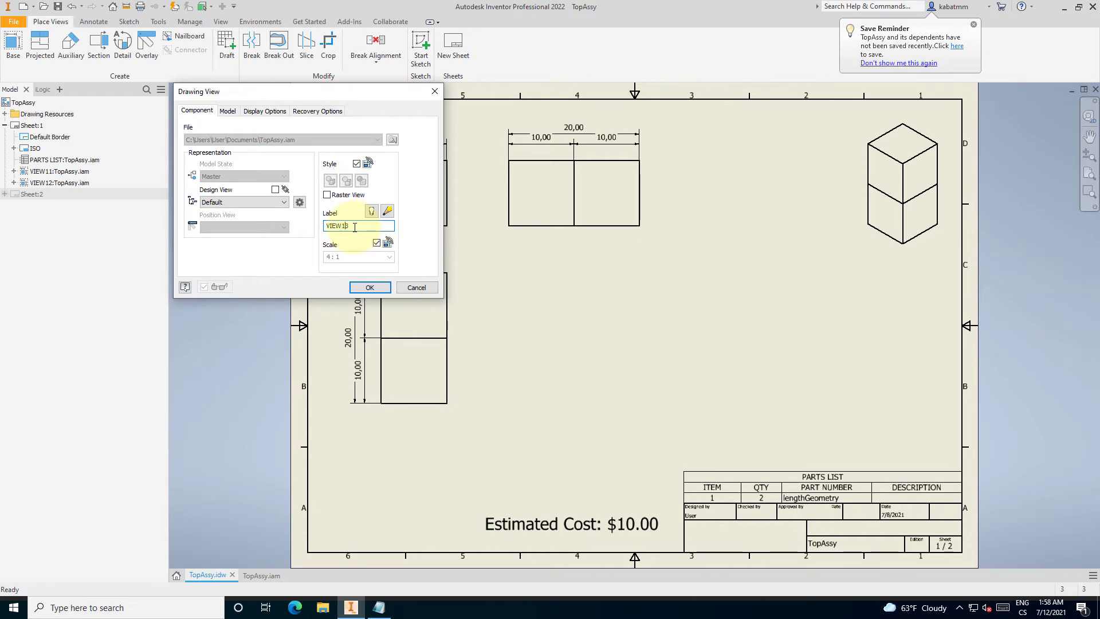
click(370, 287)
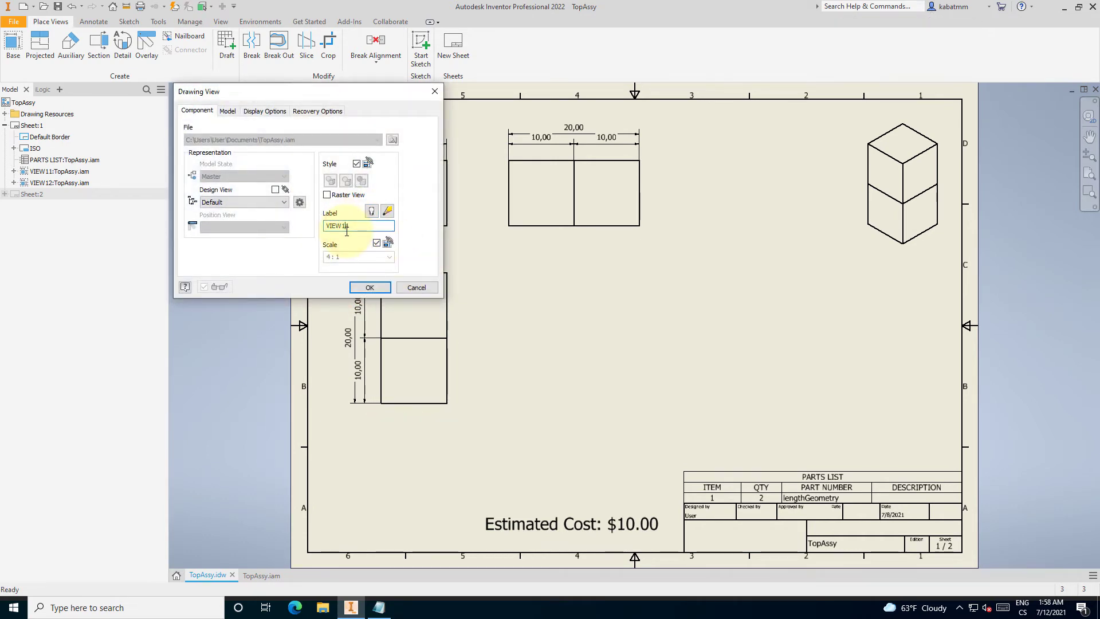
click(369, 287)
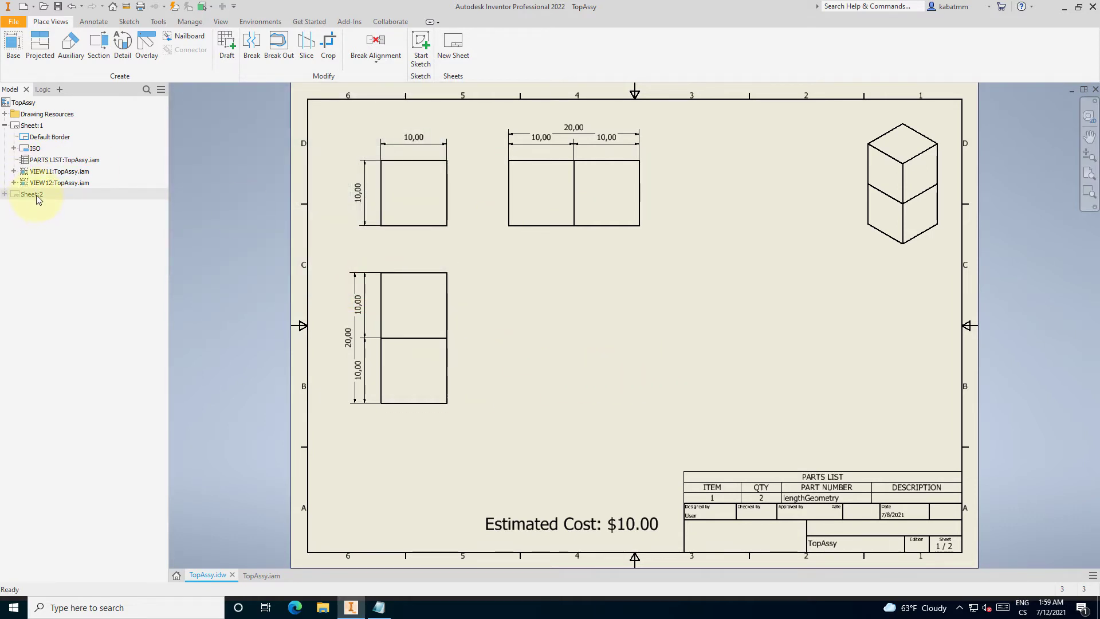
double_click(32, 194)
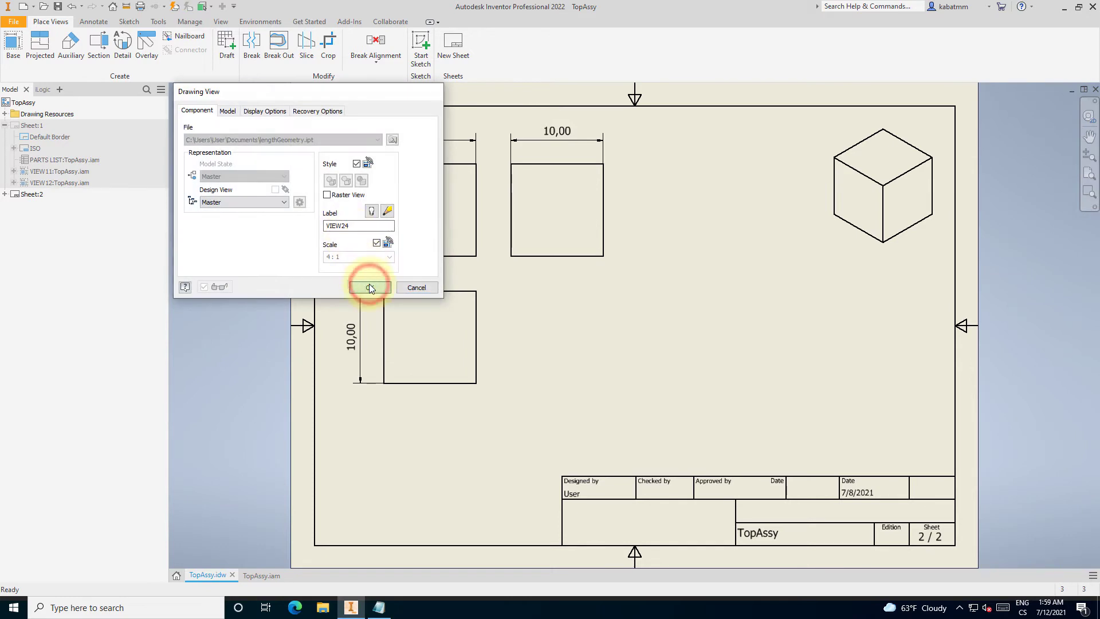
click(369, 287)
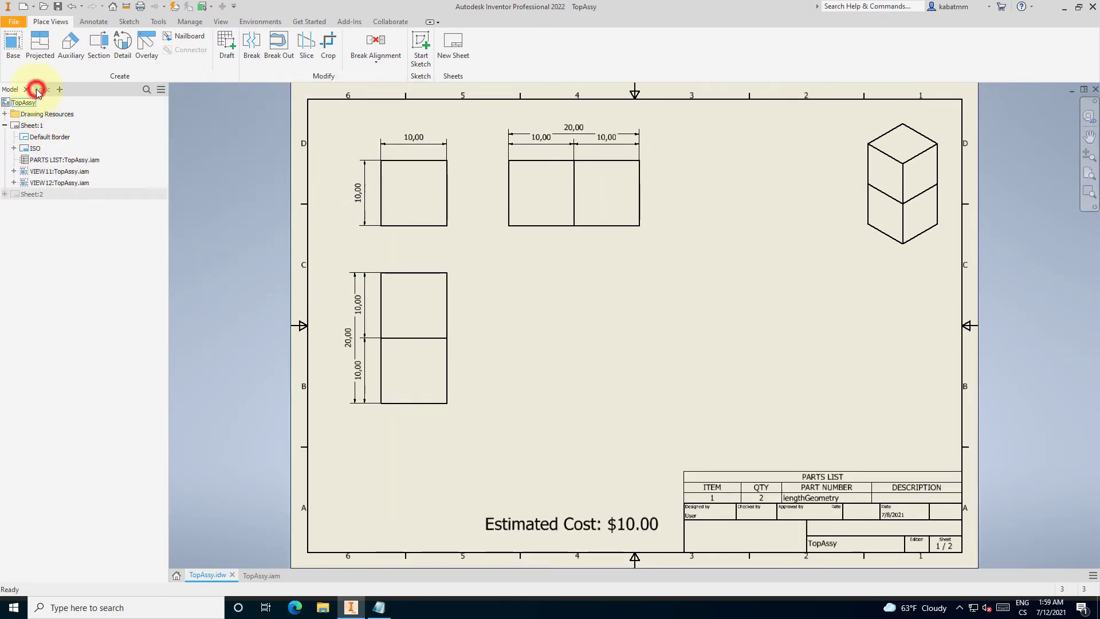
Reopen FitViews and insert two View from Corner lines in sheet 1's section.
right_click(37, 154)
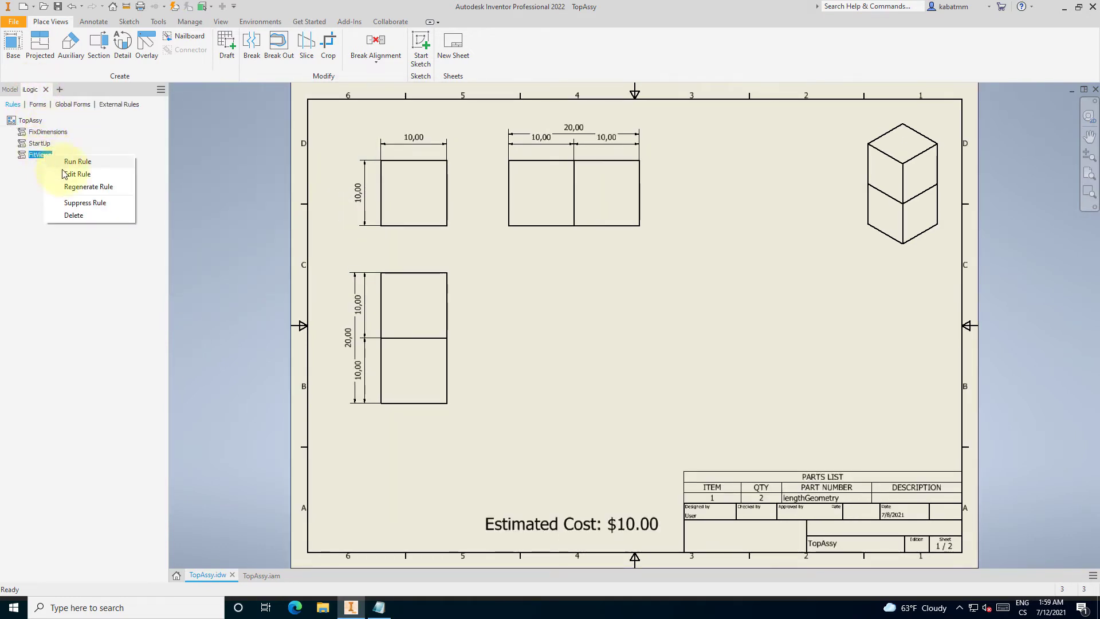
click(77, 174)
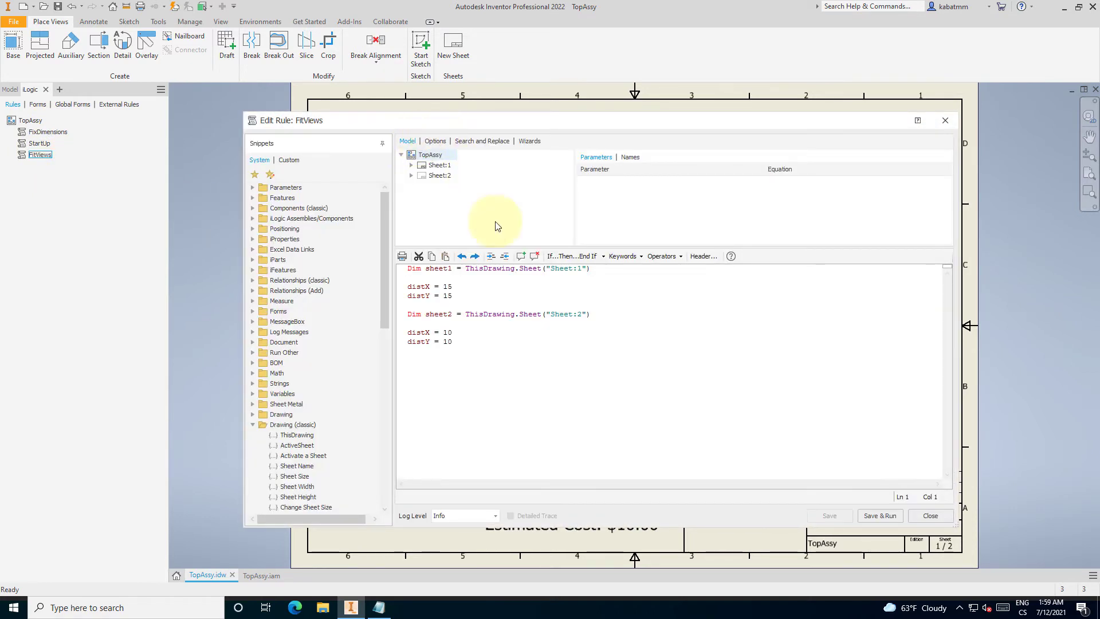
click(439, 328)
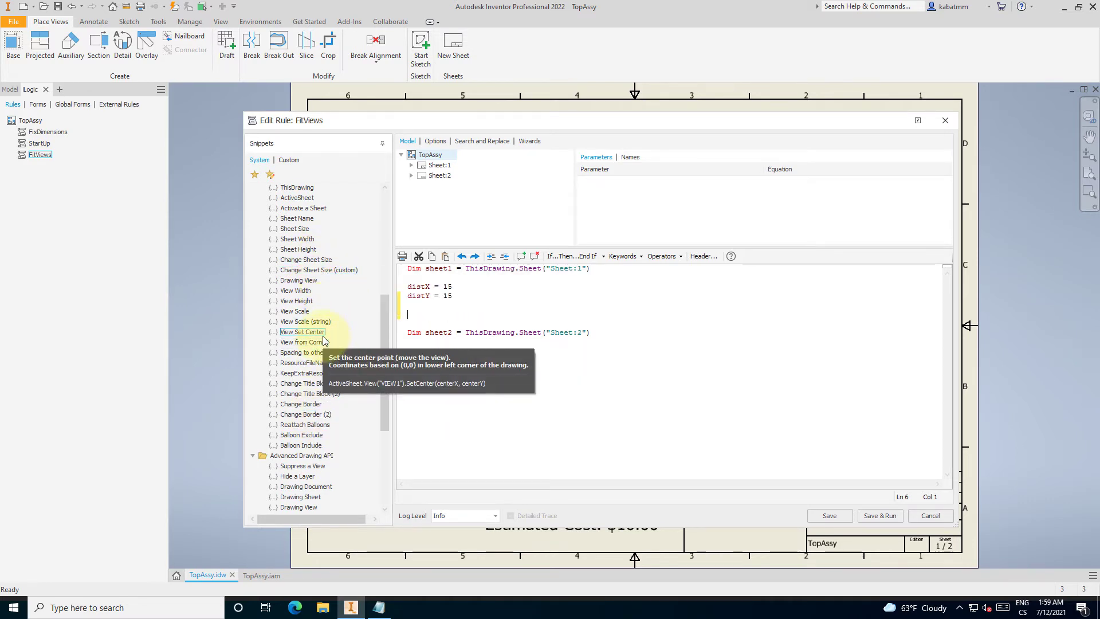
double_click(298, 342)
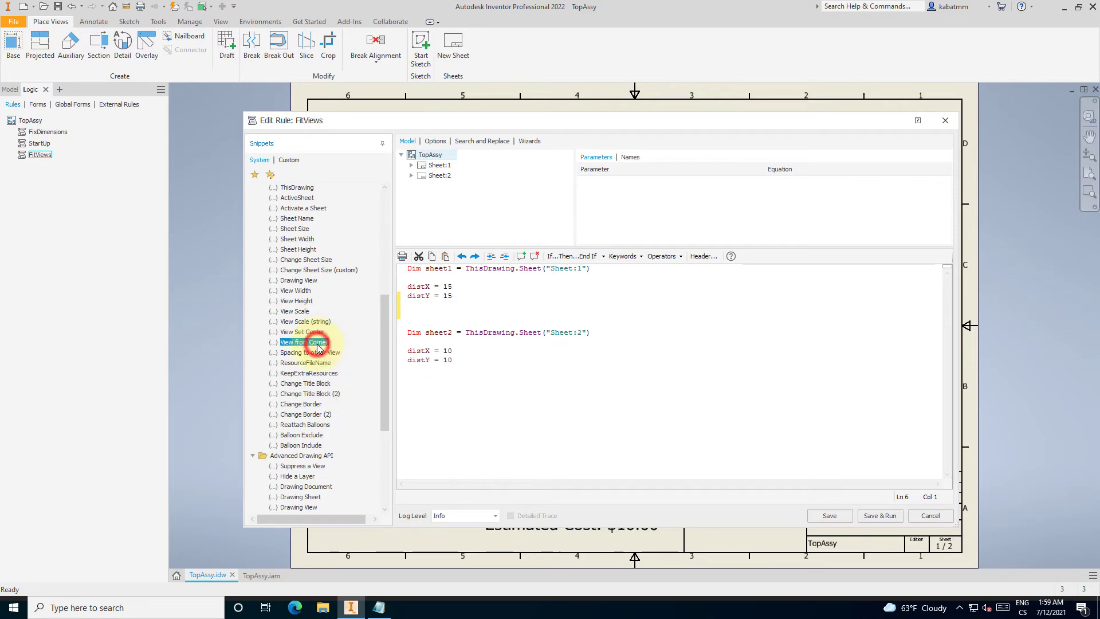
double_click(304, 342)
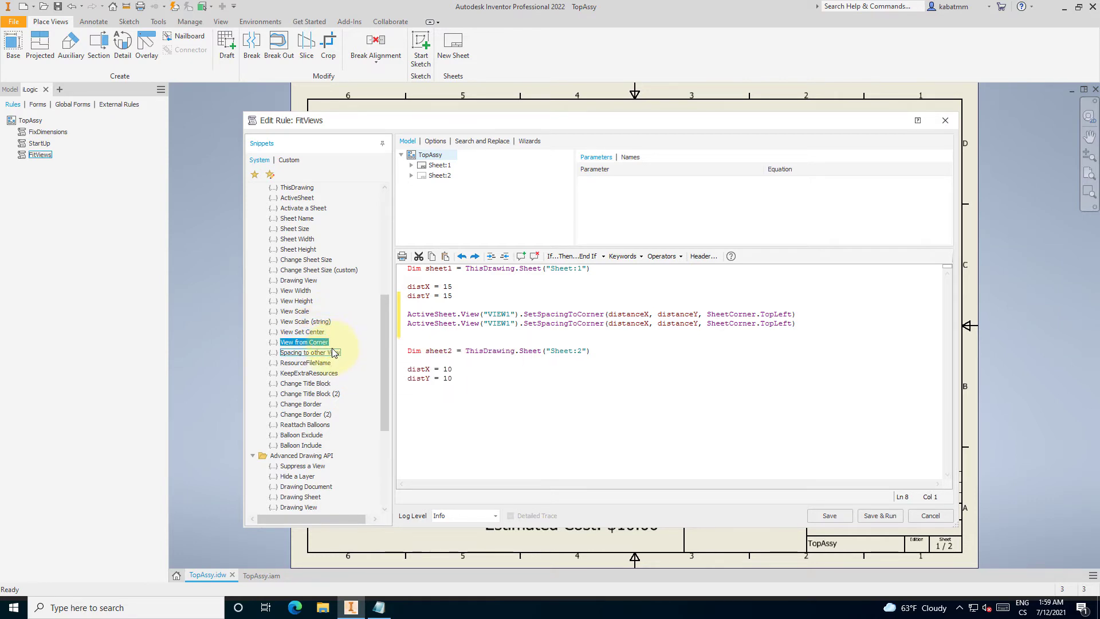
Rewrite sheet 1 lines for VIEW11–VIEW14 using distX, distY and corners, then save and run.
double_click(309, 351)
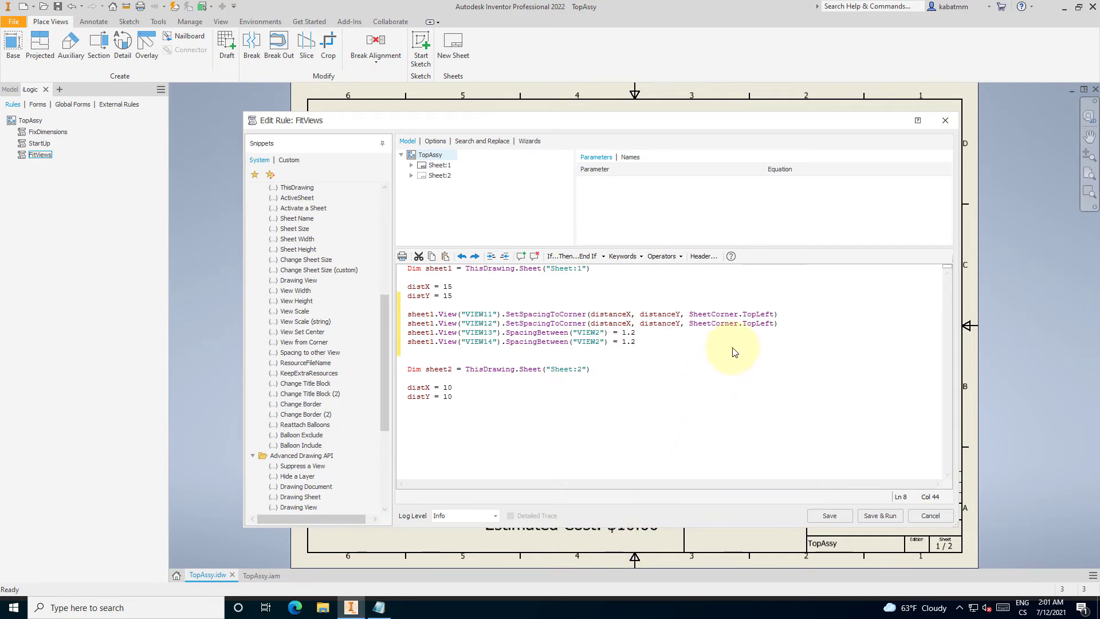
mouse_move(738, 334)
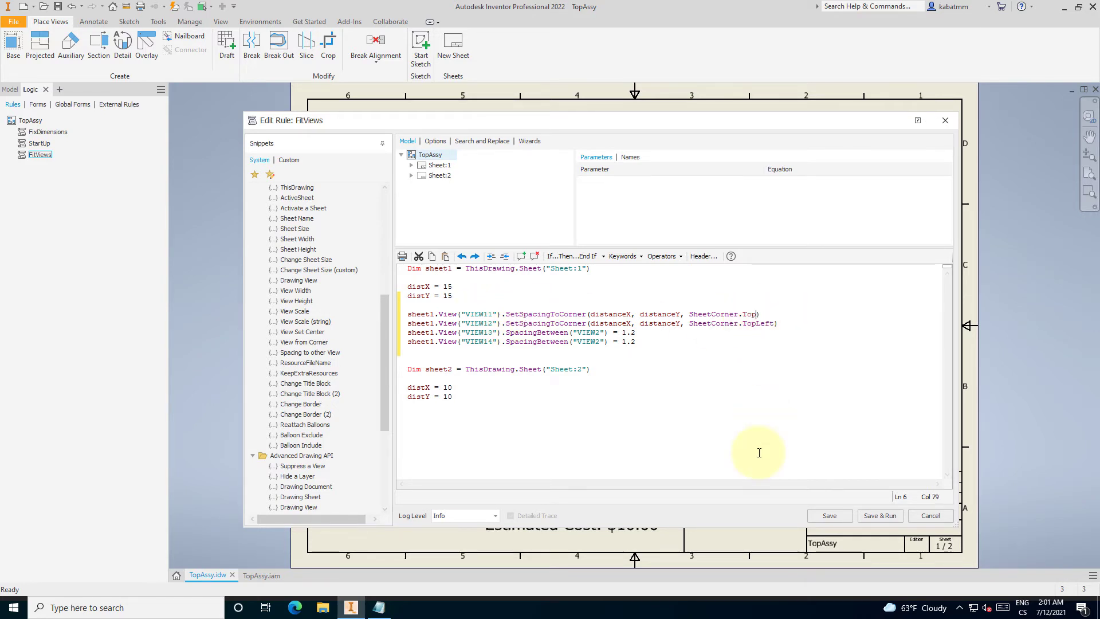
text(Right)
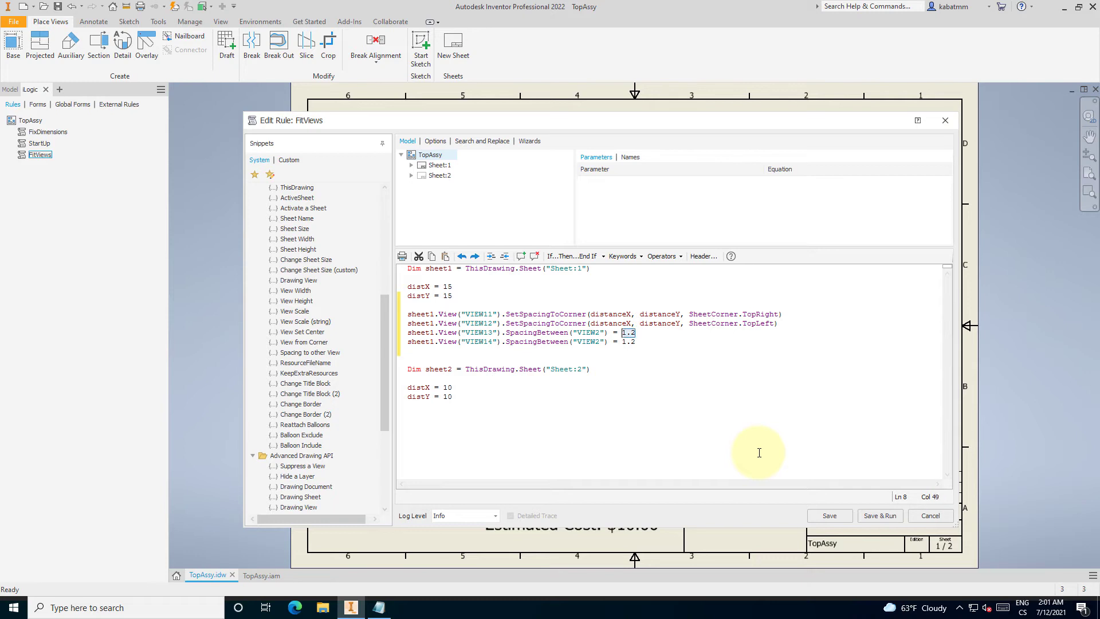
text(dist)
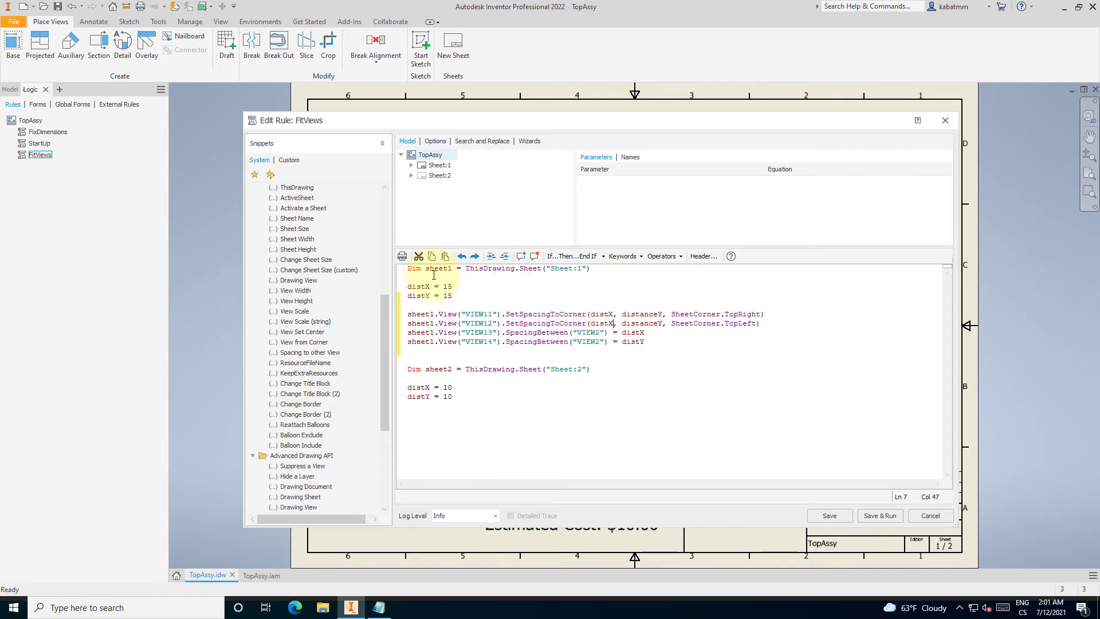
double_click(637, 314)
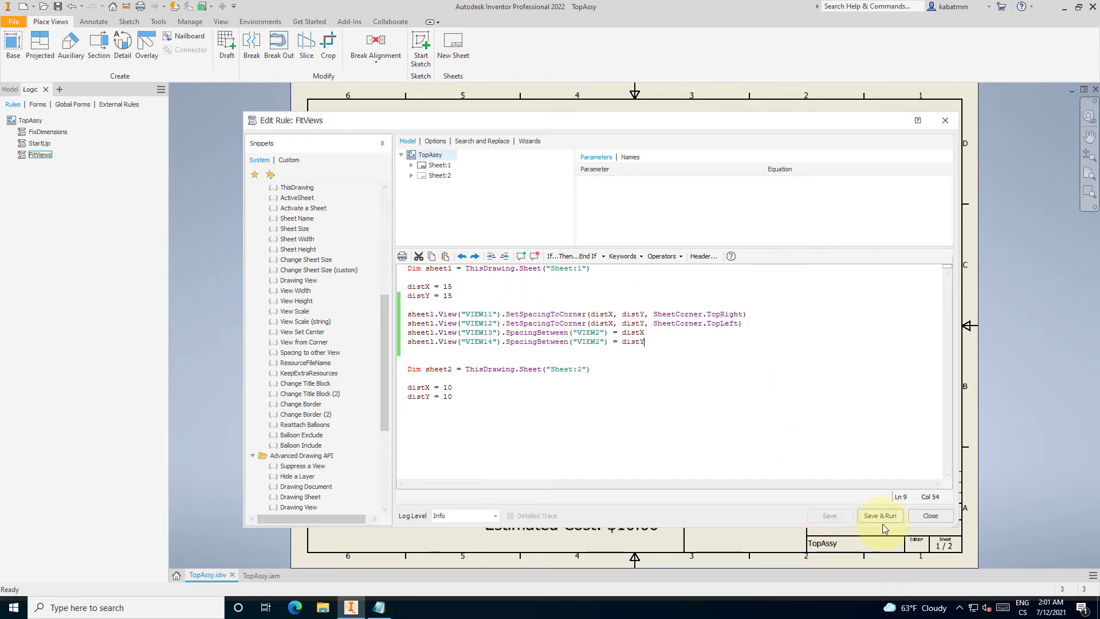
click(880, 515)
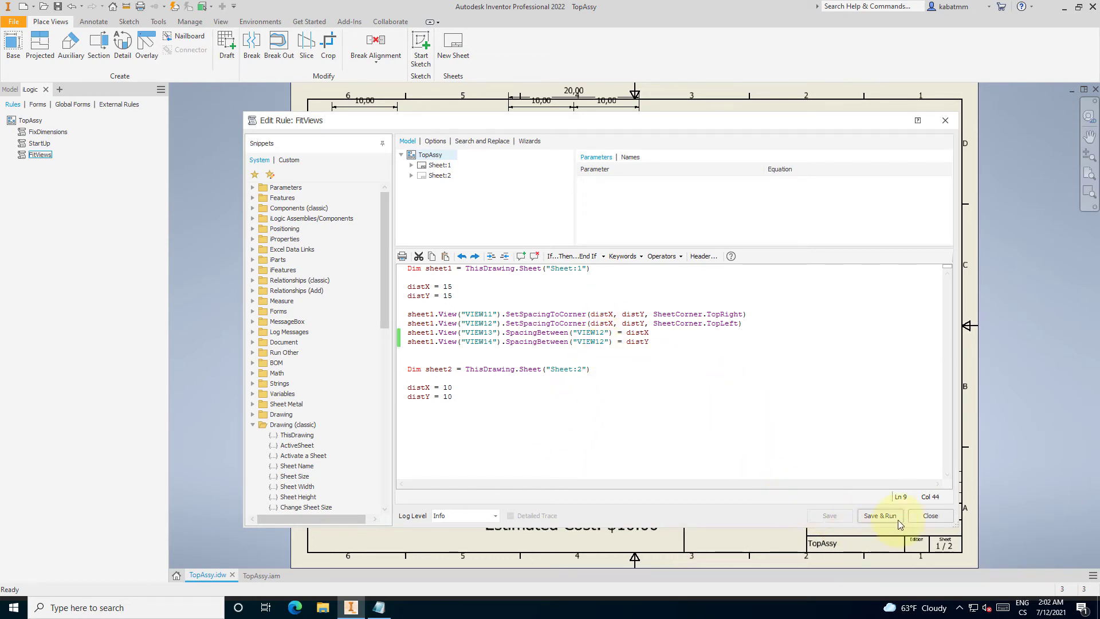
Prefix VIEW14's distY with -1 * and rerun FitViews to drop it below VIEW12.
click(880, 515)
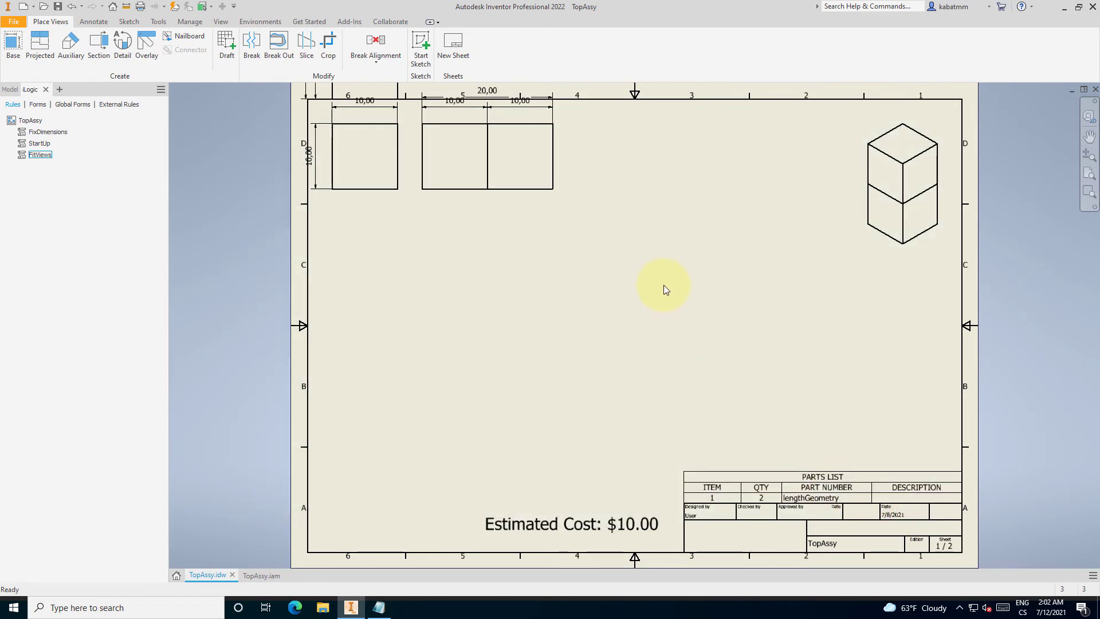
mouse_move(659, 193)
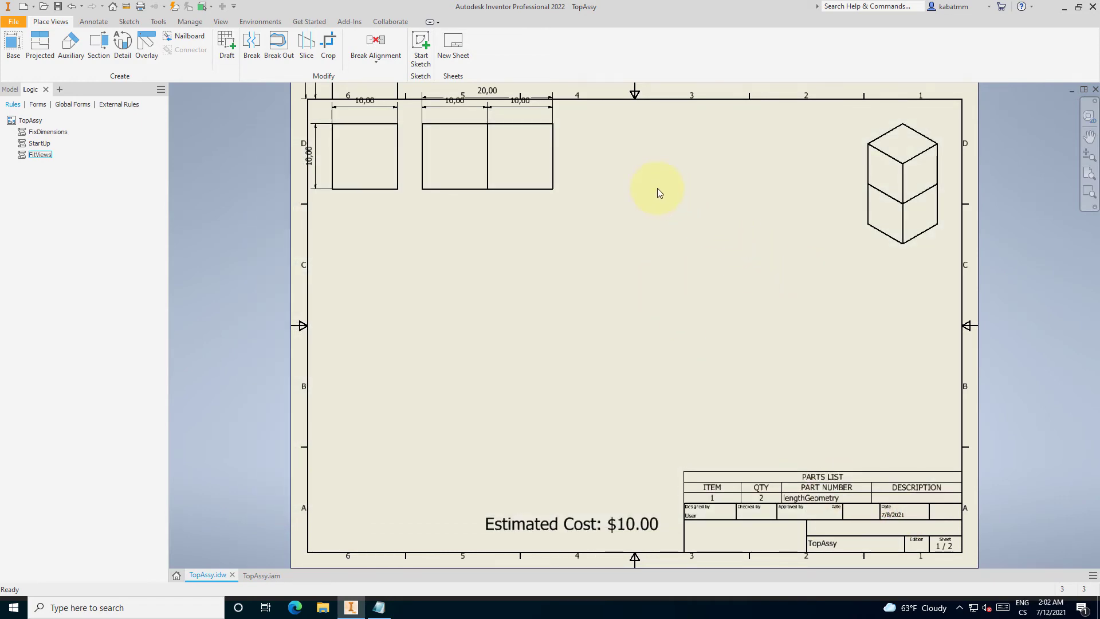
mouse_move(653, 209)
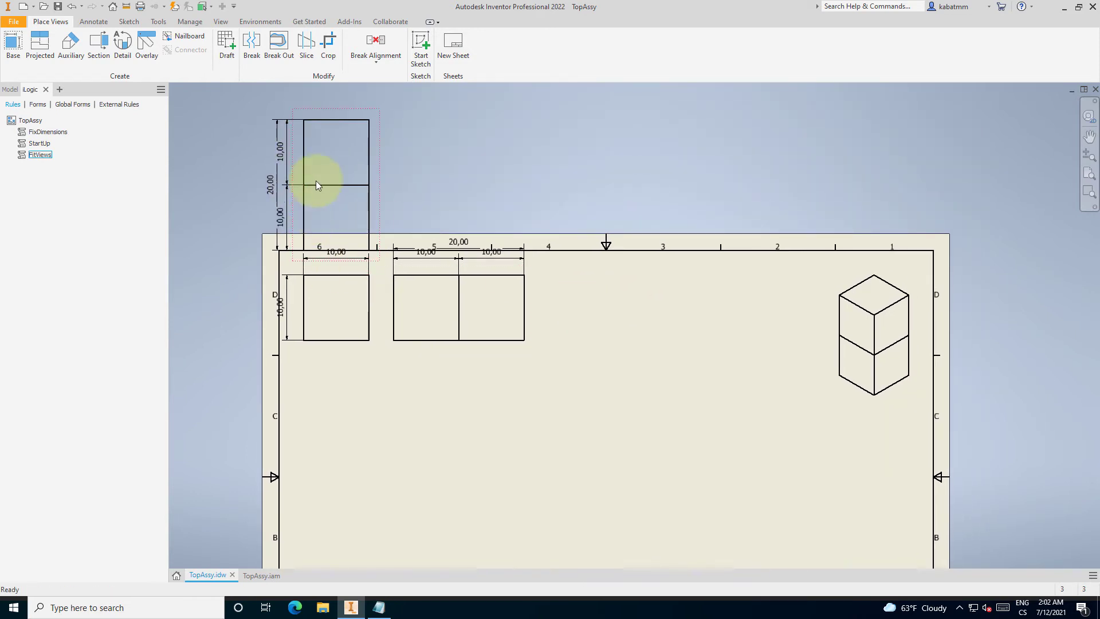
right_click(40, 154)
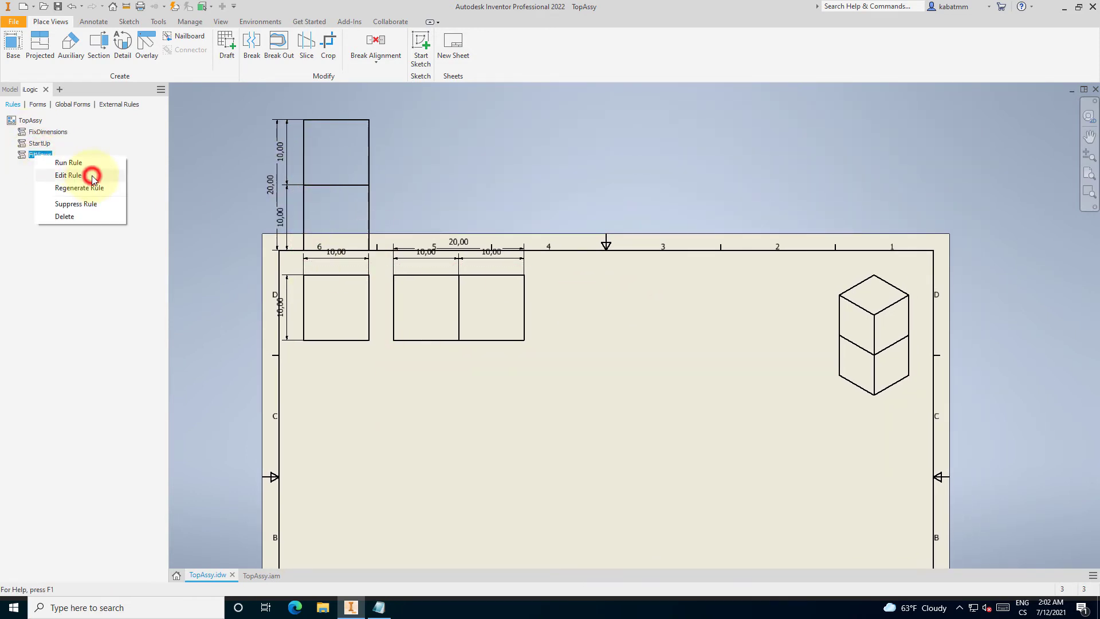
click(67, 175)
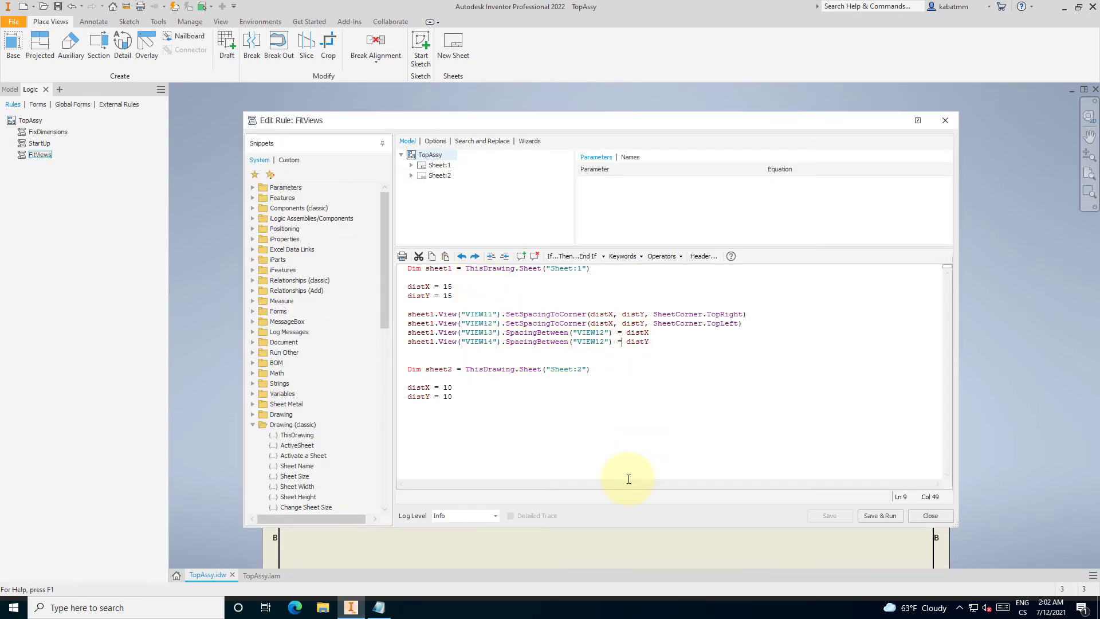
text(-1 *)
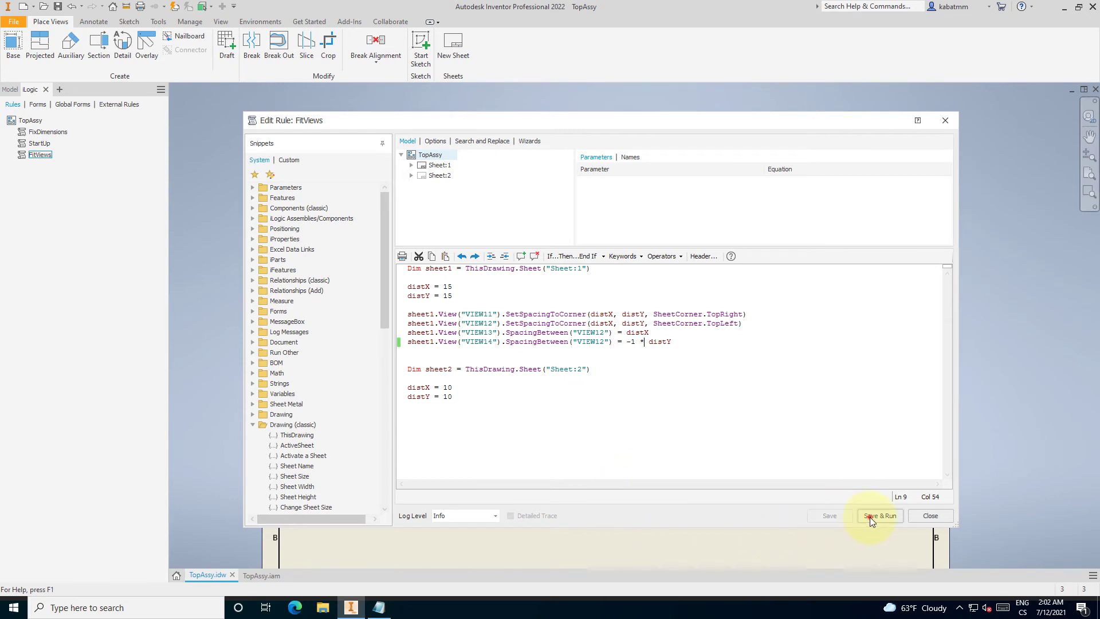
click(879, 516)
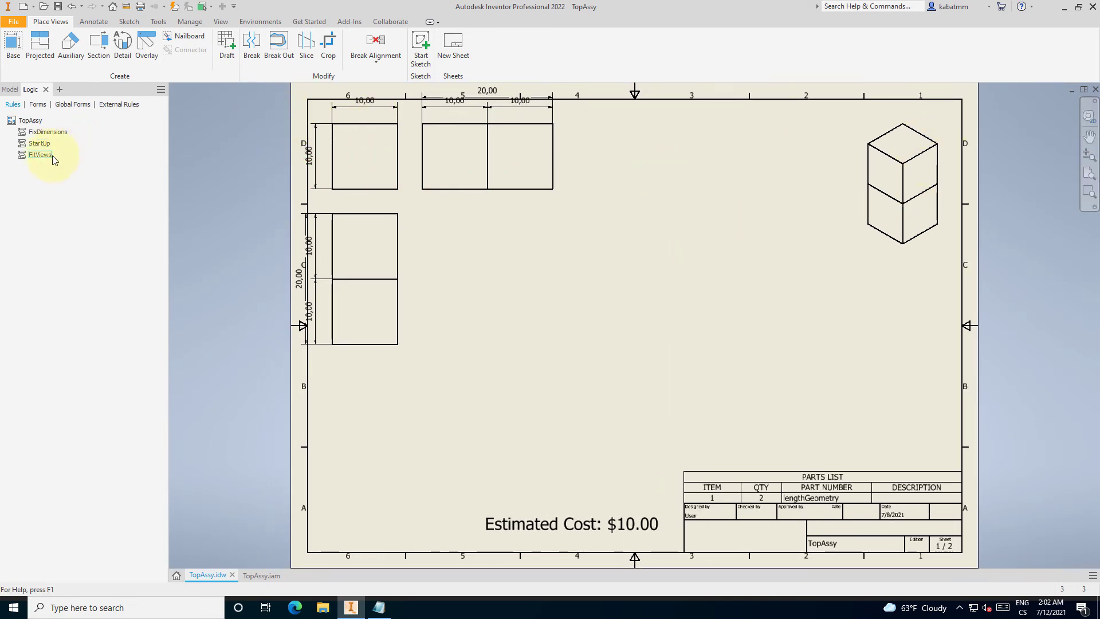
Multiply VIEW12's corner distY by 2.5 and save and run FitViews.
double_click(40, 154)
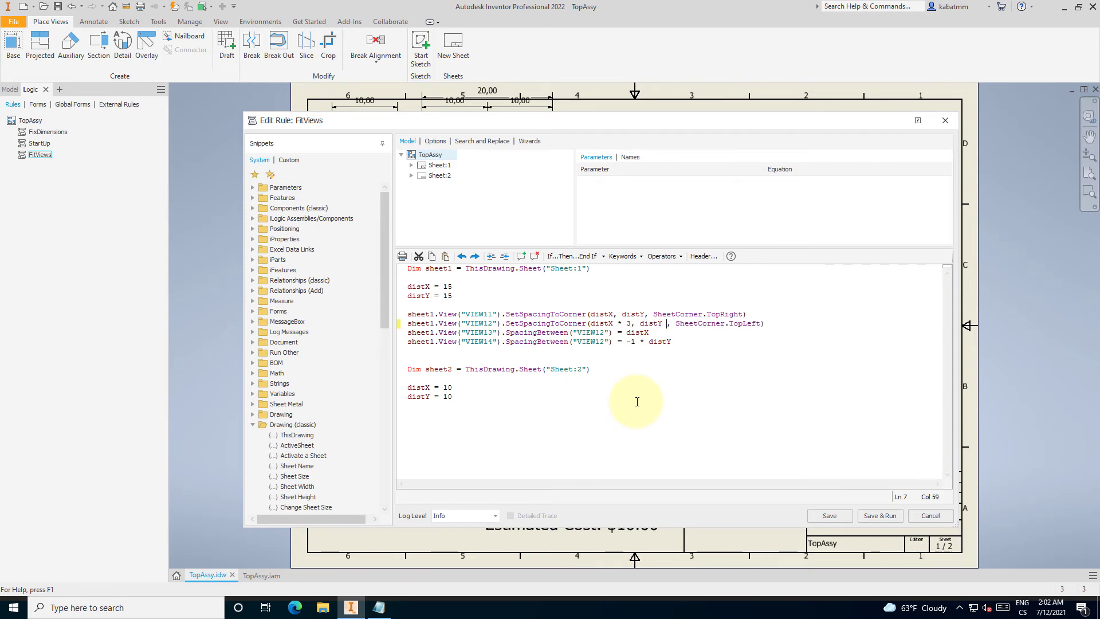
text(* 2.5)
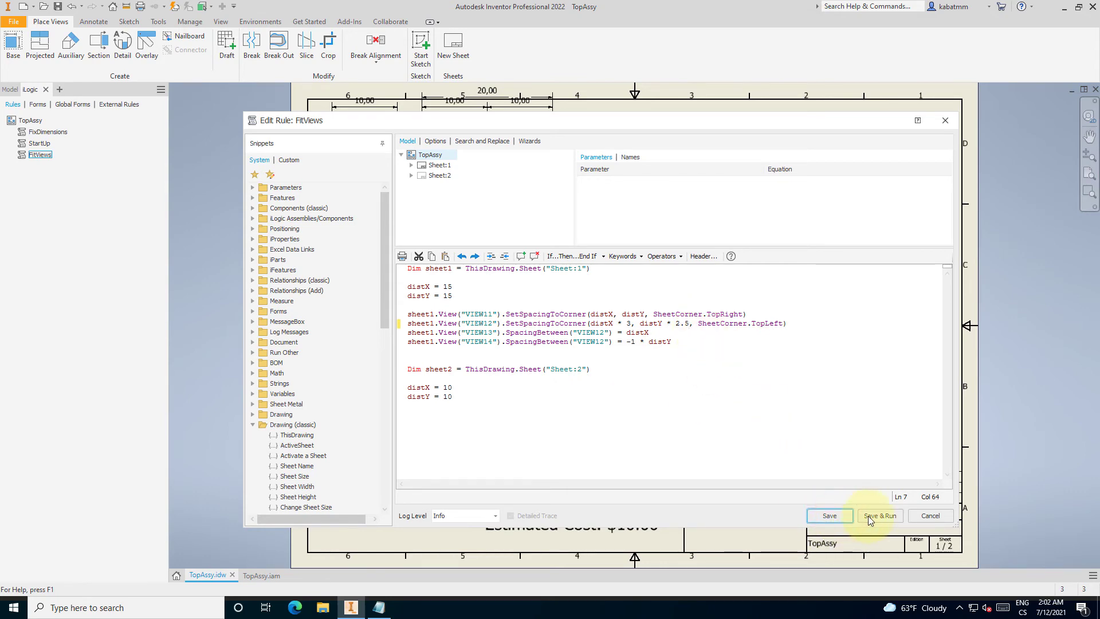
click(879, 516)
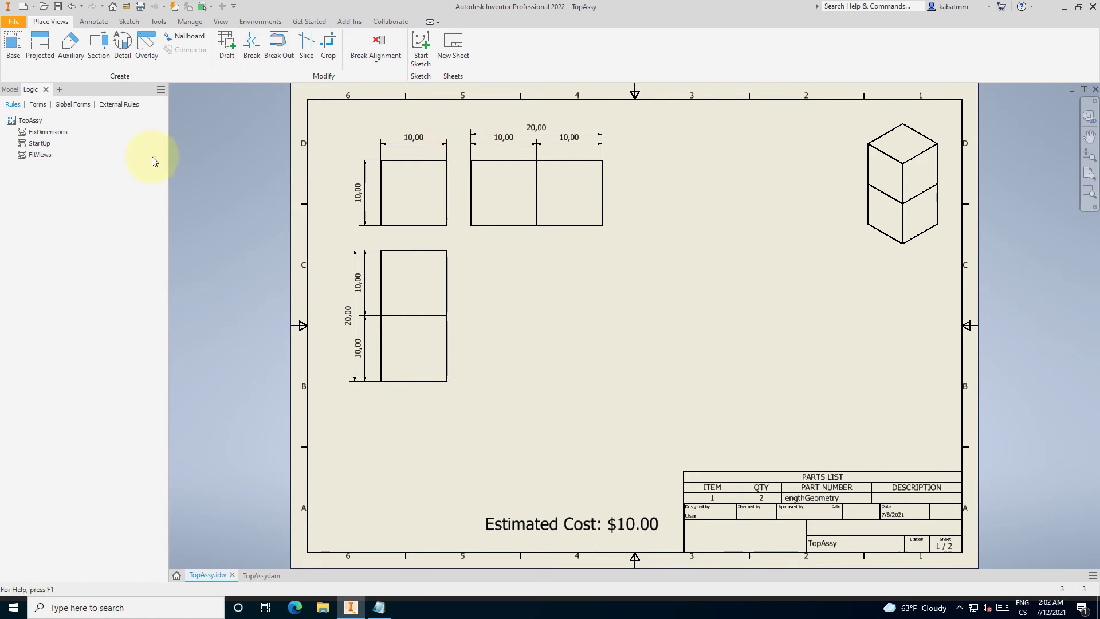
Scale VIEW13 and VIEW14 spacing by 1.5 and rerun the rule.
click(40, 154)
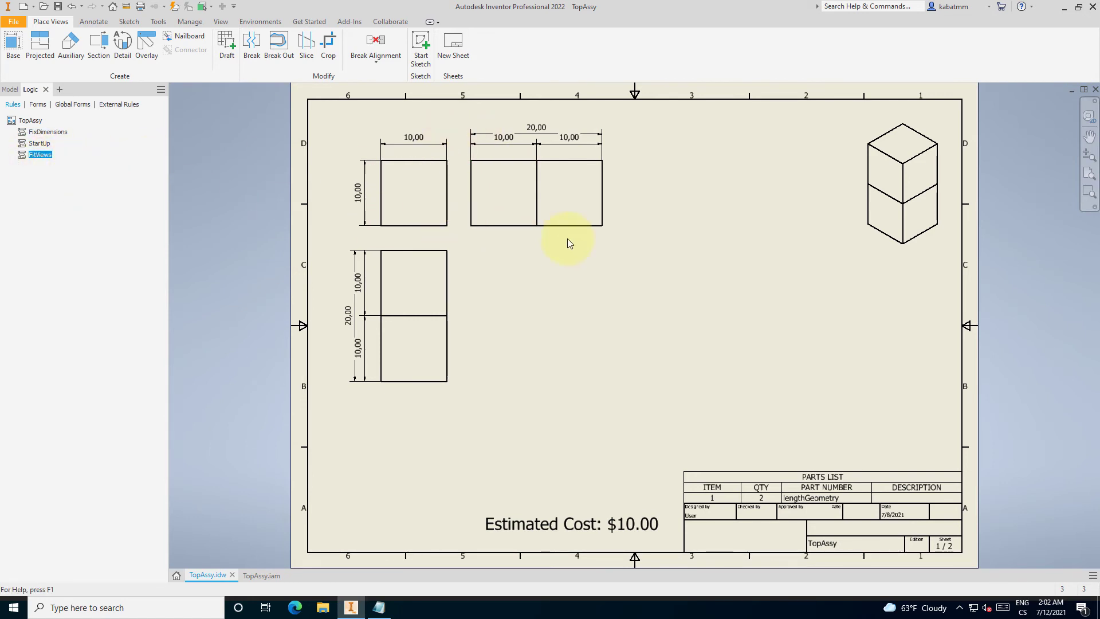
double_click(41, 155)
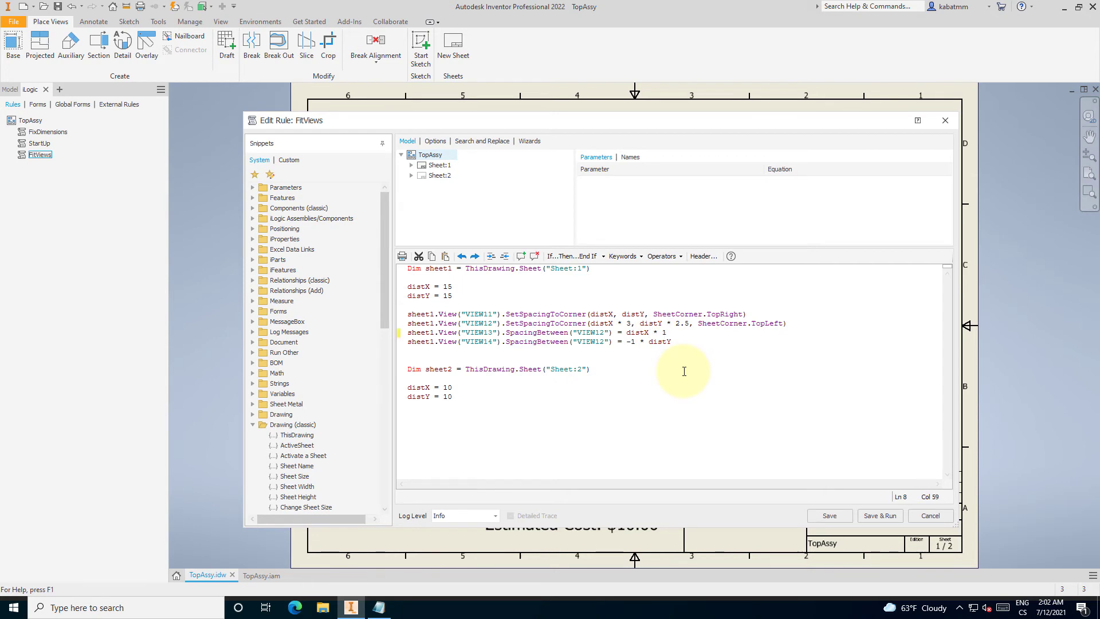
text(.5)
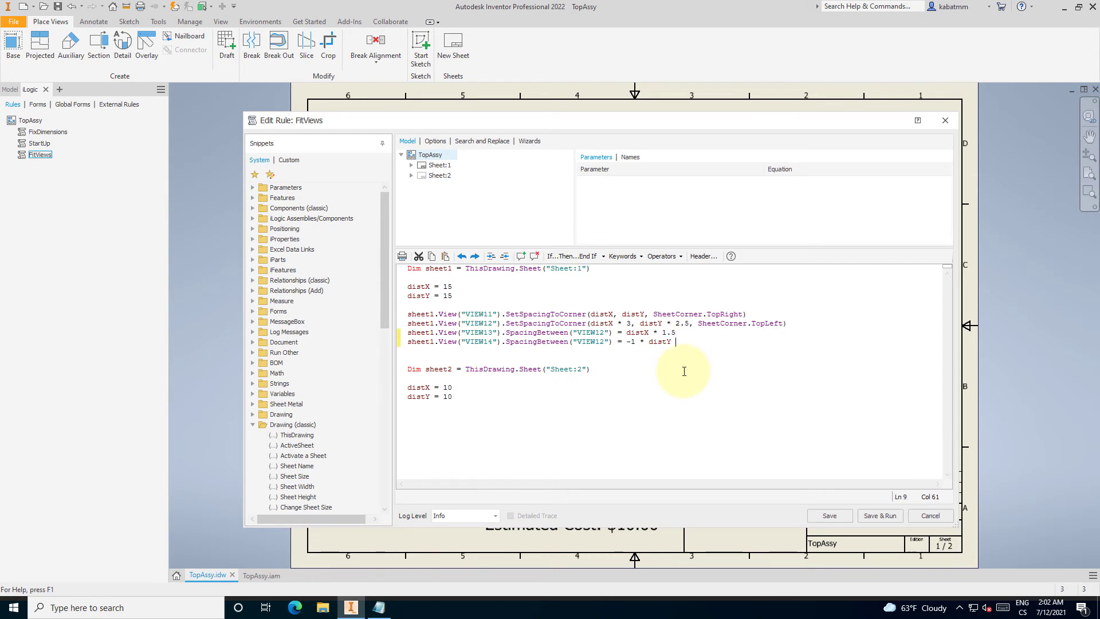
text(*1.5)
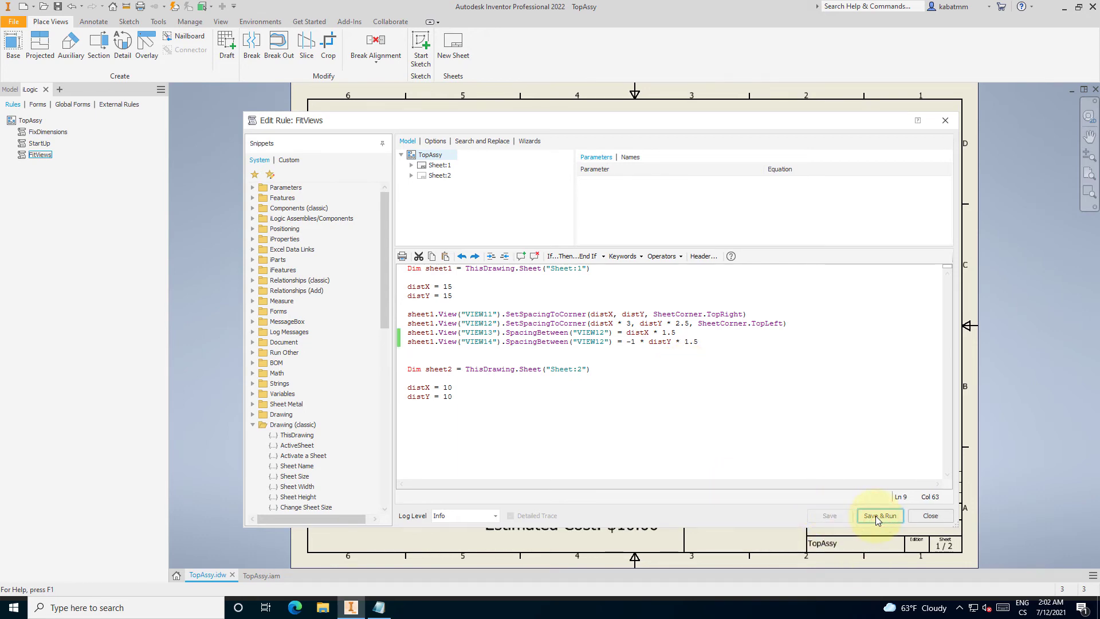
click(879, 516)
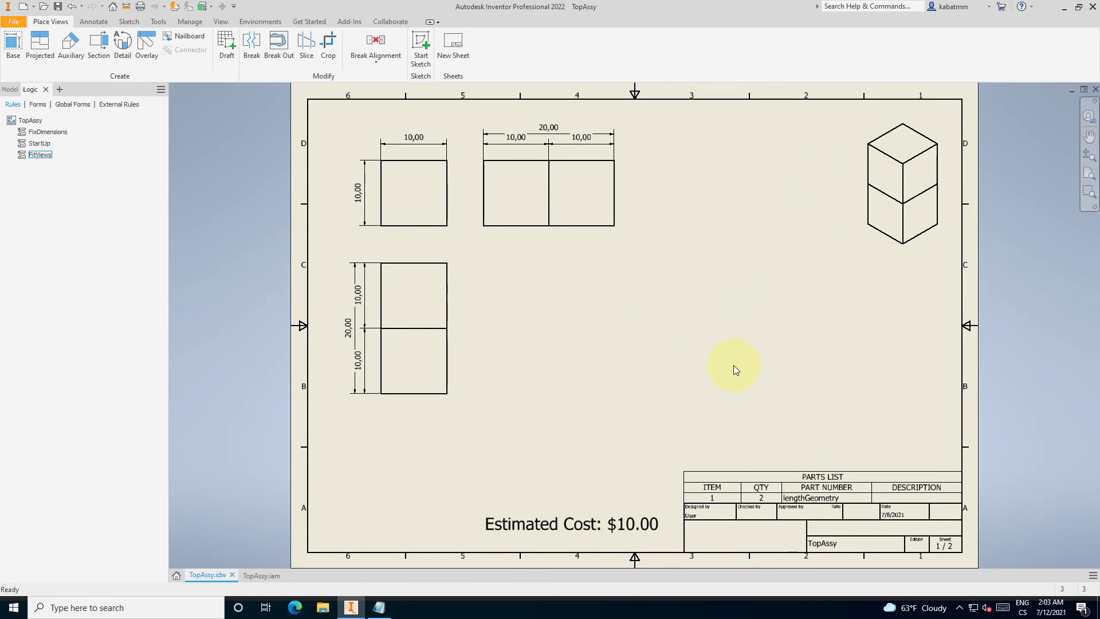
mouse_move(315, 172)
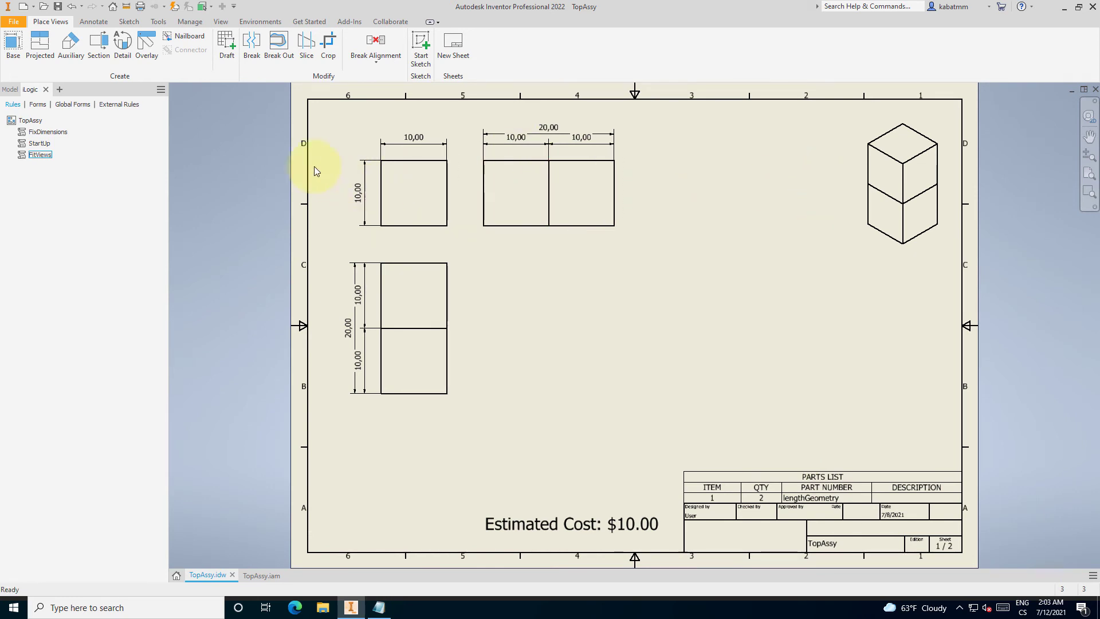
mouse_move(300, 200)
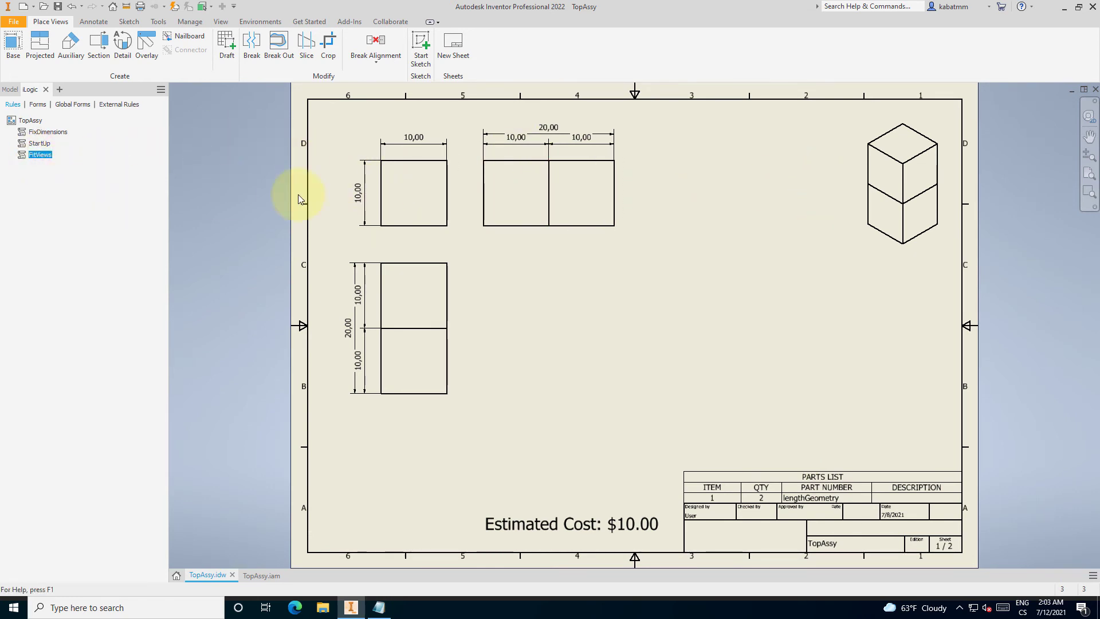
Add view-positioning lines for VIEW21–VIEW24 in the Sheet:2 section and show the iLogic rules.
double_click(40, 155)
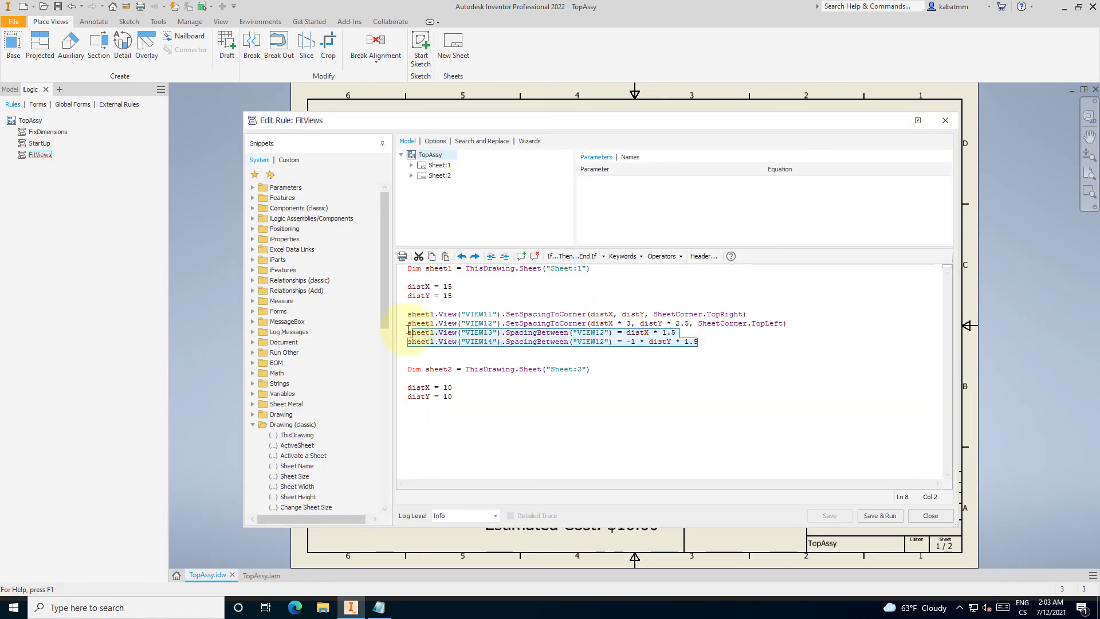
click(463, 435)
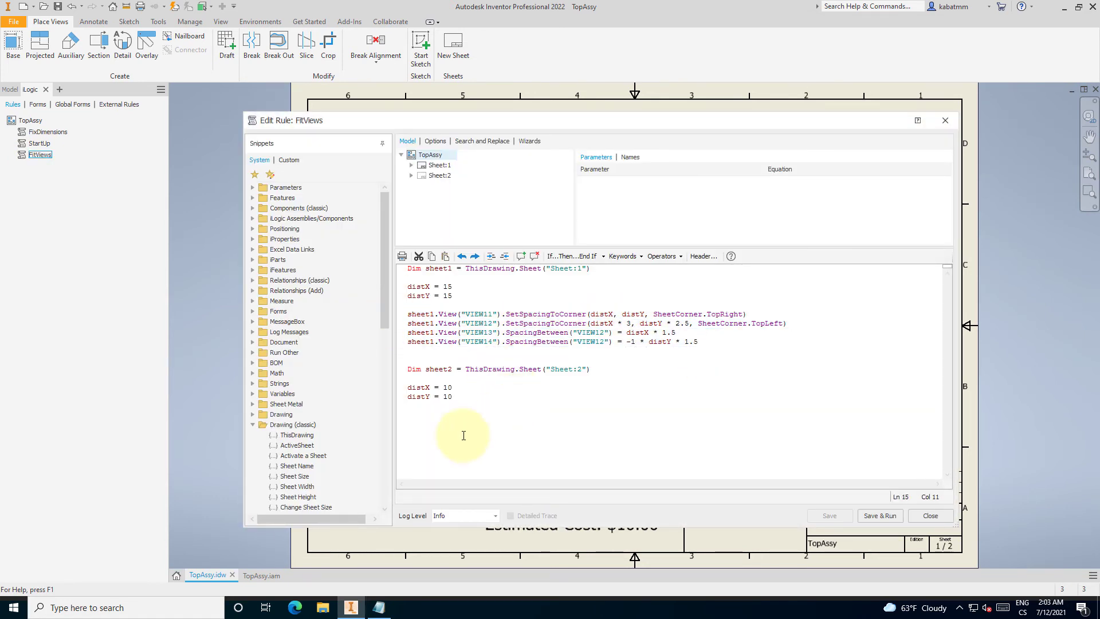
text(sheet1.View("VIEW11").SetSpacingToCorner(distX, distY, SheetCorner.TopRight))
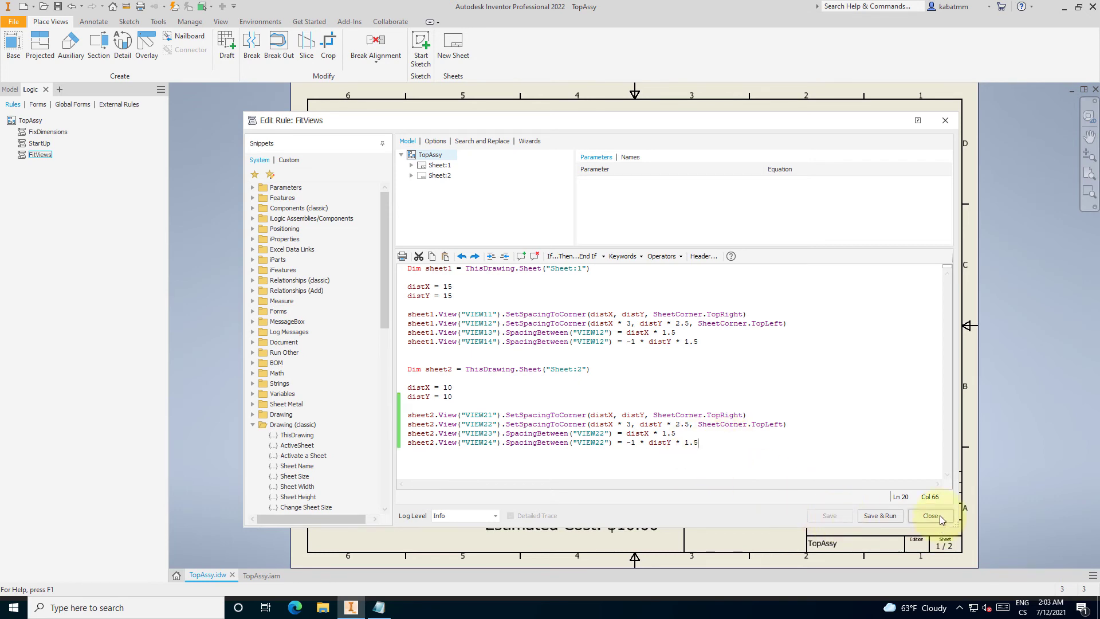
click(932, 516)
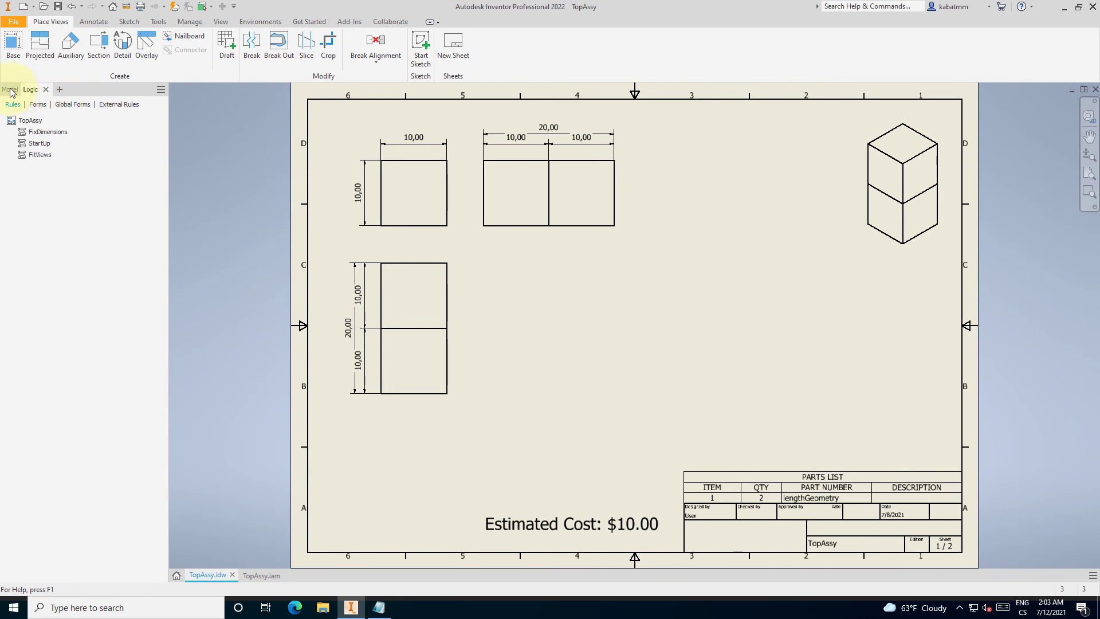
Run FitViews on Sheet 2, then save the drawing and all dependent files with Yes to All.
click(10, 89)
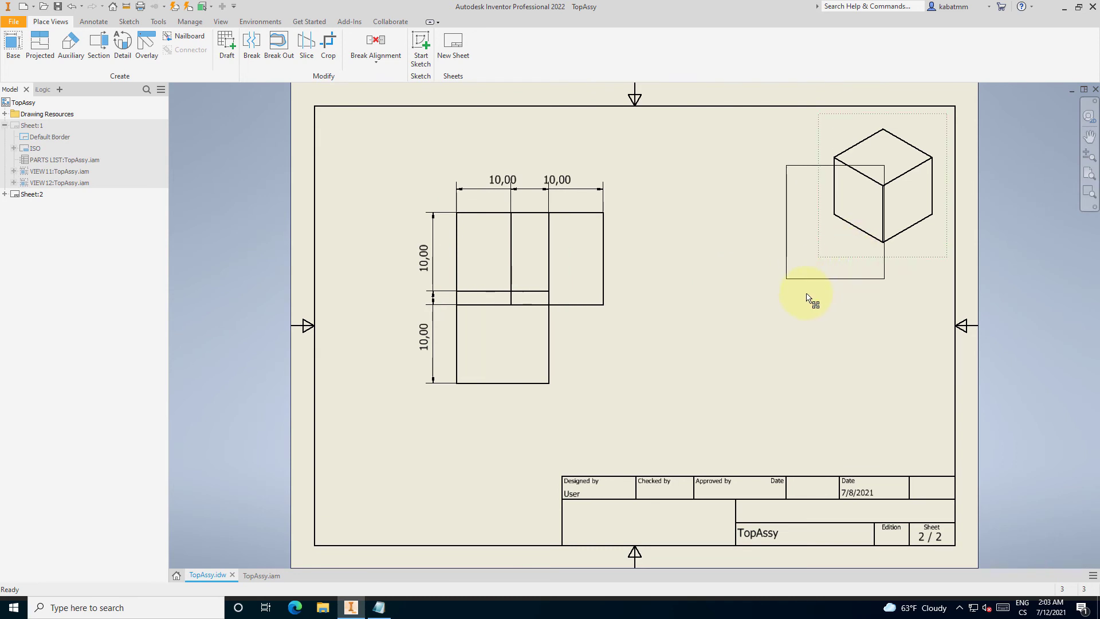
right_click(31, 194)
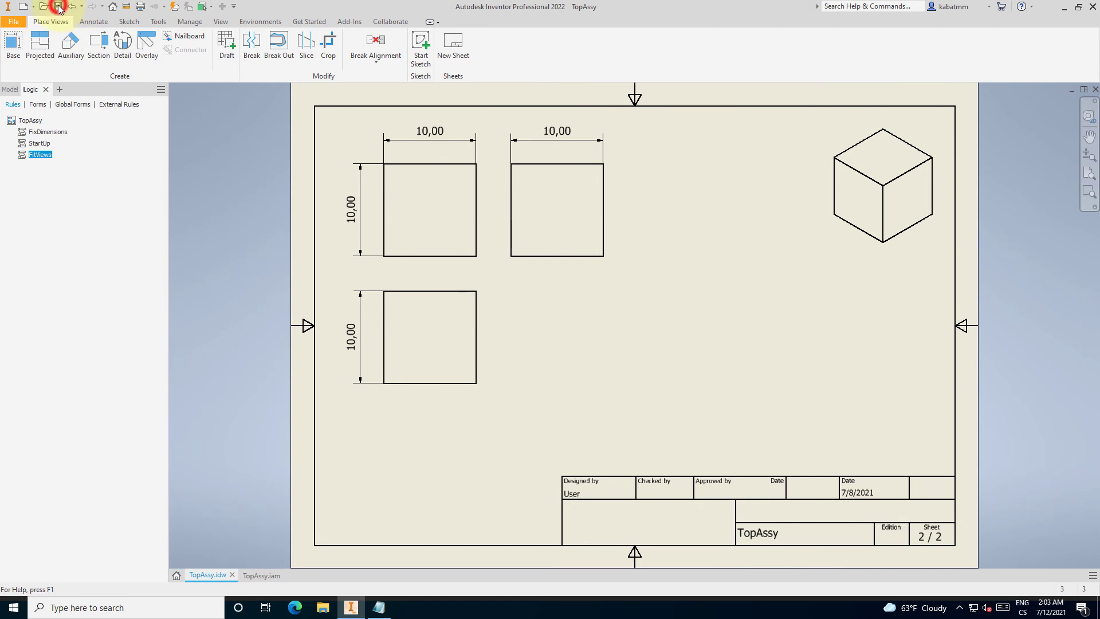
click(56, 6)
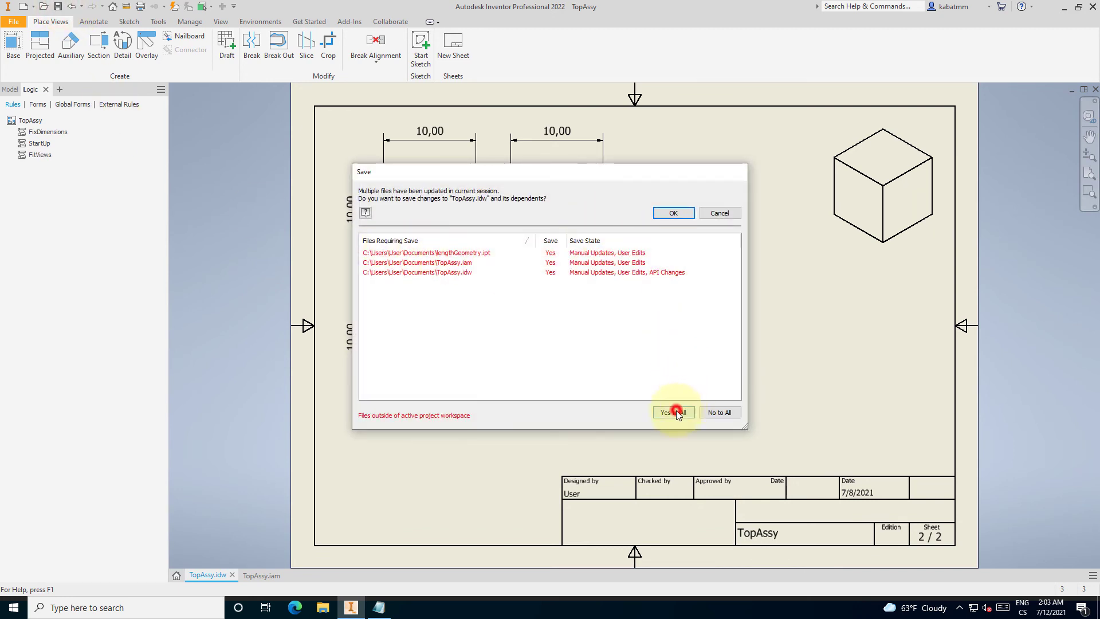
click(672, 412)
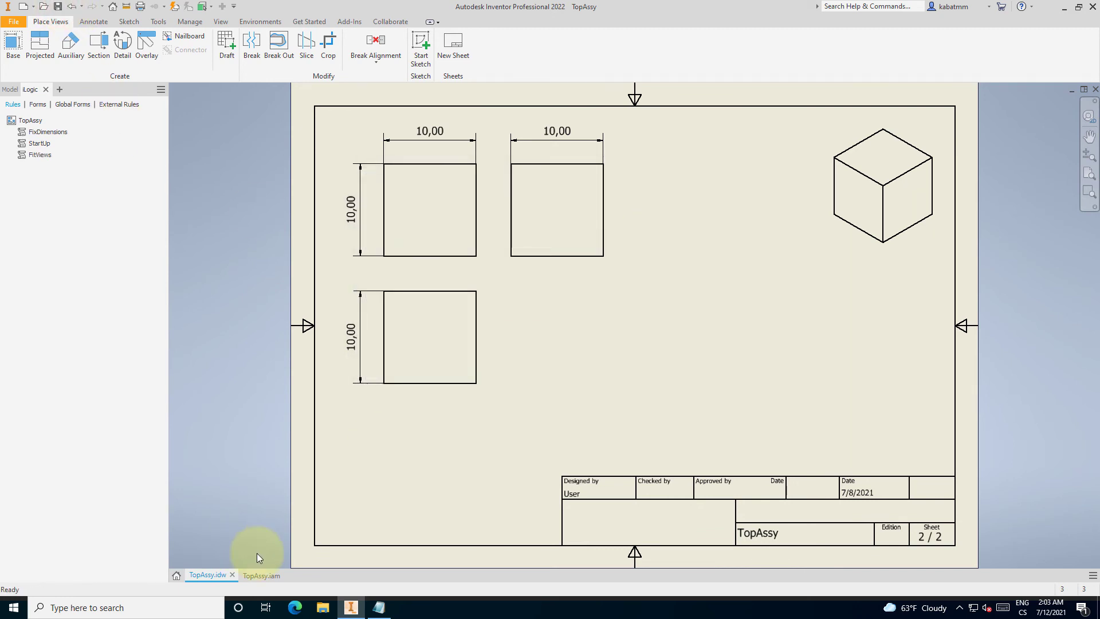
Lengthen TopAssy.iam to 20 mm with the Length slider and return to TopAssy.idw.
click(260, 575)
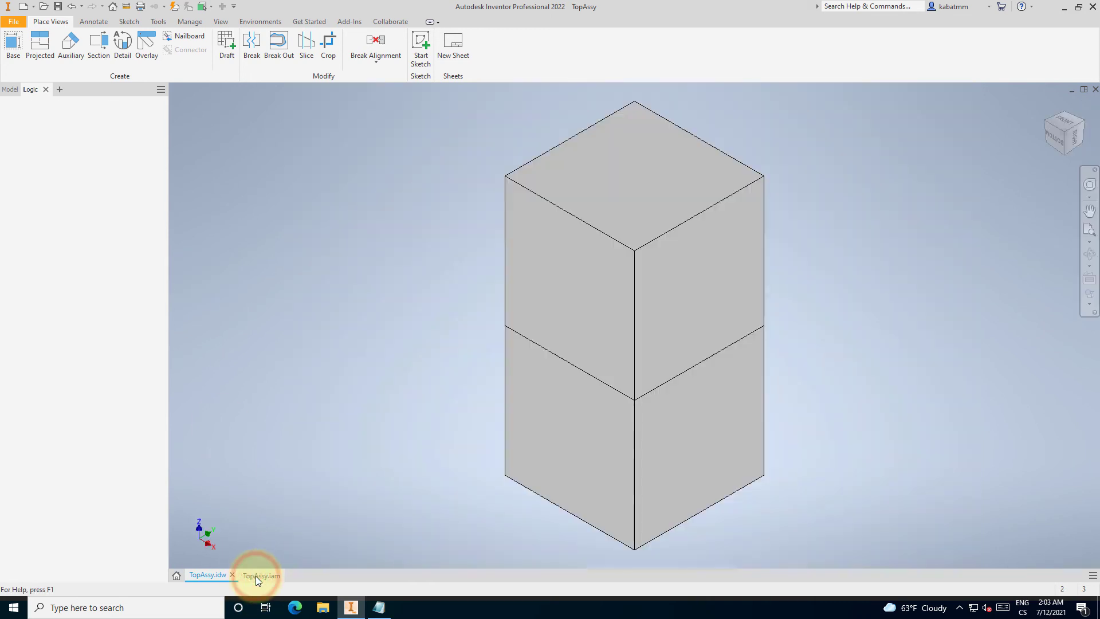
click(260, 574)
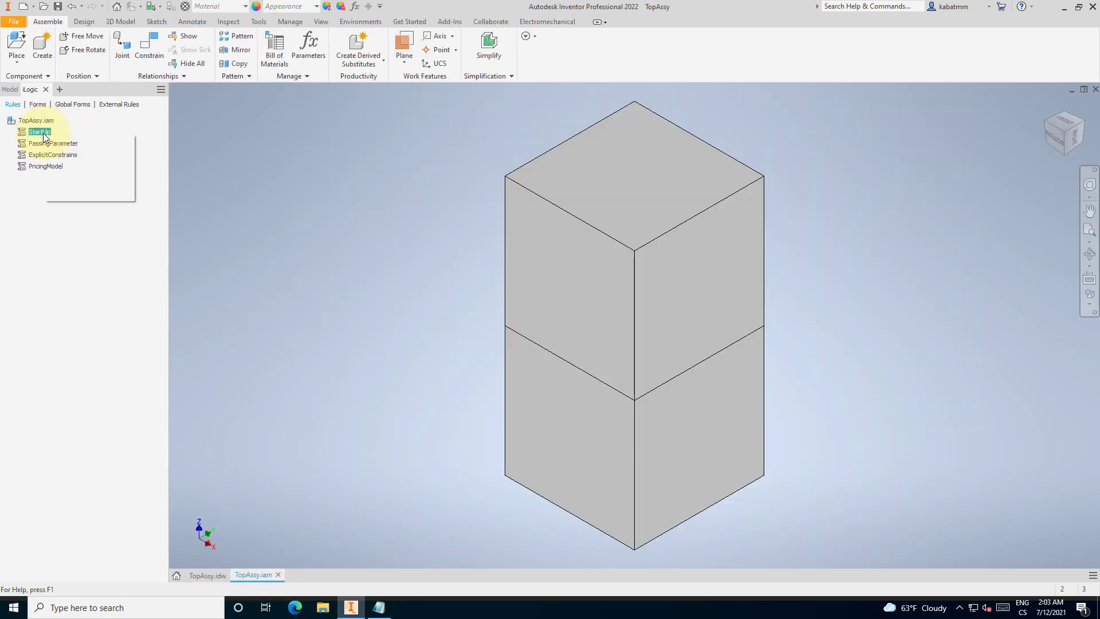
double_click(38, 132)
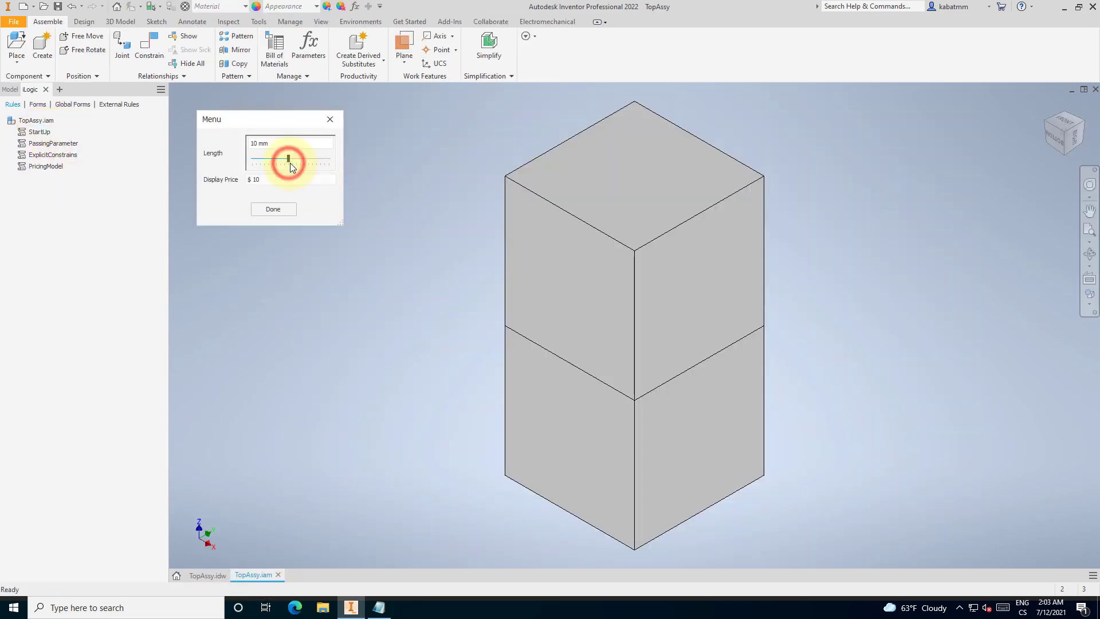
drag(287, 160, 326, 160)
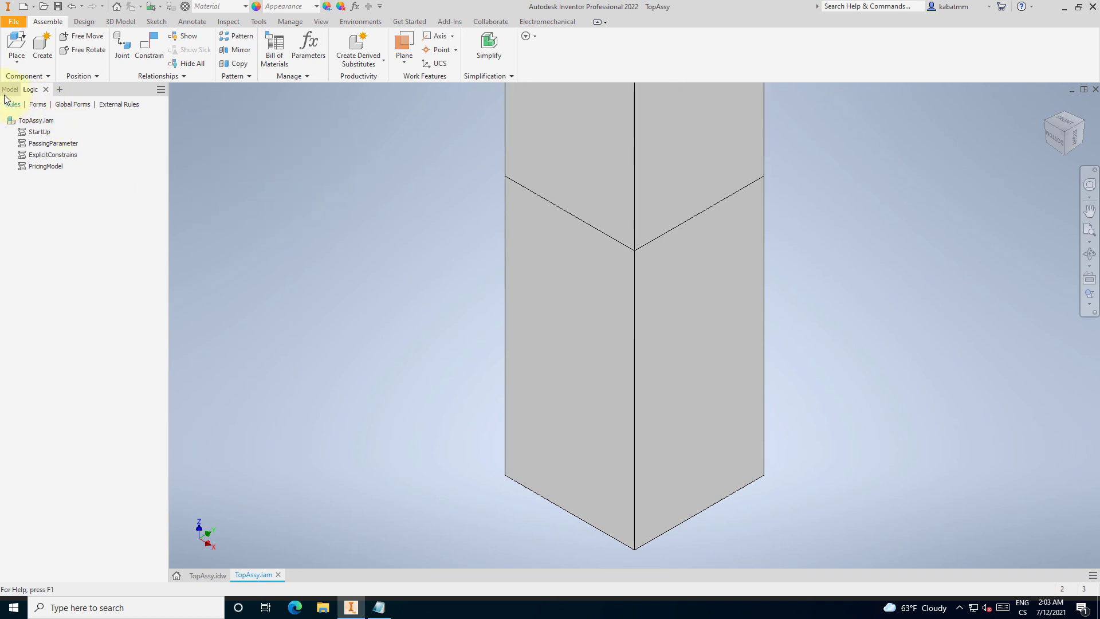
click(208, 575)
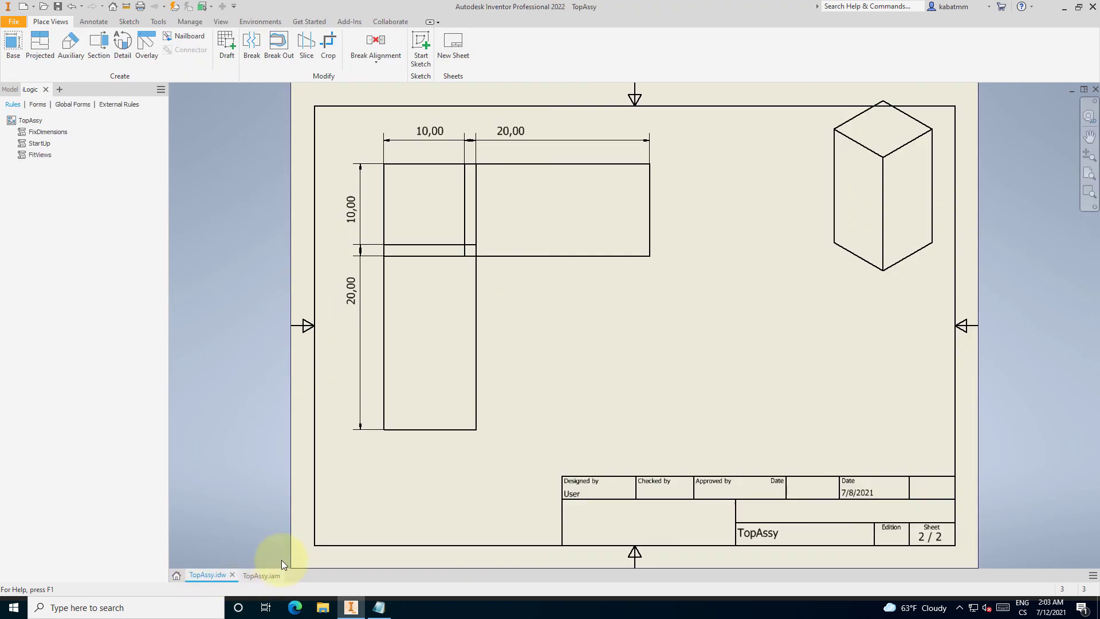
click(10, 90)
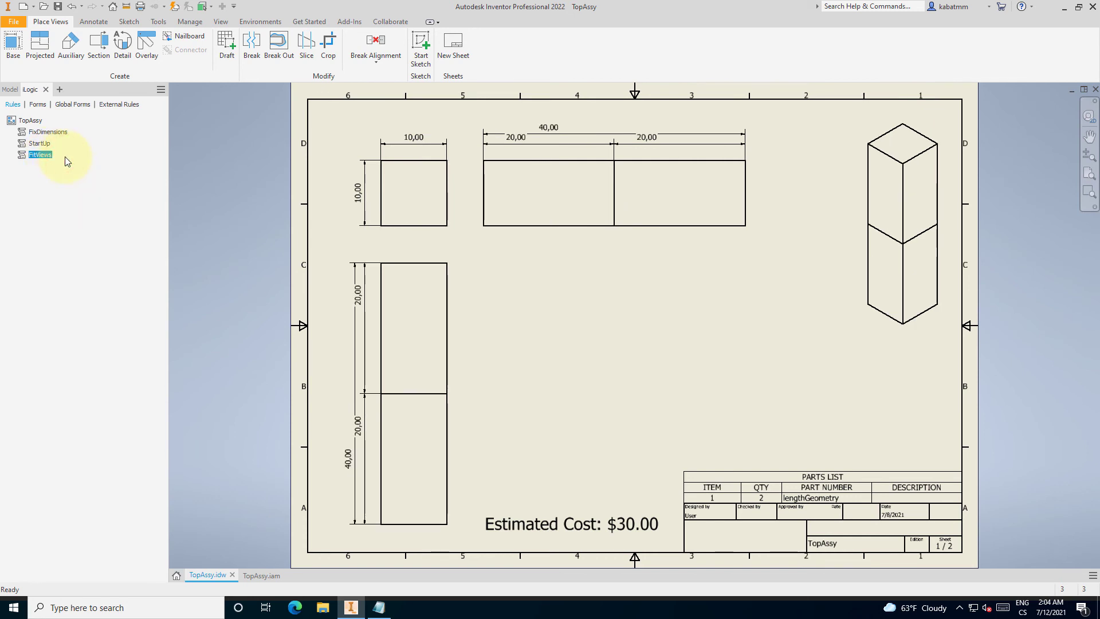
Run the FixDimensions rule on sheet 1, check sheet 2, then go back to sheet 1.
click(45, 132)
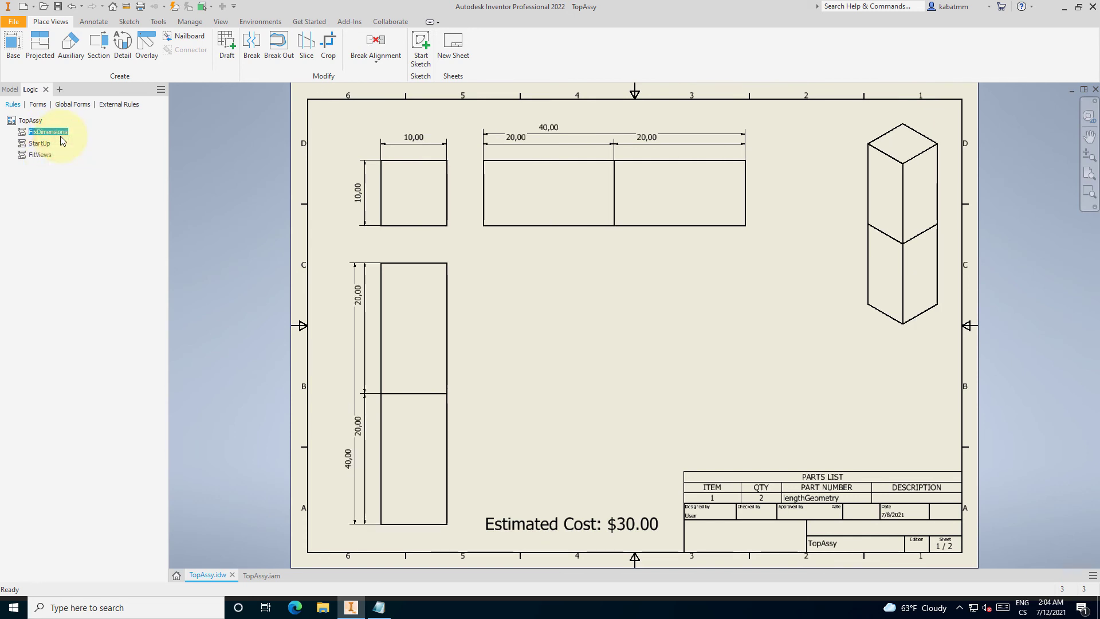
click(47, 132)
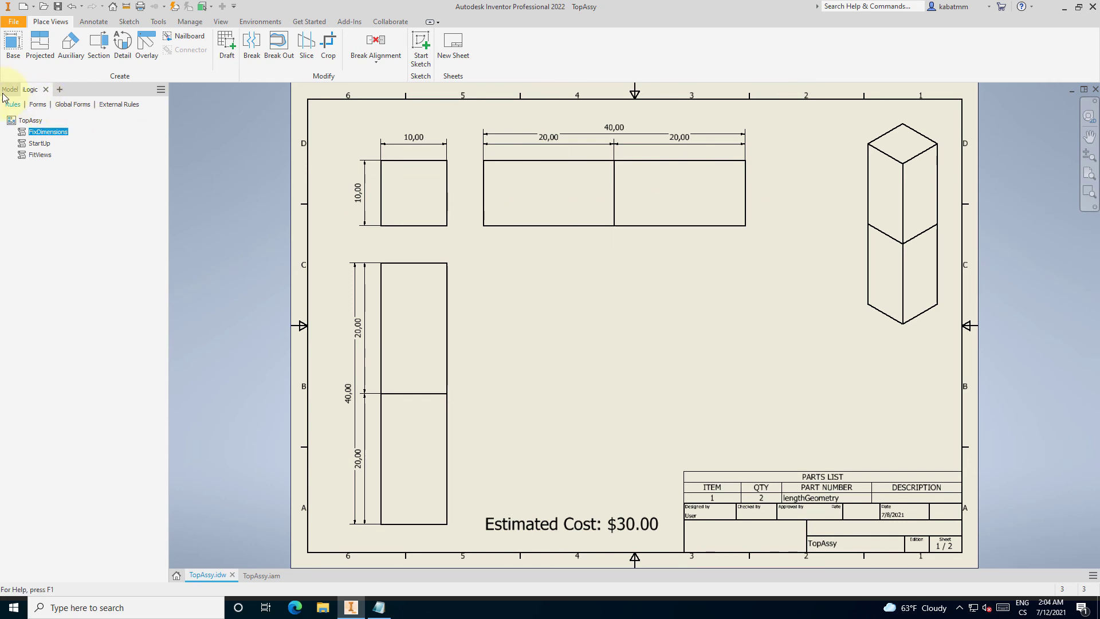
click(10, 90)
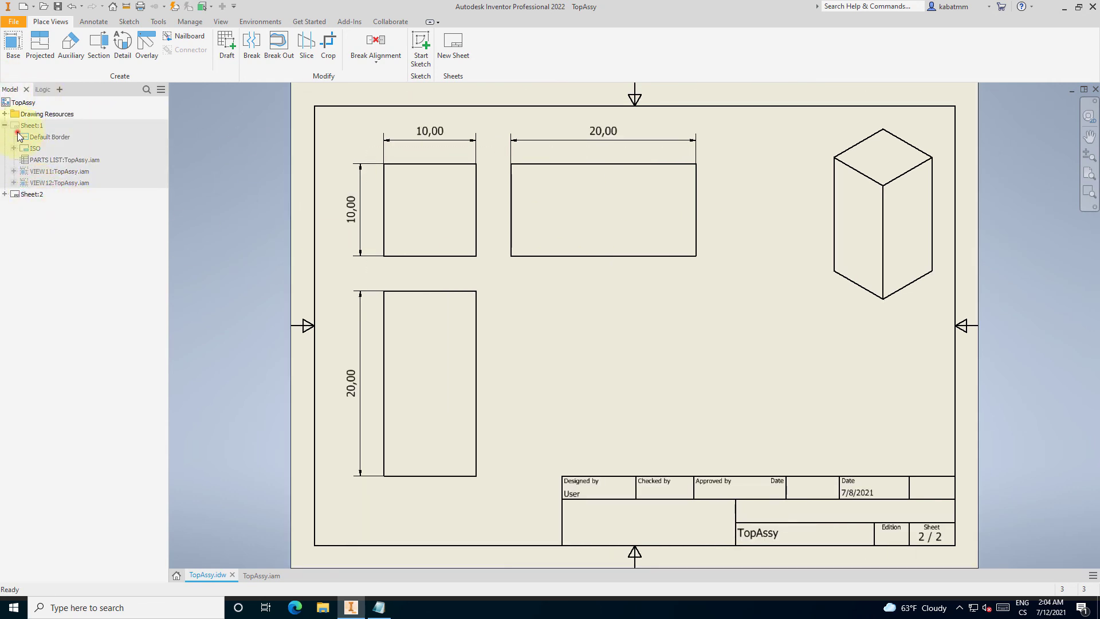
click(31, 89)
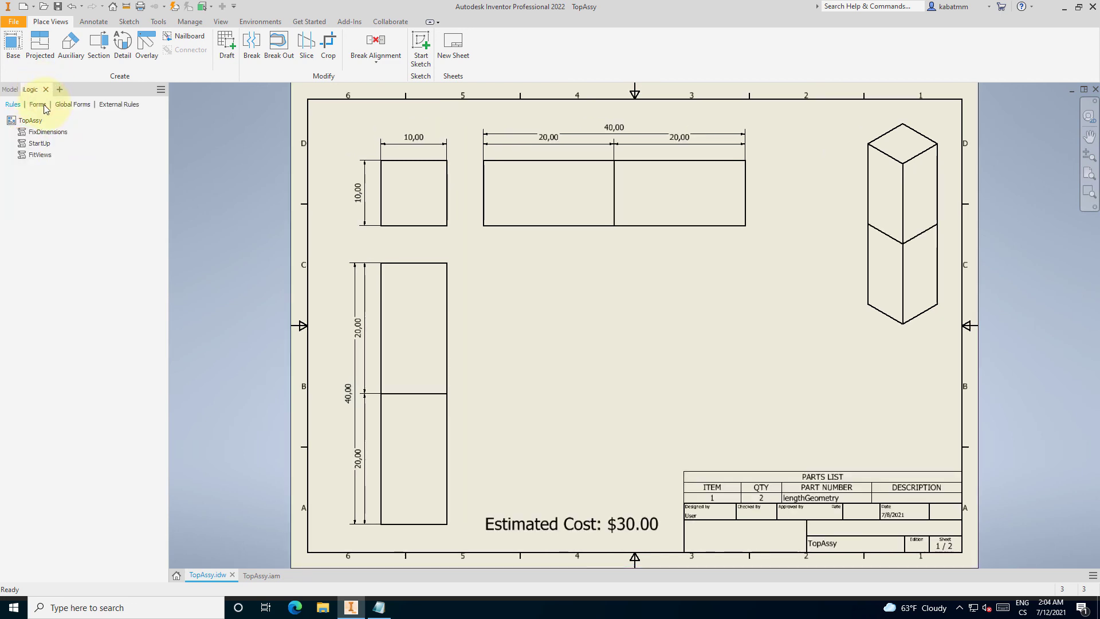
Add a FitViews button to the Menu form, rename its label, and save the form.
click(37, 103)
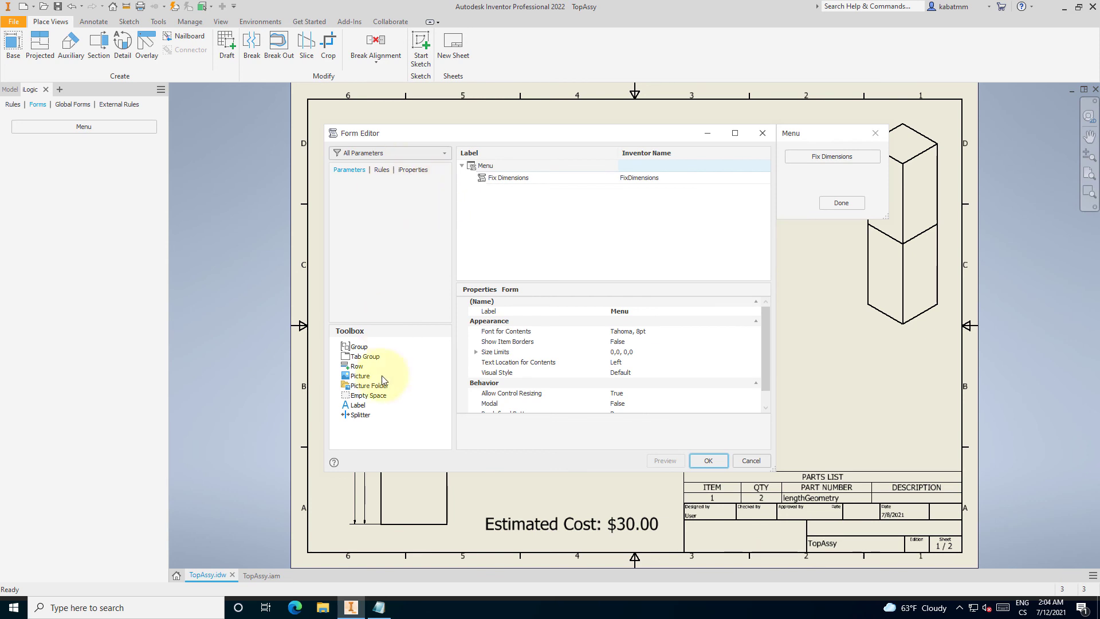
click(381, 169)
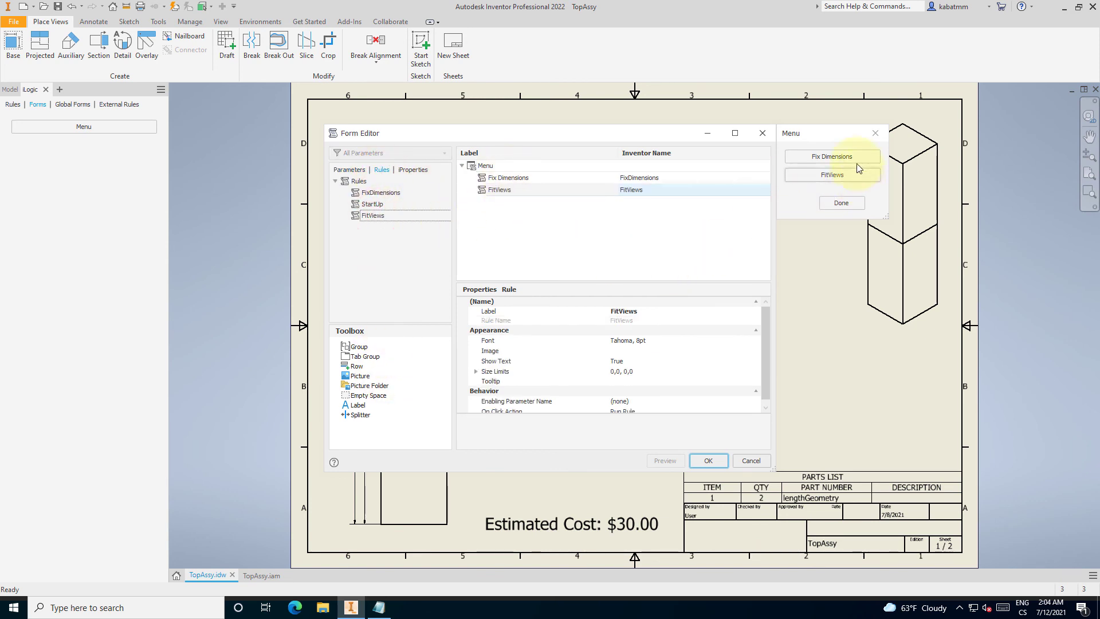
click(500, 190)
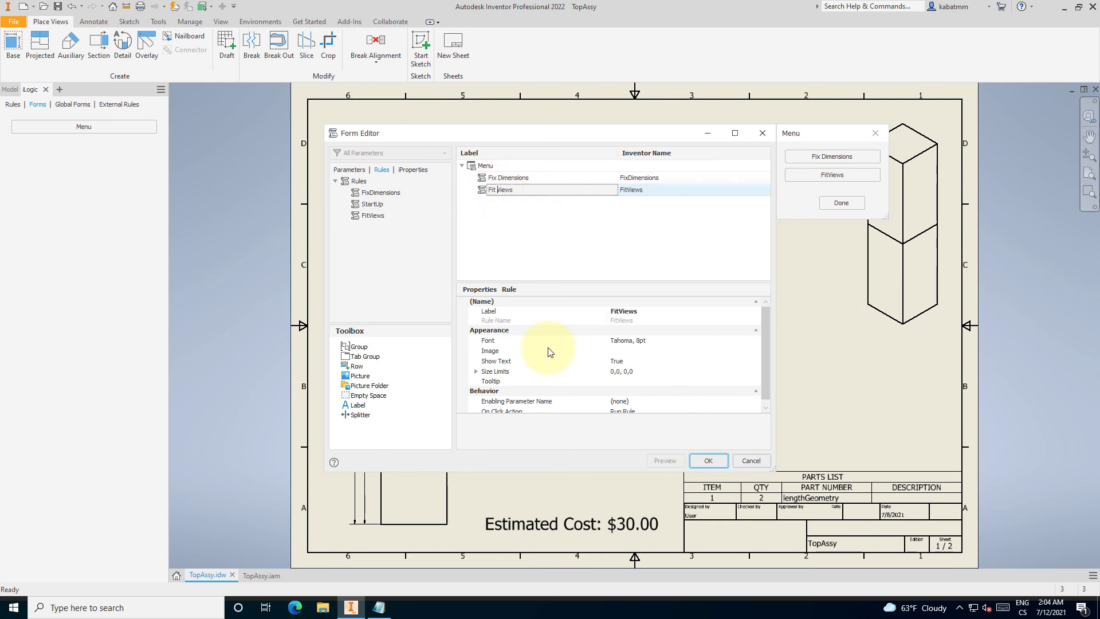
click(707, 461)
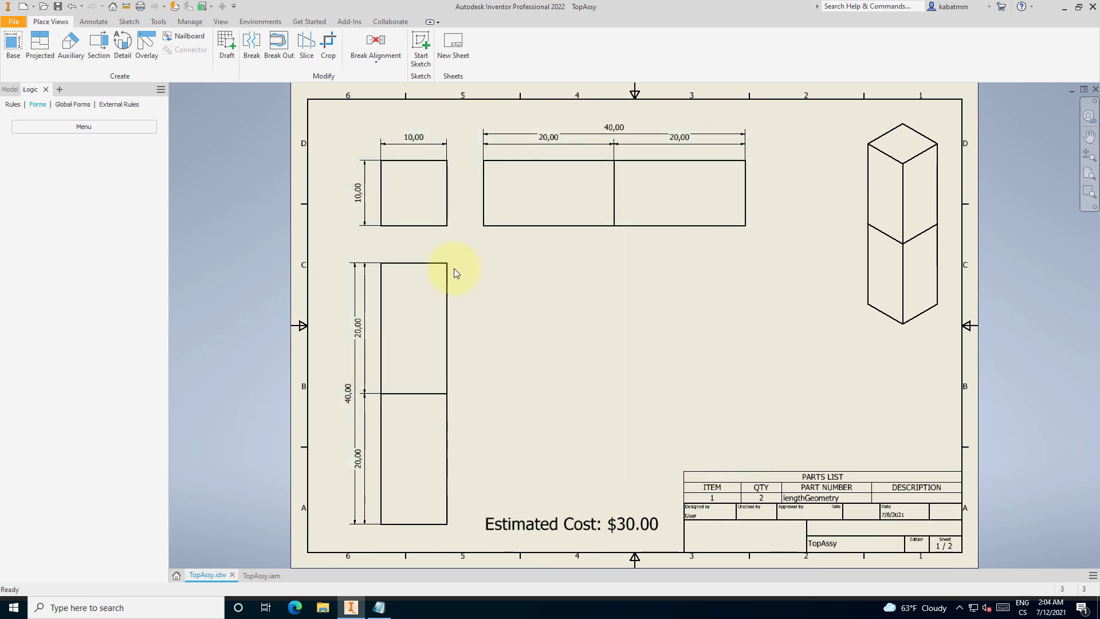
Open the Menu form, shorten the assembly length in TopAssy.iam, and return to the drawing.
click(83, 126)
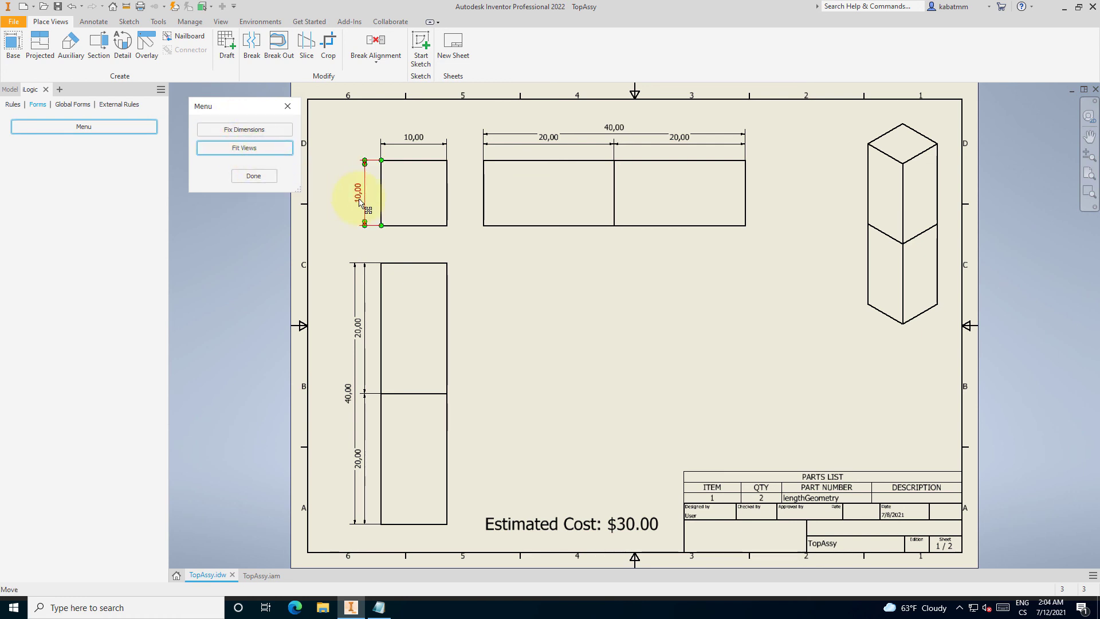
click(254, 575)
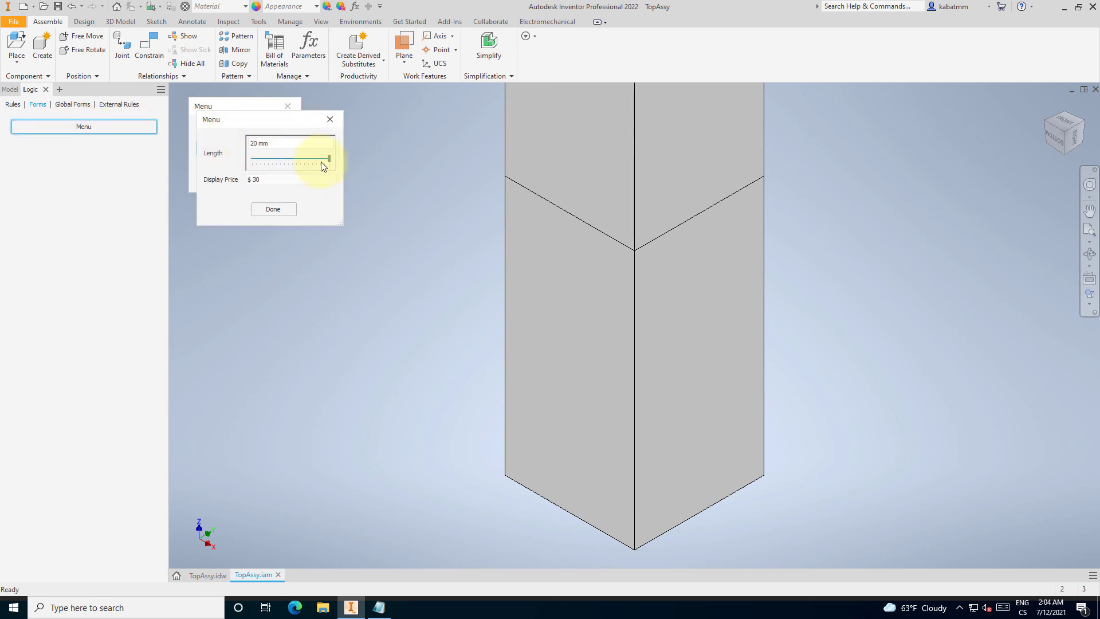
drag(324, 159, 304, 159)
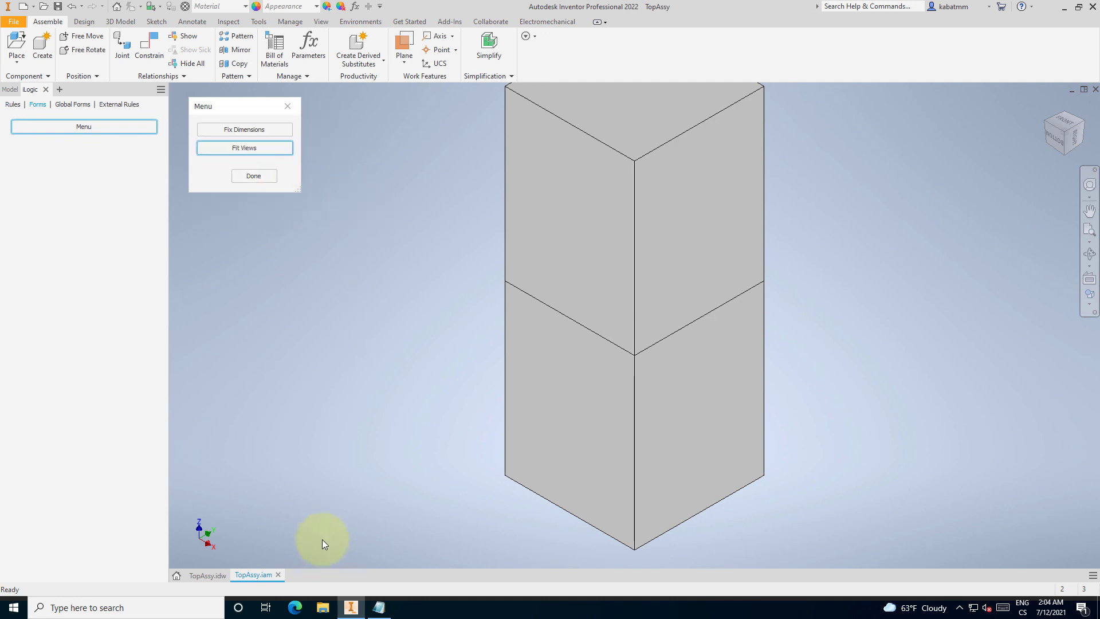
click(207, 575)
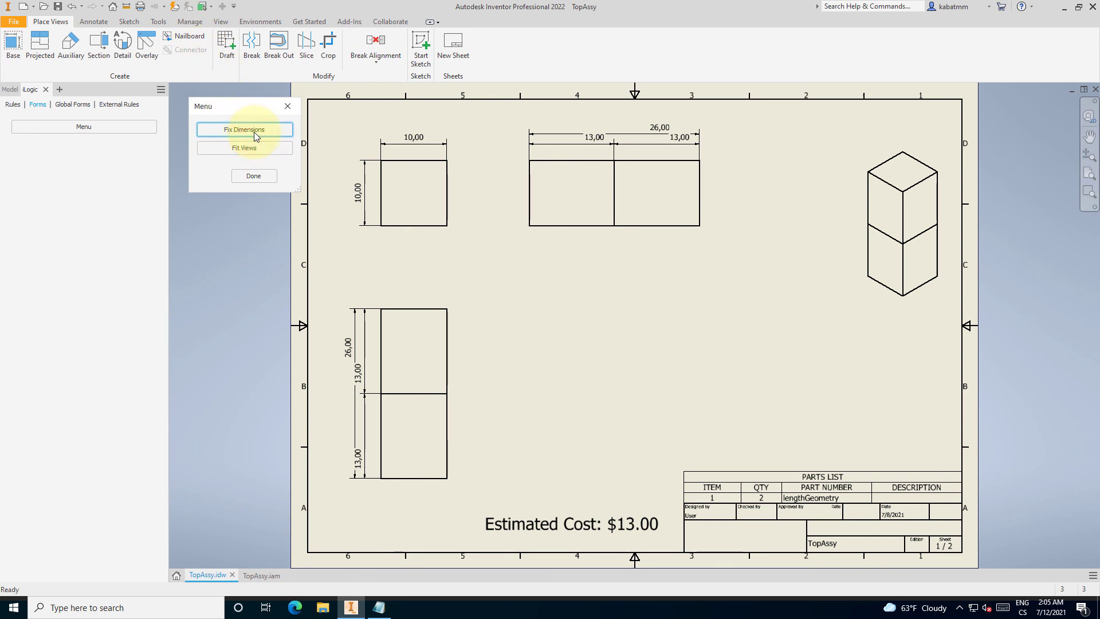
Run Fix Dimensions and Fit Views from the Menu form, then close it with Done.
click(244, 148)
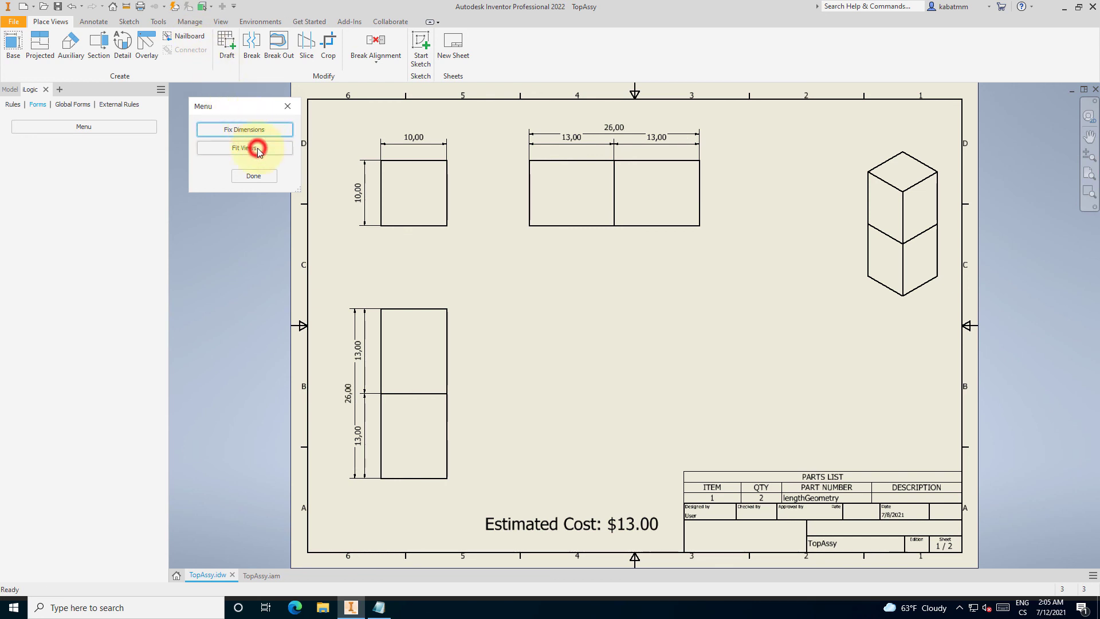
click(245, 148)
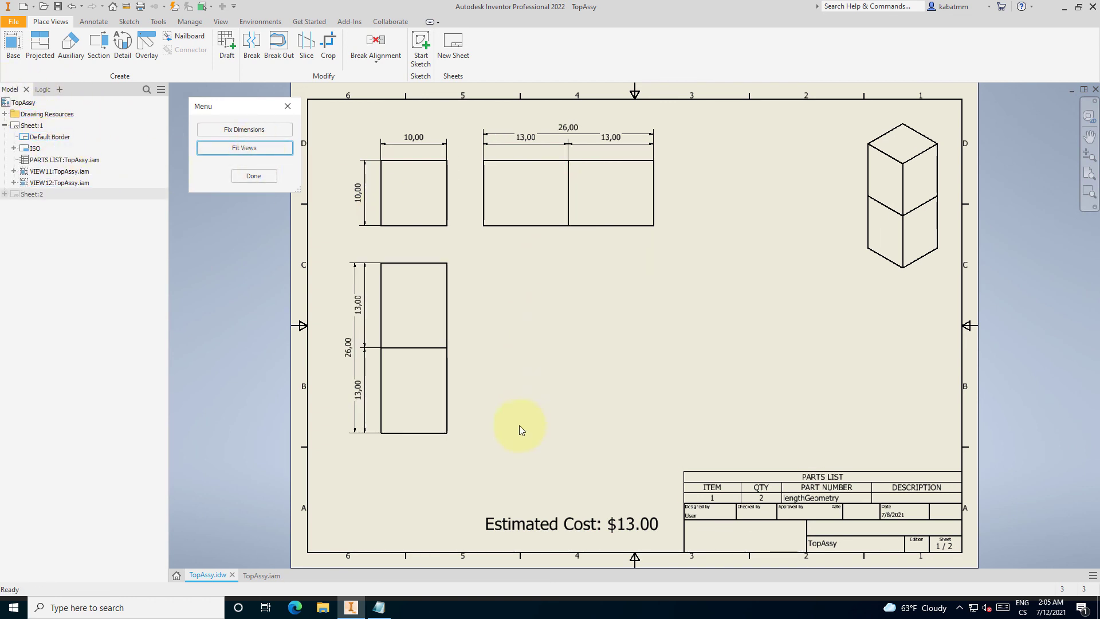
mouse_move(453, 498)
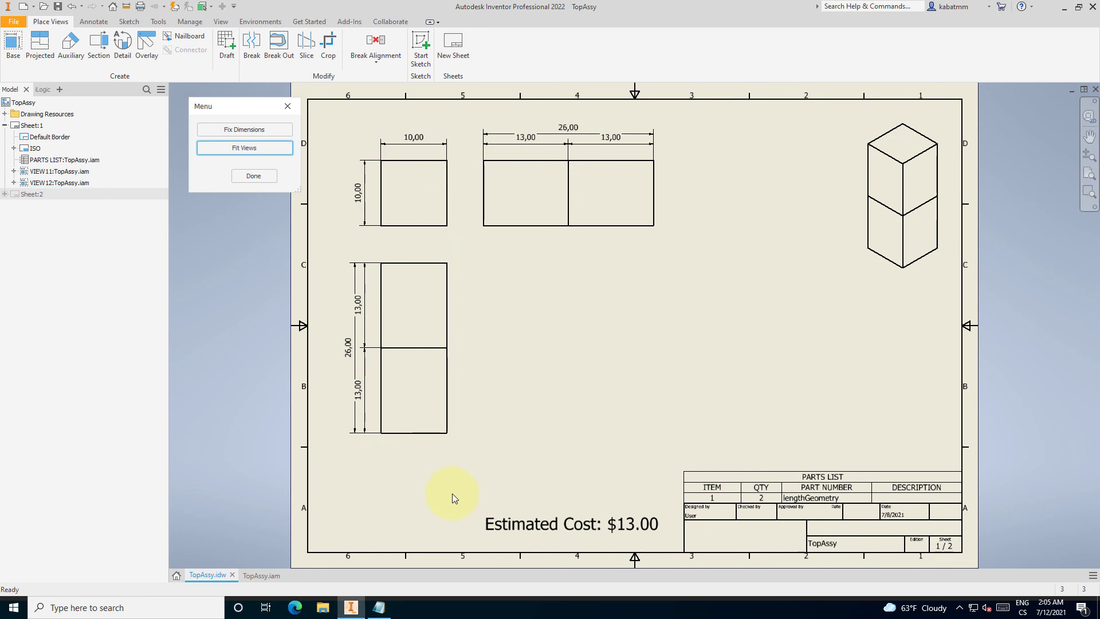
mouse_move(237, 90)
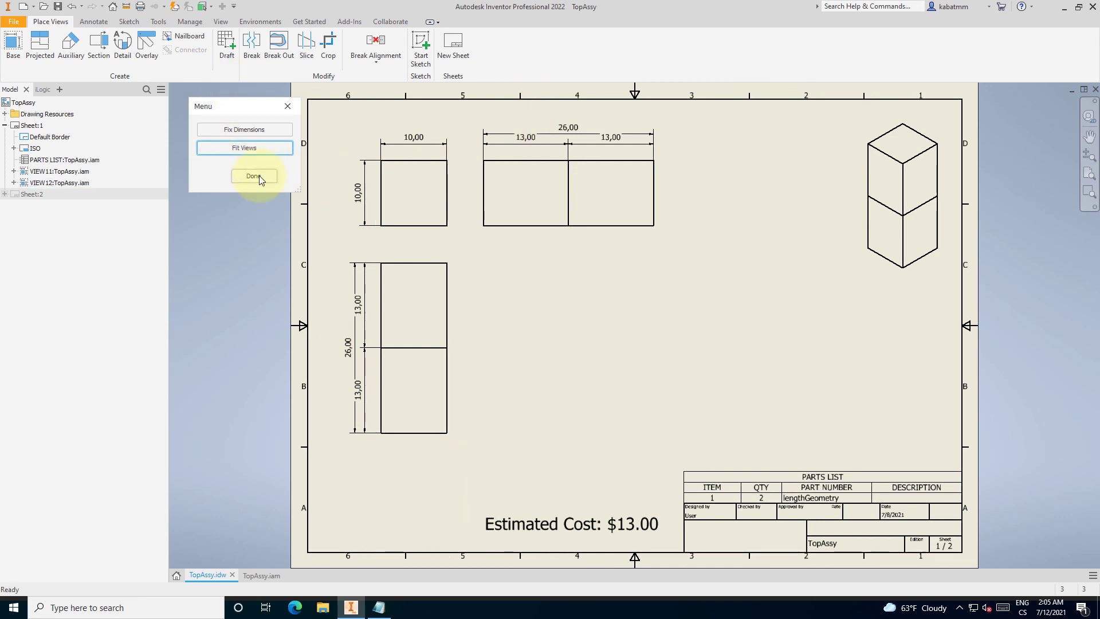
click(254, 176)
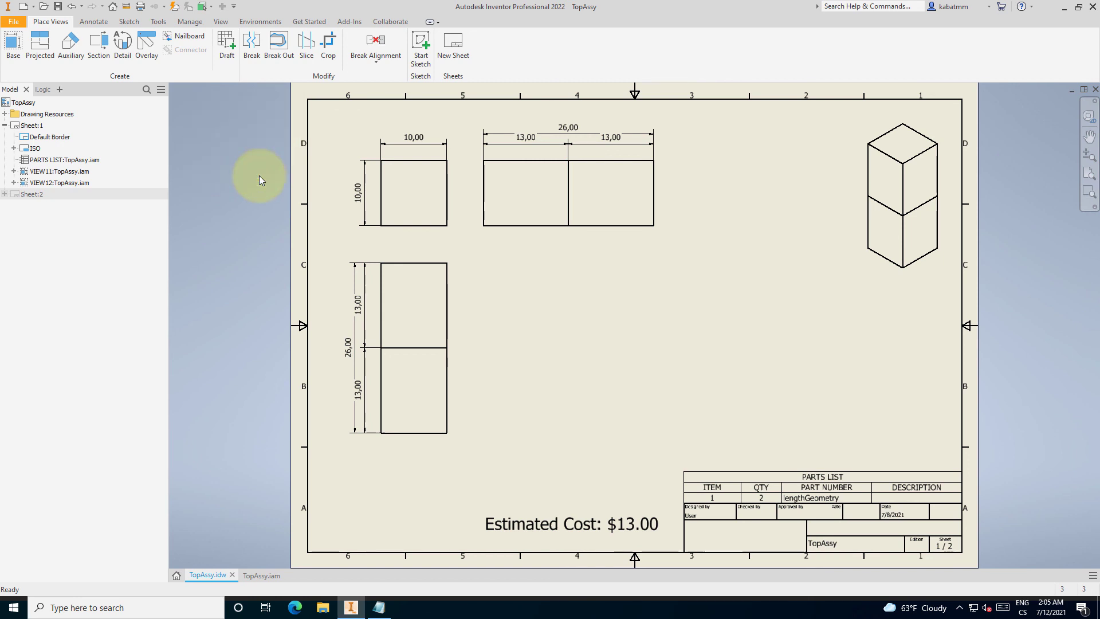